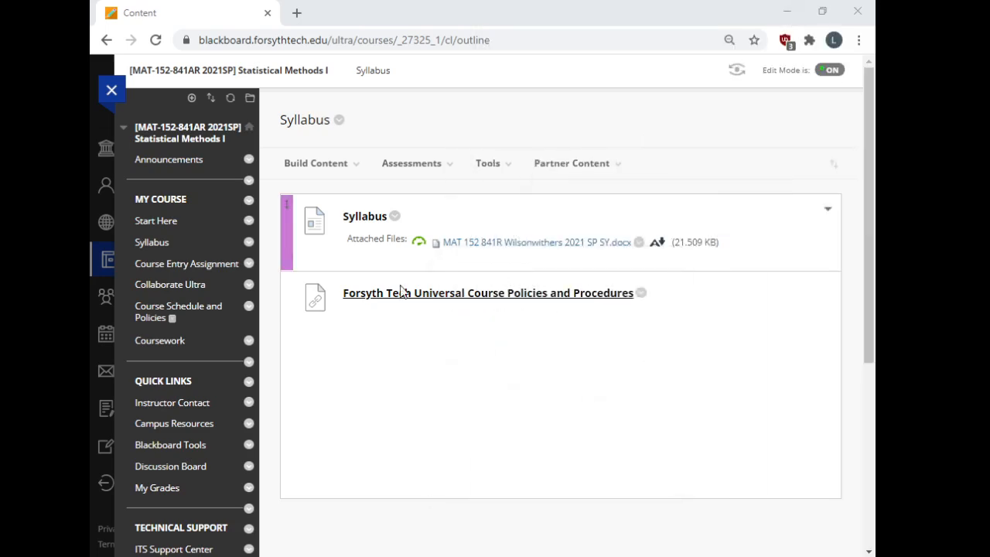
# - Visit the Coursework page, then Announcements, then the Start Here page from the course menu
pyautogui.click(159, 341)
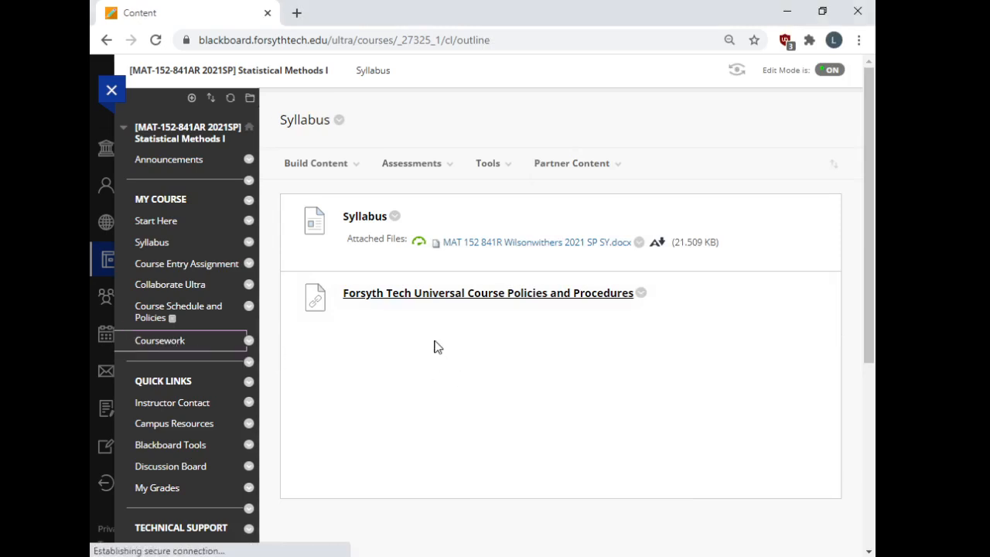
pyautogui.click(160, 340)
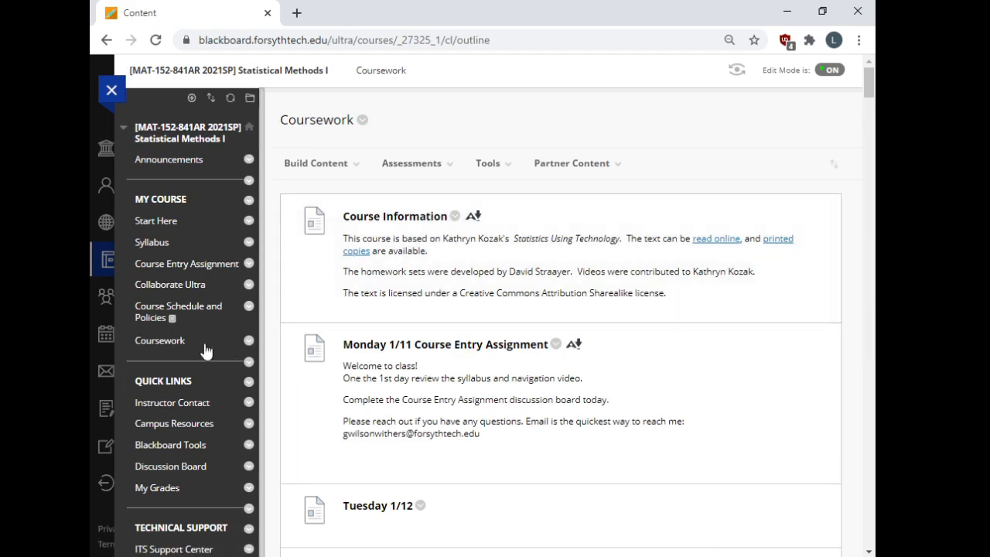
pyautogui.moveTo(152, 241)
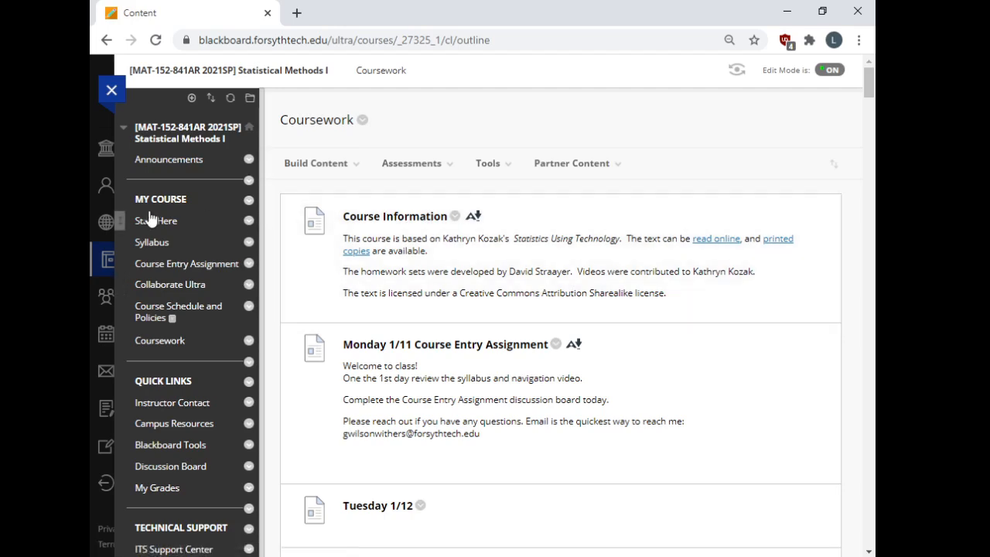
pyautogui.click(169, 158)
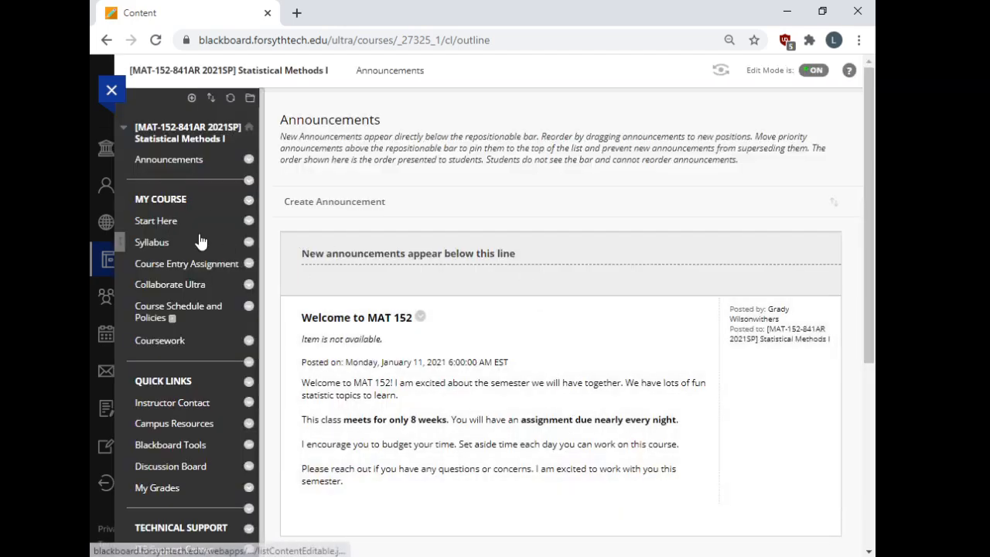
pyautogui.click(155, 219)
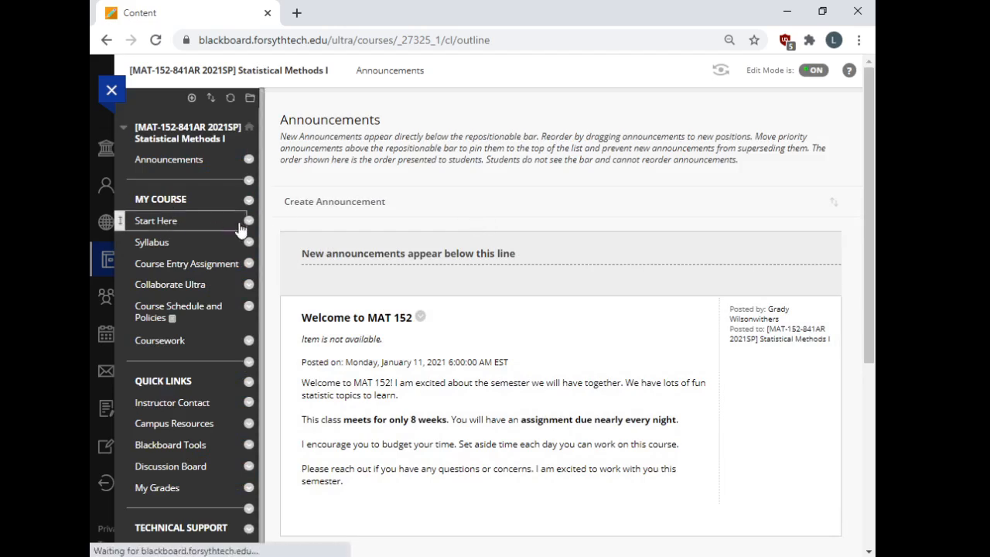
pyautogui.click(155, 220)
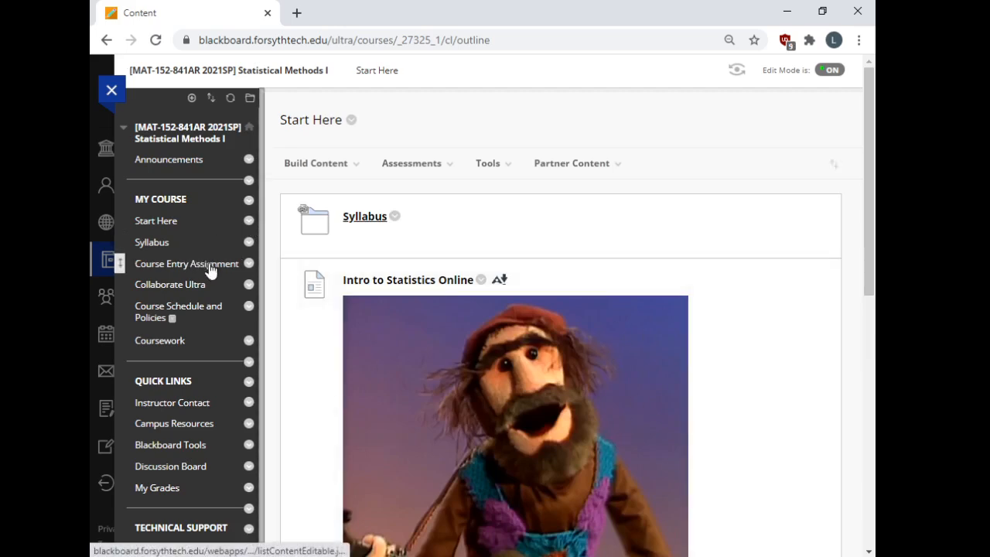
# - Go to the Course Entry Assignment page showing the introduction-bio prompt
pyautogui.click(186, 263)
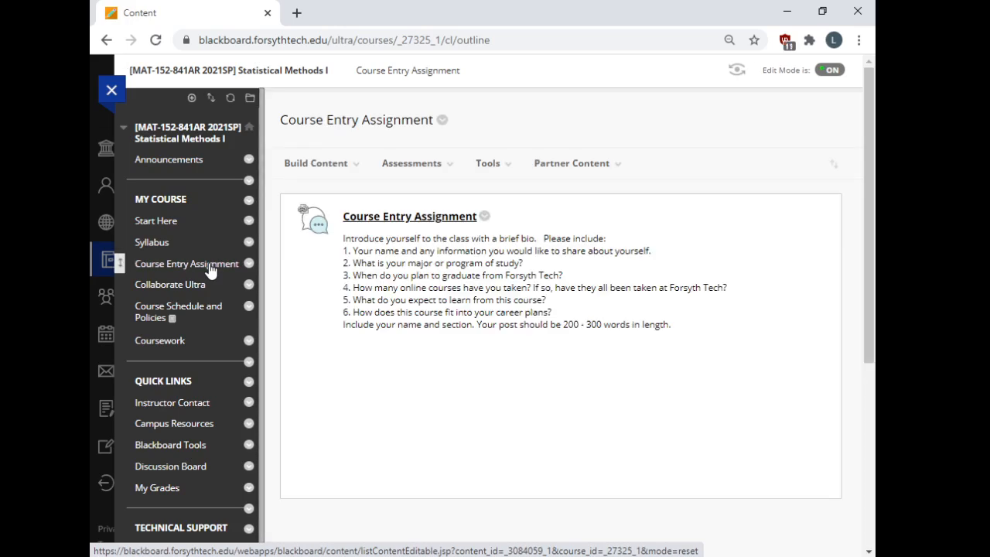
pyautogui.moveTo(214, 275)
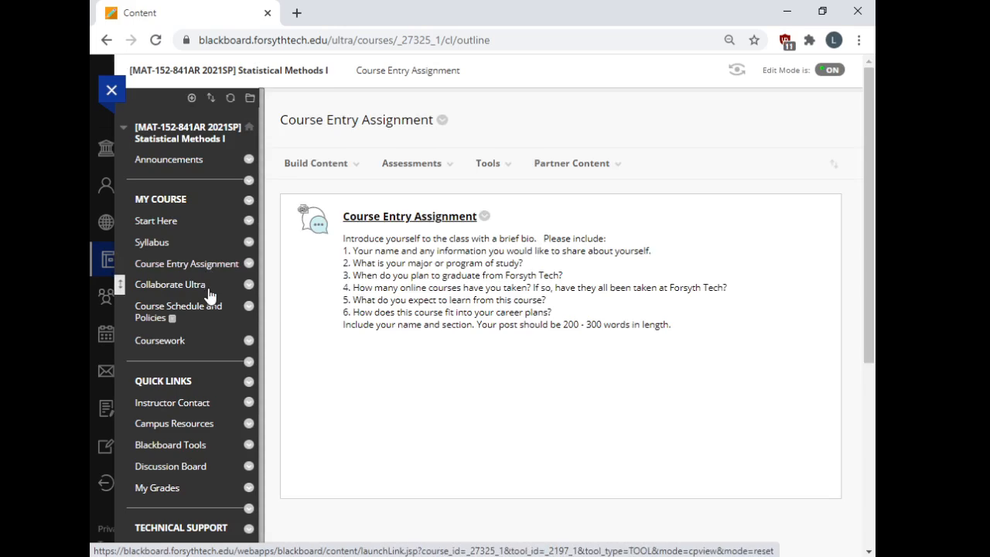
pyautogui.moveTo(208, 275)
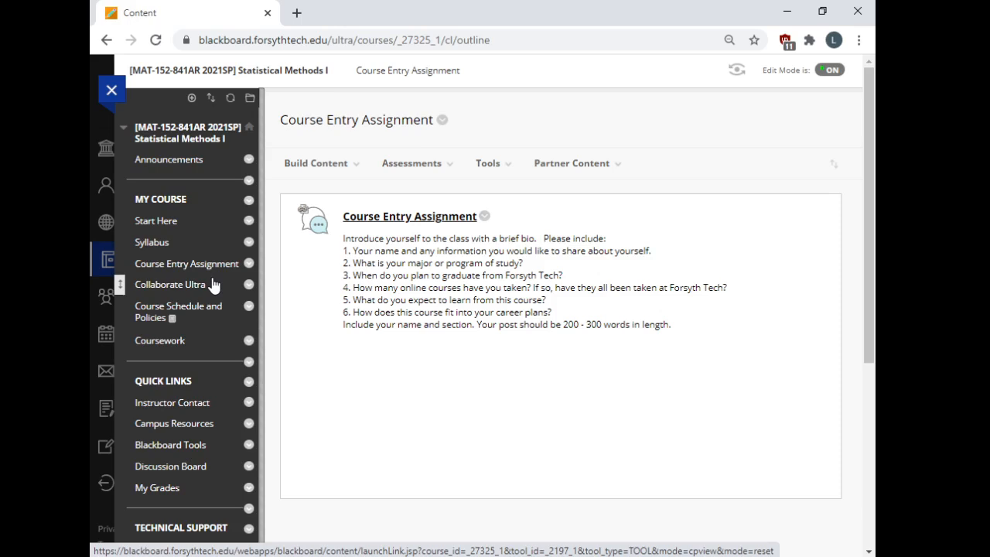
pyautogui.moveTo(220, 285)
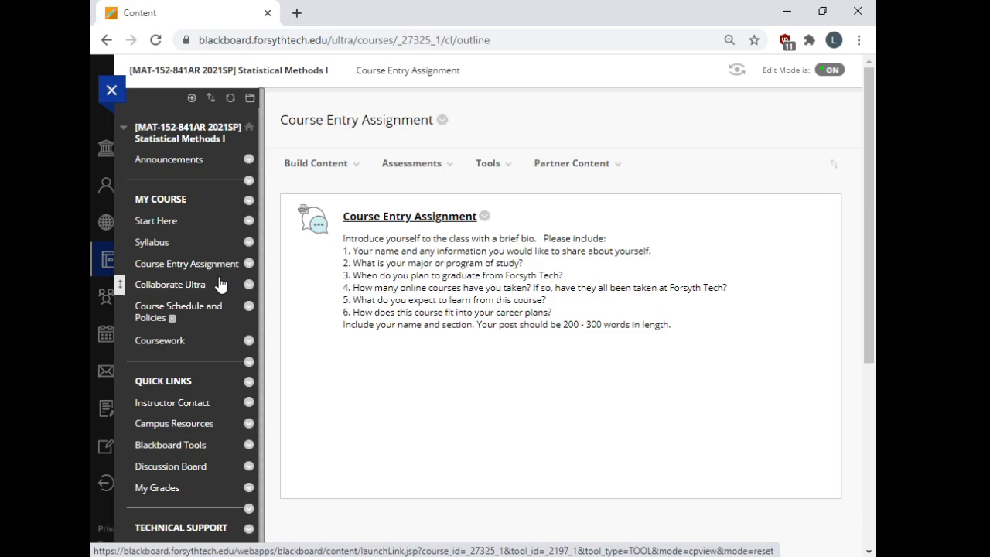
pyautogui.moveTo(186, 263)
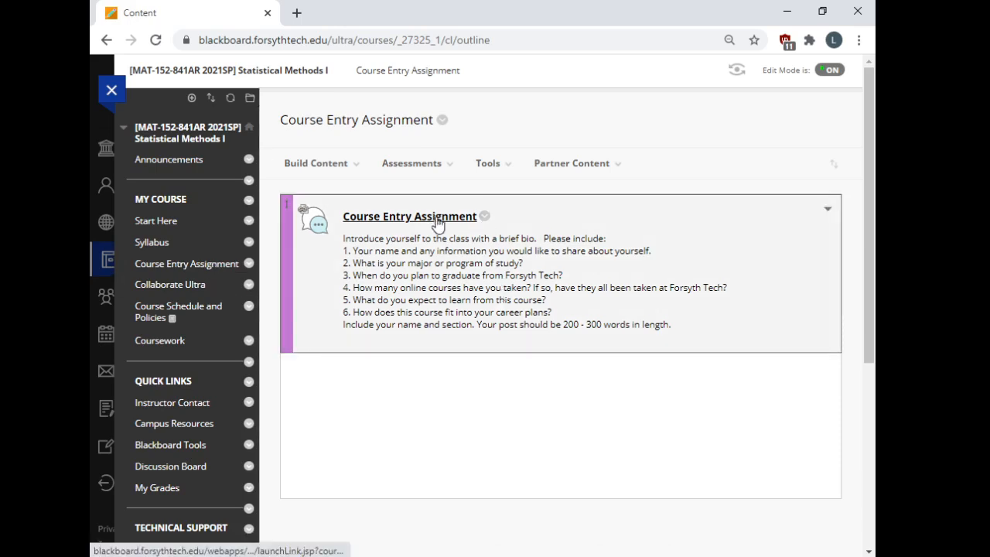
pyautogui.moveTo(430, 229)
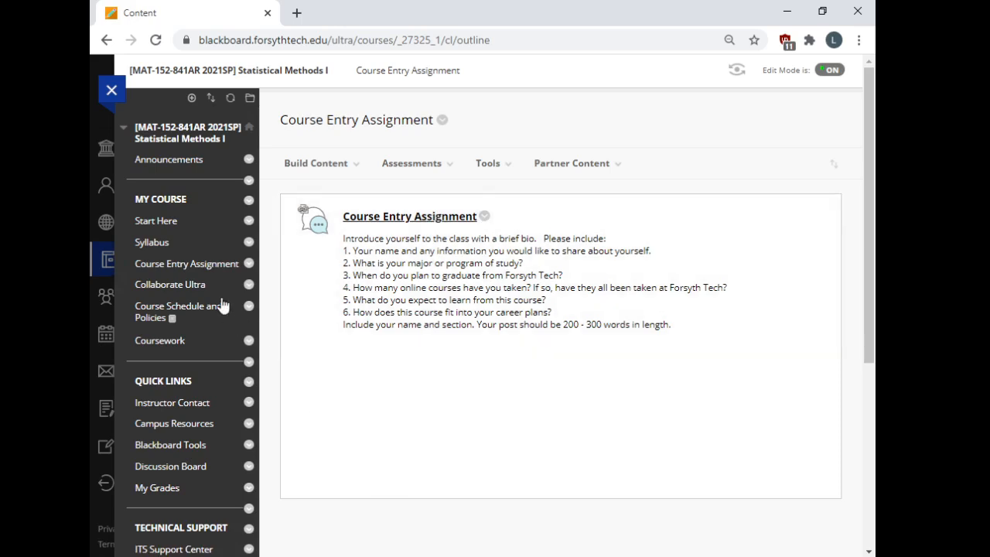
# - Visit the Collaborate Ultra sessions page, then the Campus Resources page
pyautogui.click(170, 285)
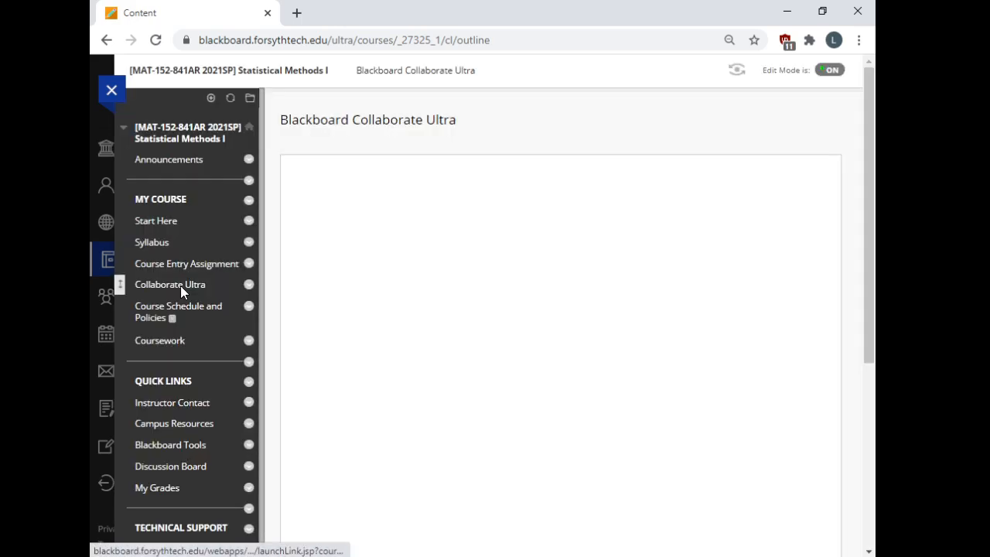
pyautogui.click(170, 284)
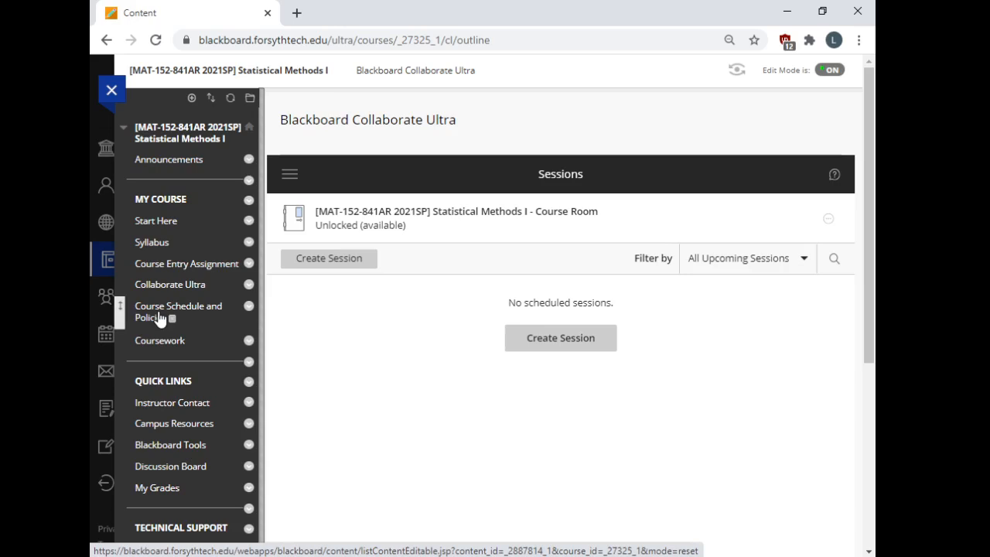
pyautogui.moveTo(162, 317)
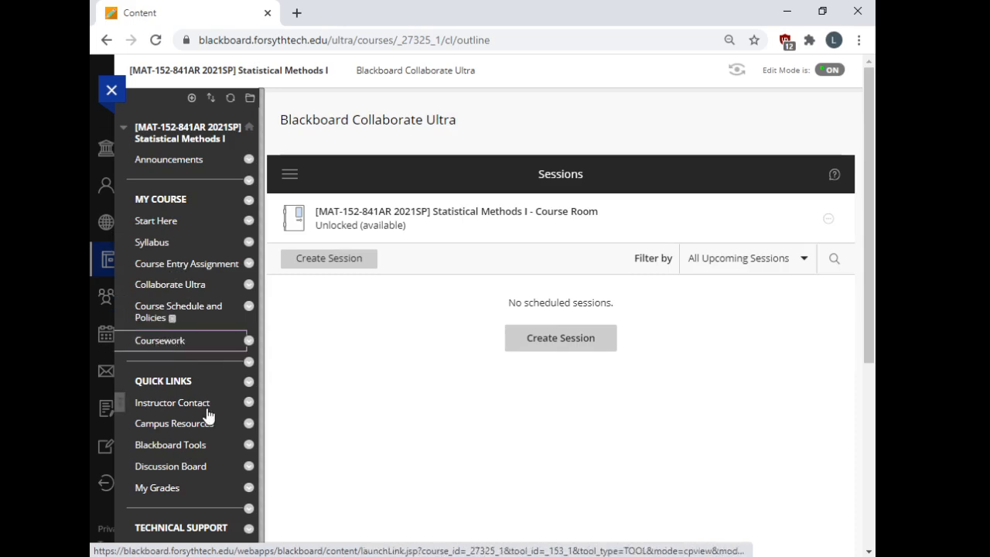
pyautogui.click(159, 340)
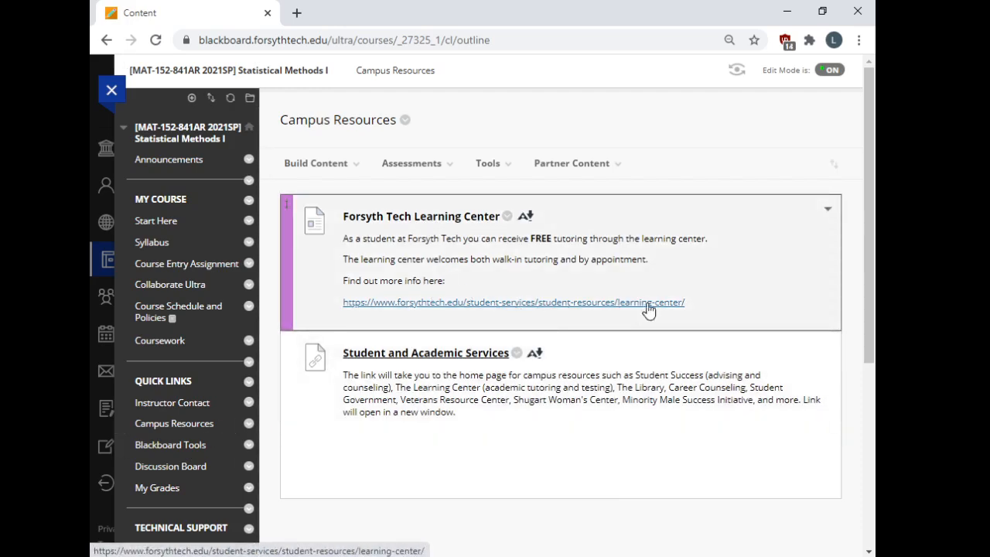
pyautogui.moveTo(695, 325)
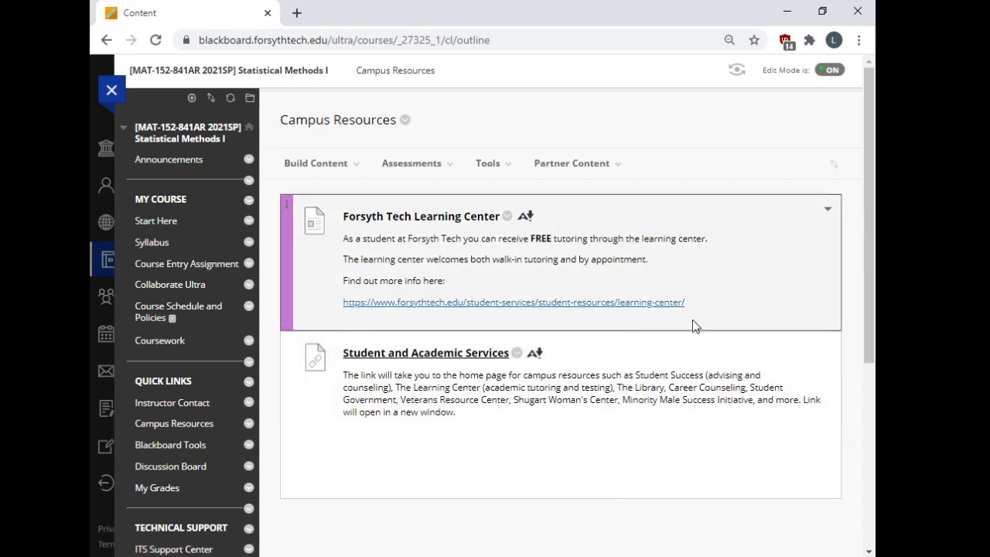
pyautogui.moveTo(672, 309)
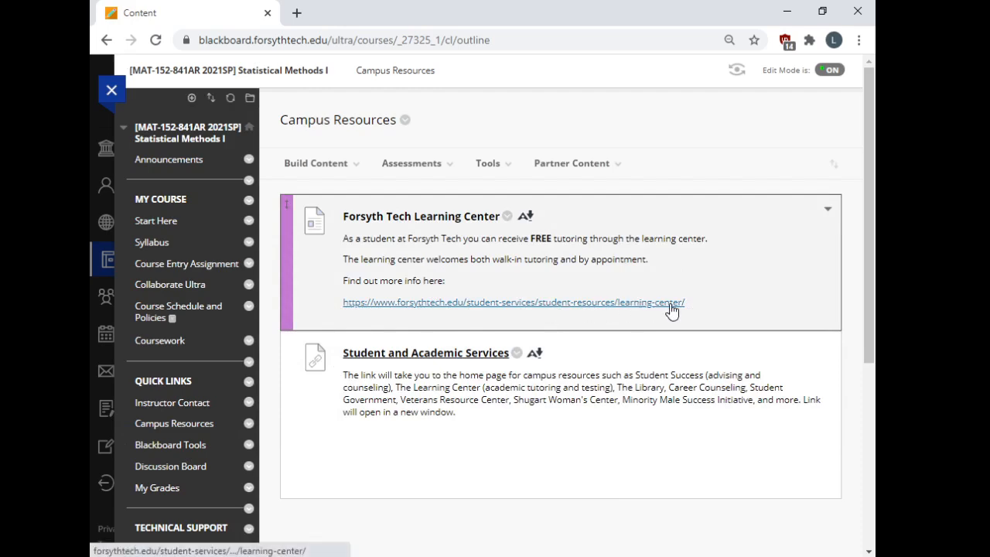
pyautogui.moveTo(668, 313)
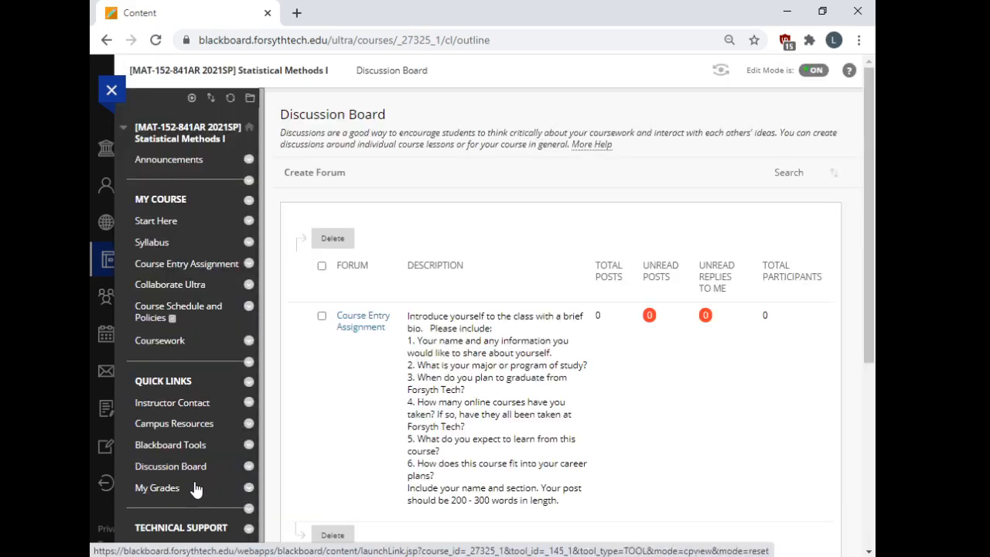
pyautogui.moveTo(161, 456)
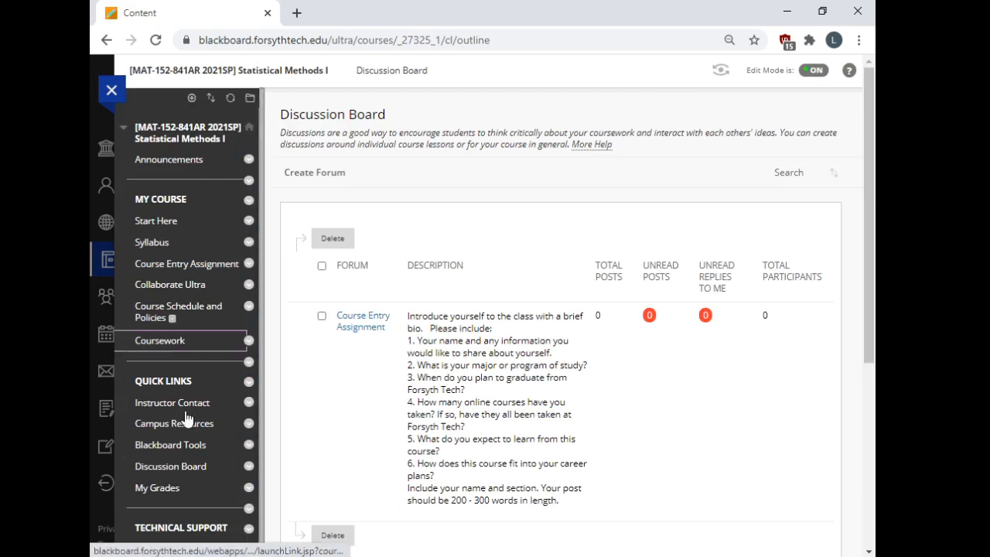
pyautogui.click(159, 340)
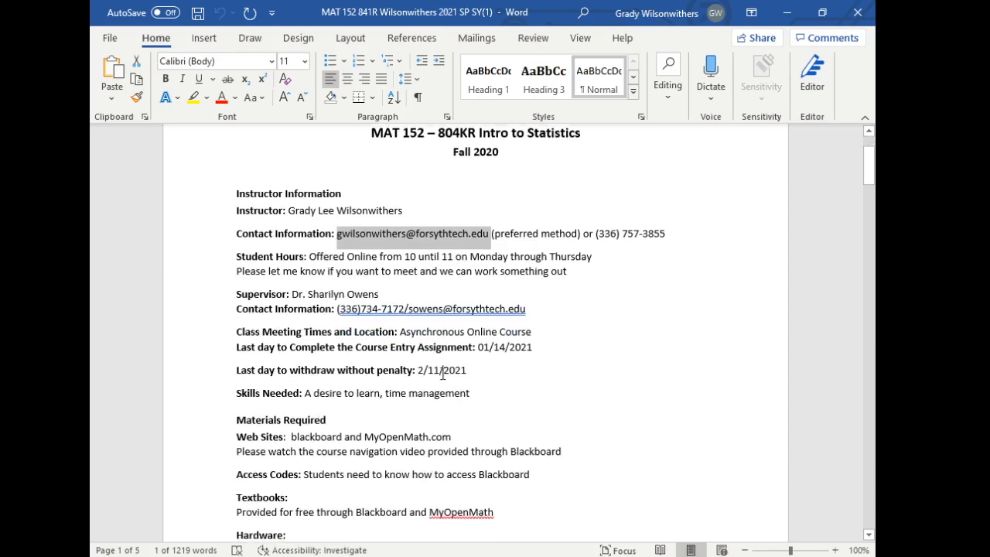
pyautogui.scroll(-3)
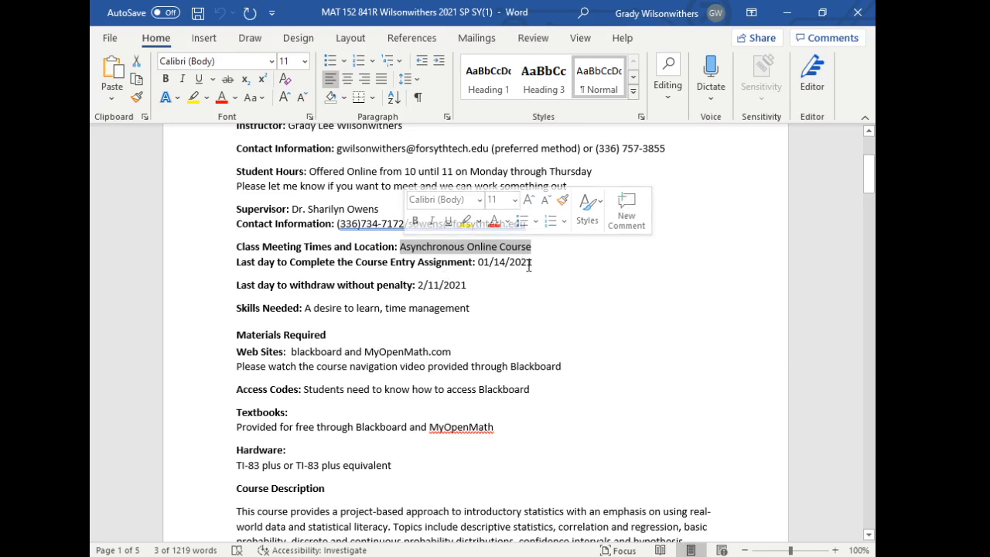
pyautogui.scroll(-3)
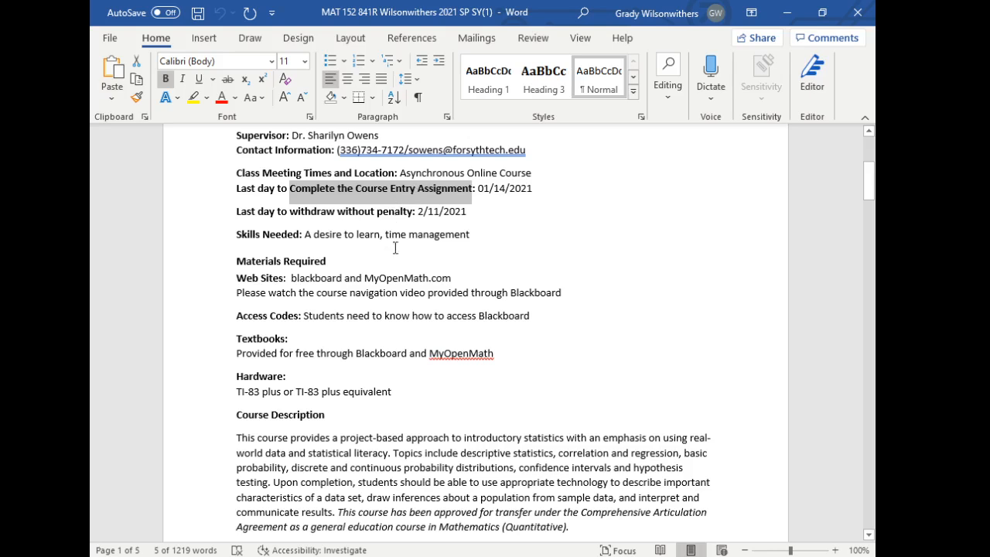
pyautogui.click(291, 278)
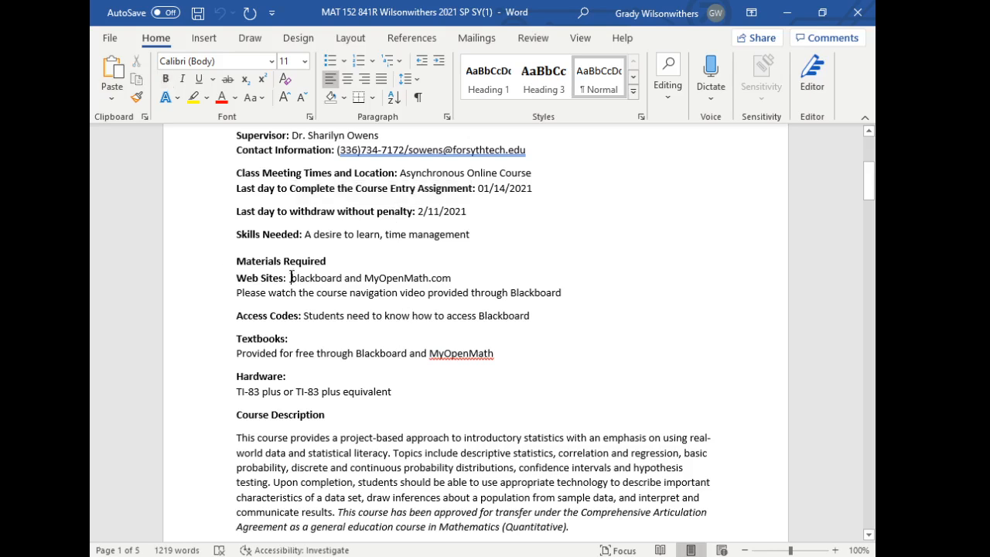
pyautogui.moveTo(291, 278); pyautogui.dragTo(451, 278)
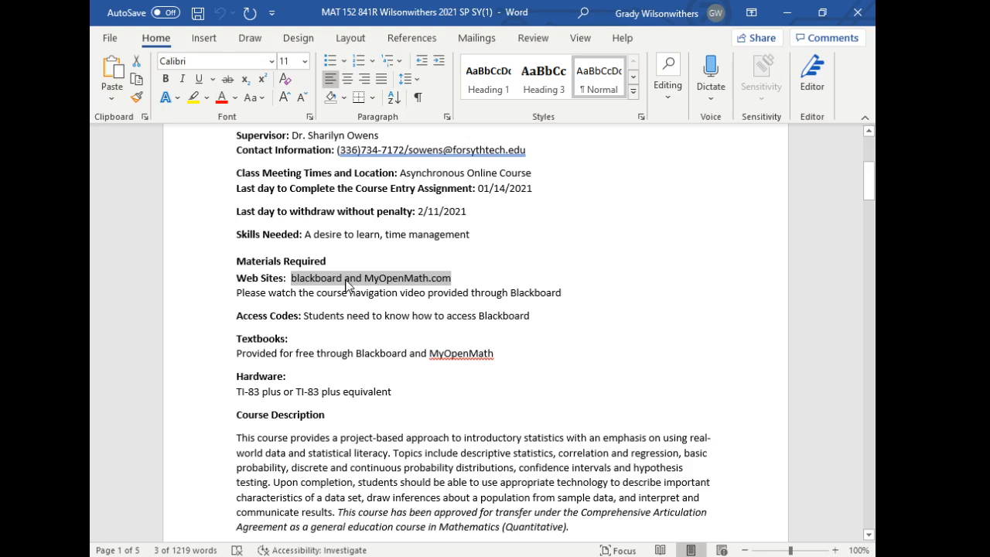
pyautogui.doubleClick(316, 278)
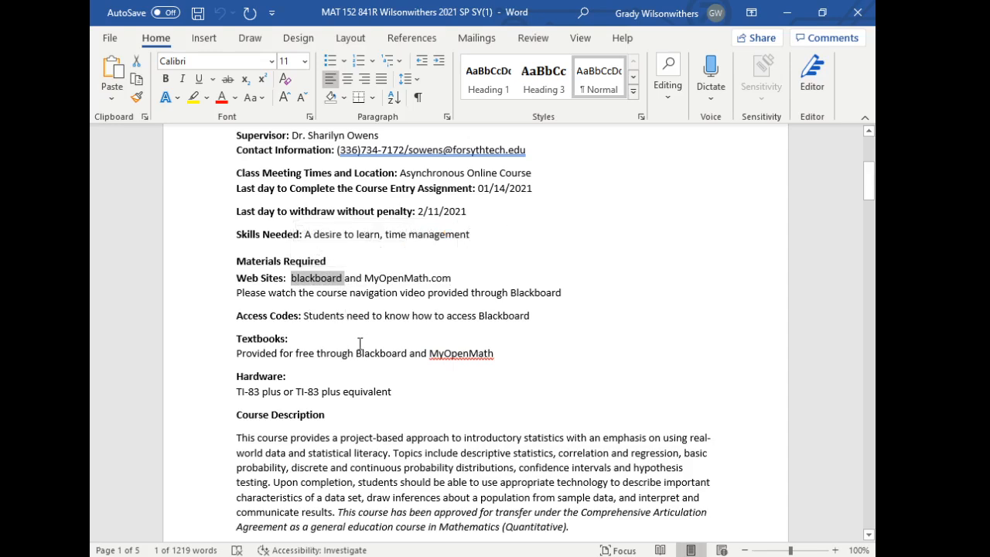
pyautogui.moveTo(362, 339)
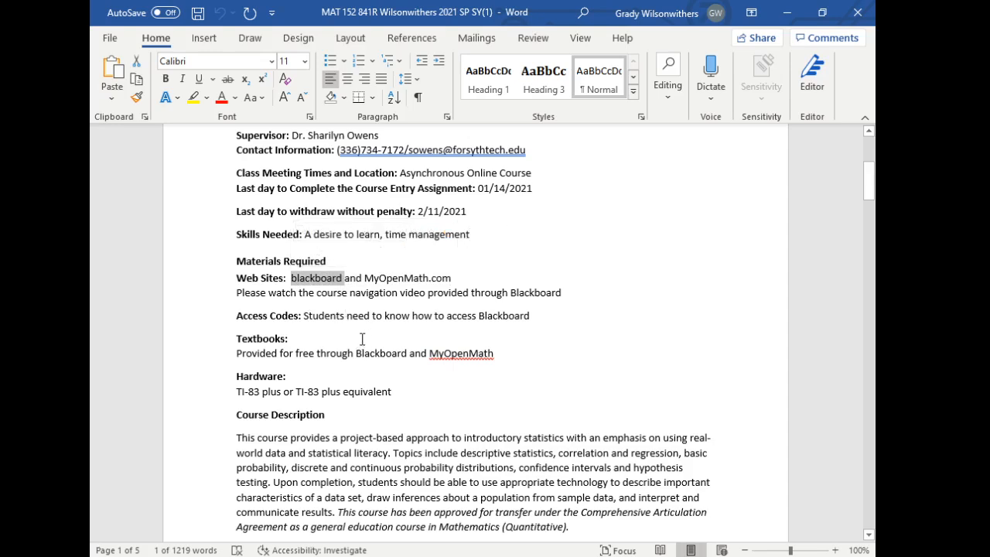
pyautogui.moveTo(347, 335)
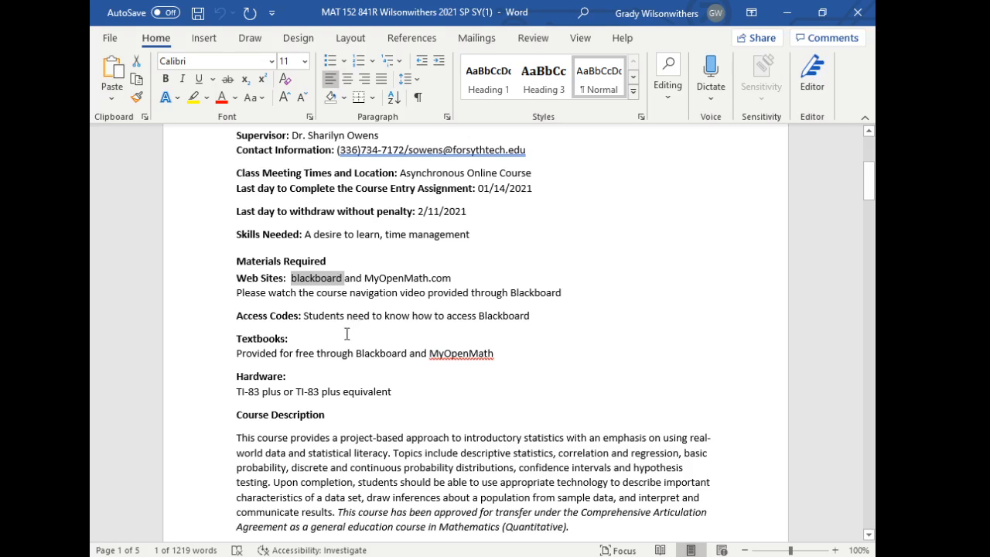
pyautogui.moveTo(380, 365)
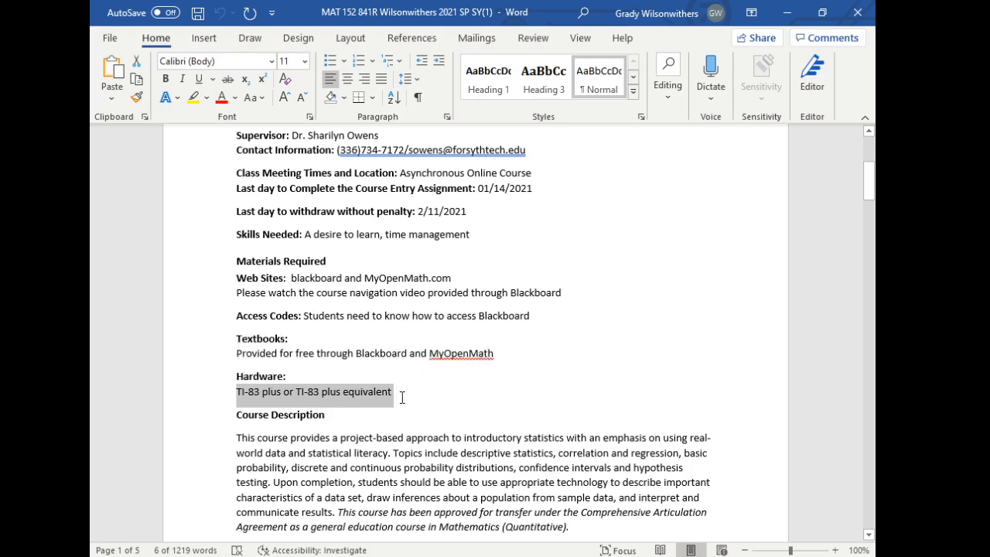
pyautogui.click(399, 391)
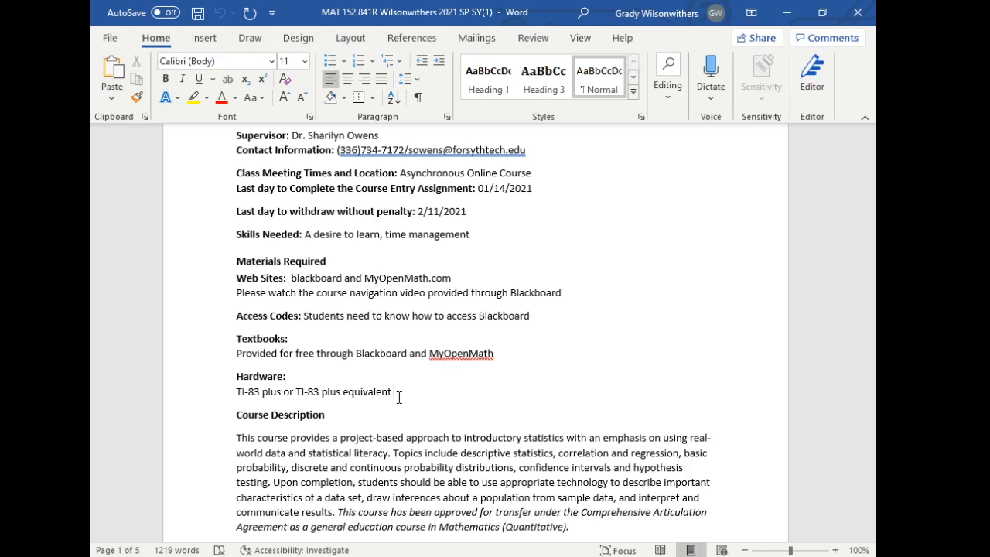
pyautogui.moveTo(400, 424)
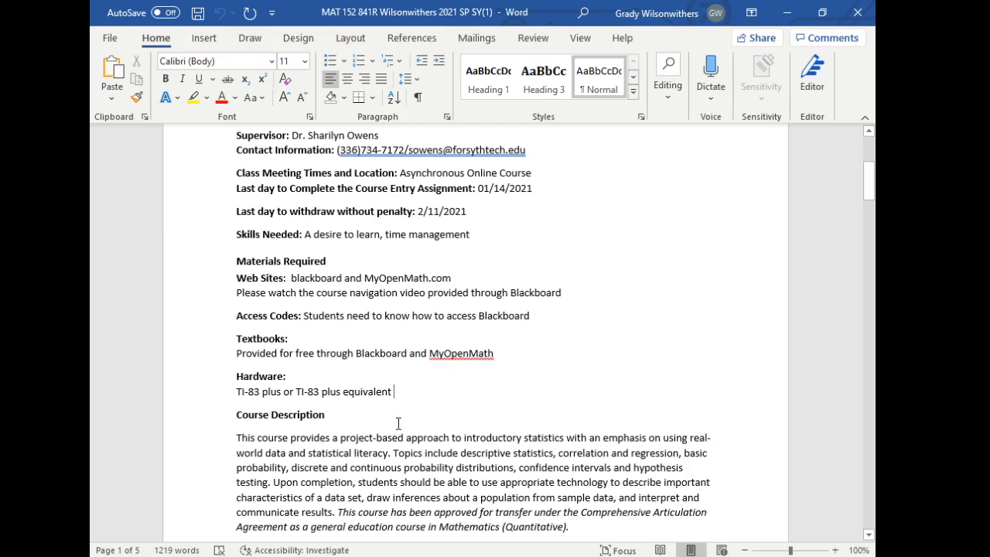
# - Scroll to the grading section and highlight the note about 4 exams at 8% each beside Tests
pyautogui.scroll(-3)
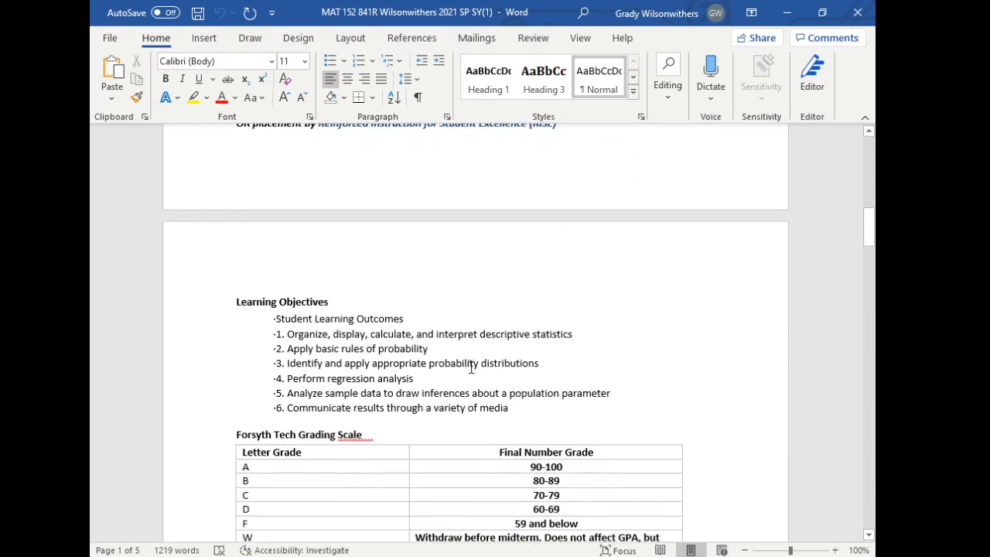
pyautogui.scroll(-3)
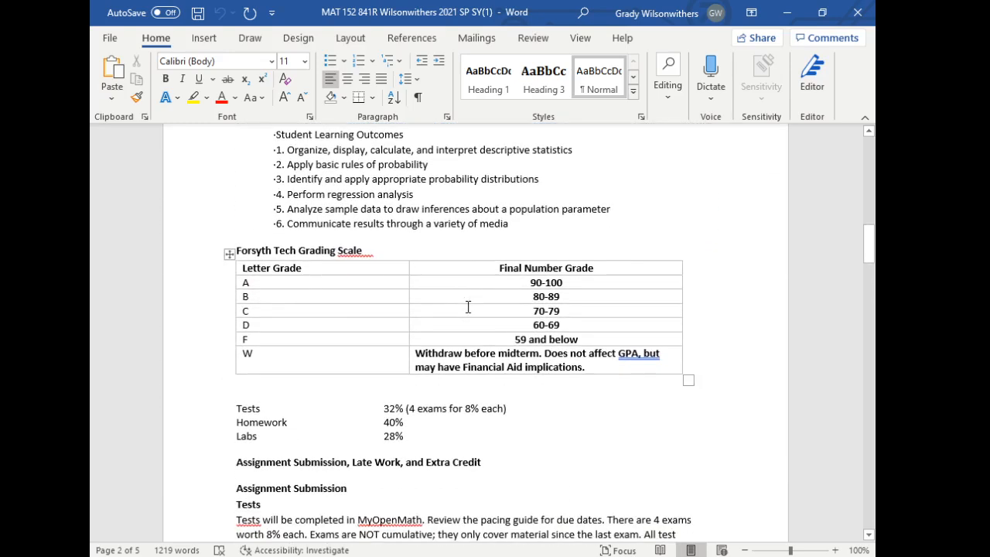
pyautogui.scroll(-3)
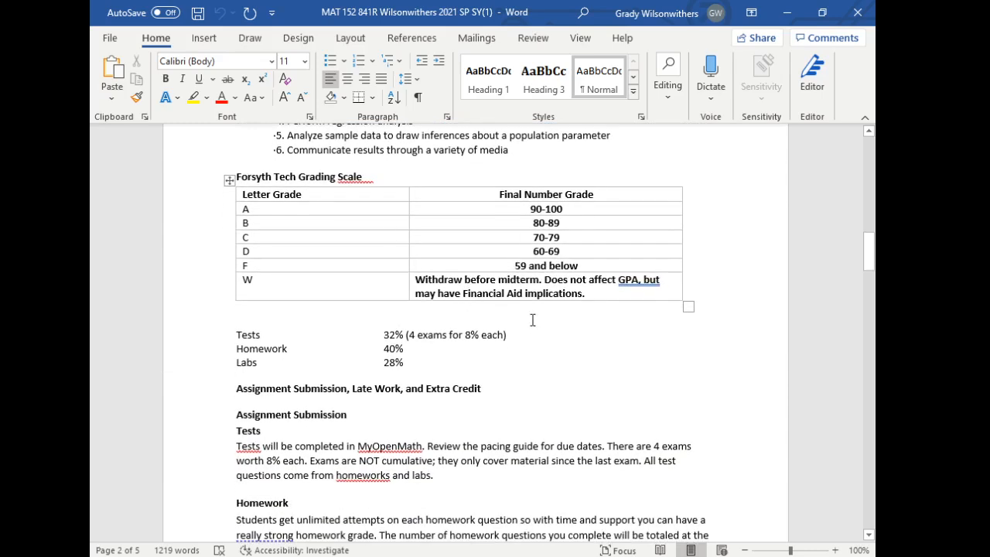
pyautogui.scroll(-3)
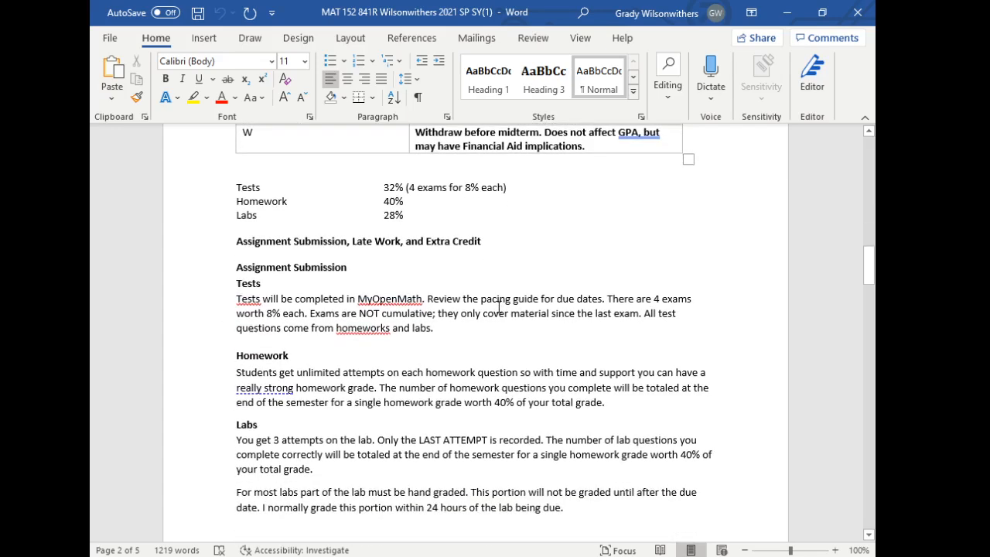
pyautogui.click(507, 187)
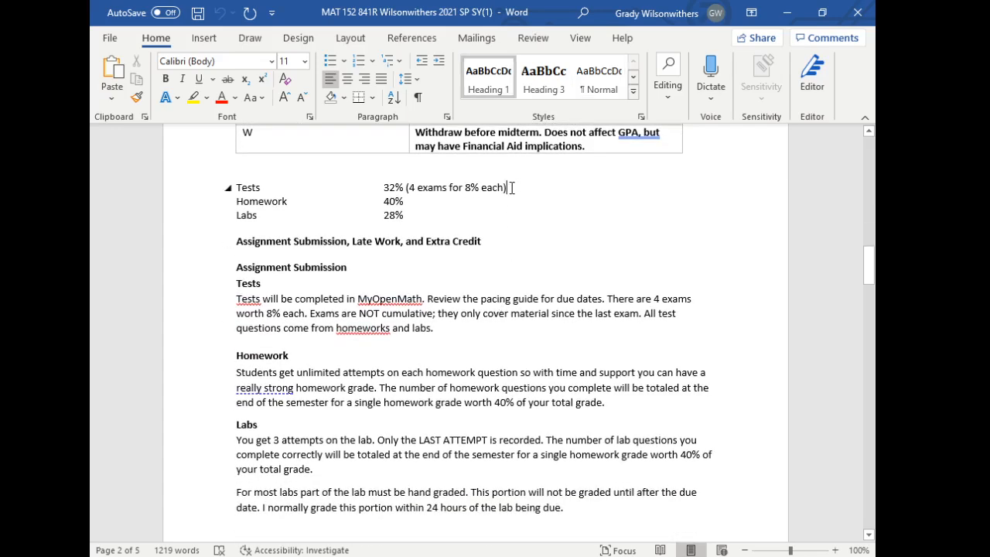
pyautogui.moveTo(507, 187); pyautogui.dragTo(406, 188)
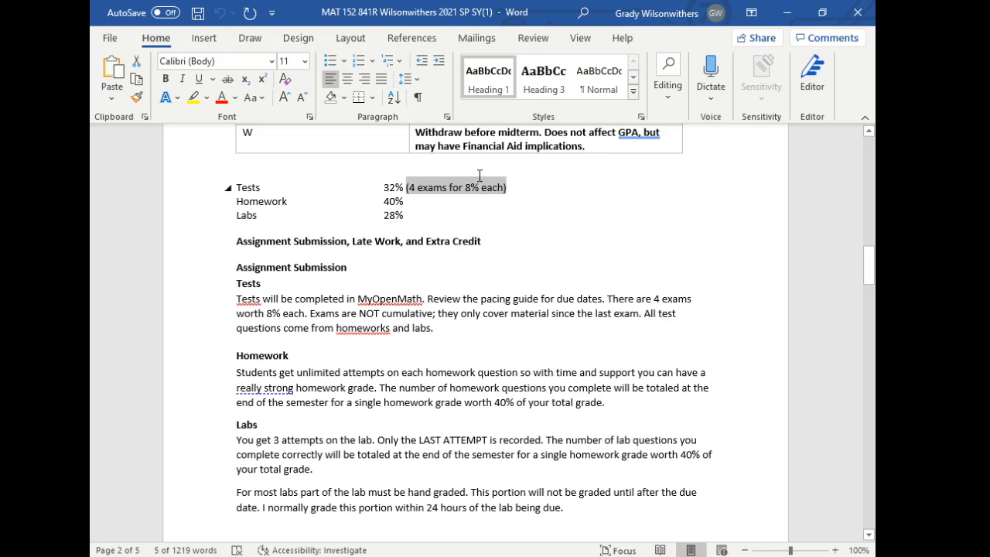
pyautogui.click(405, 201)
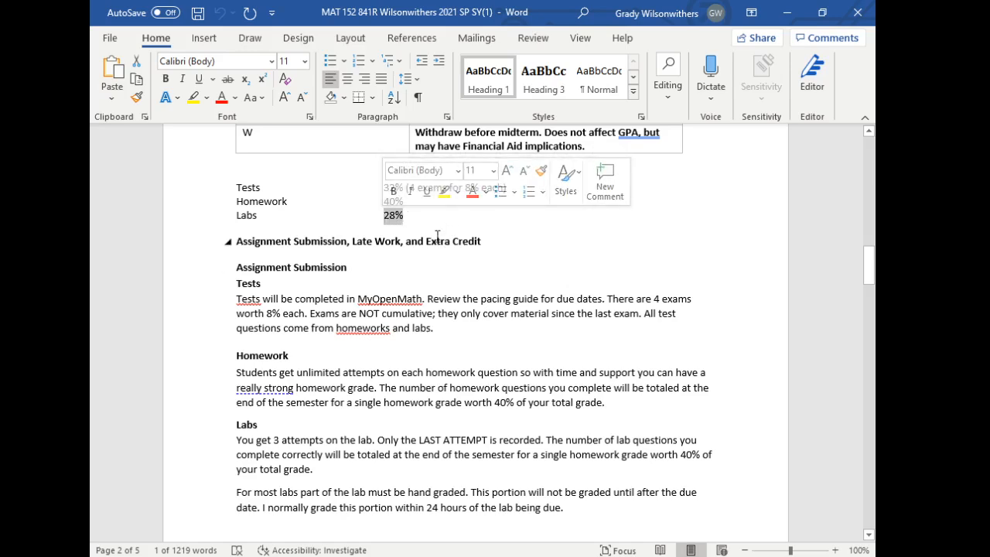
# - Highlight the bold sentence about withdrawal after 4 missed assignments in the attendance policy
pyautogui.click(566, 248)
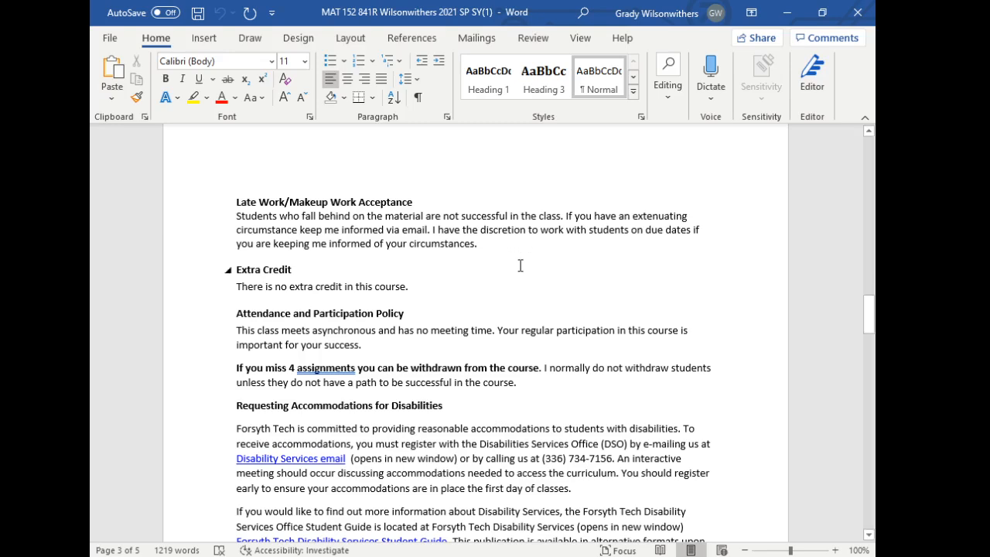
pyautogui.moveTo(529, 255)
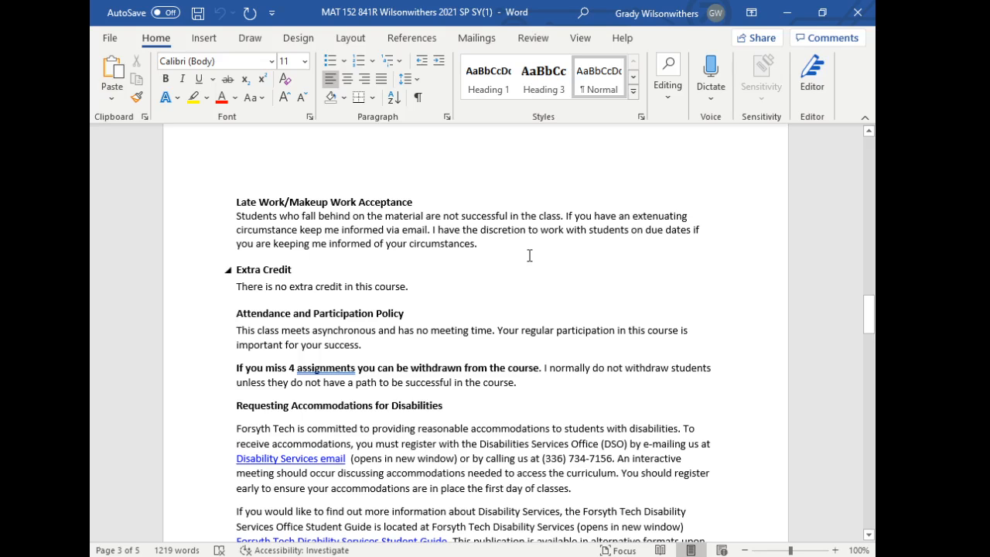
pyautogui.moveTo(545, 260)
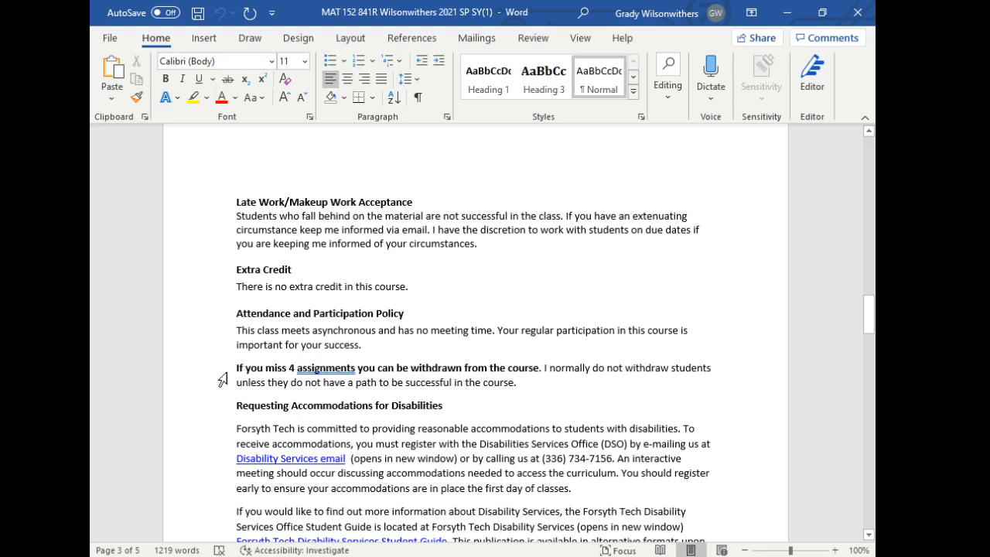
pyautogui.moveTo(238, 368); pyautogui.dragTo(393, 368)
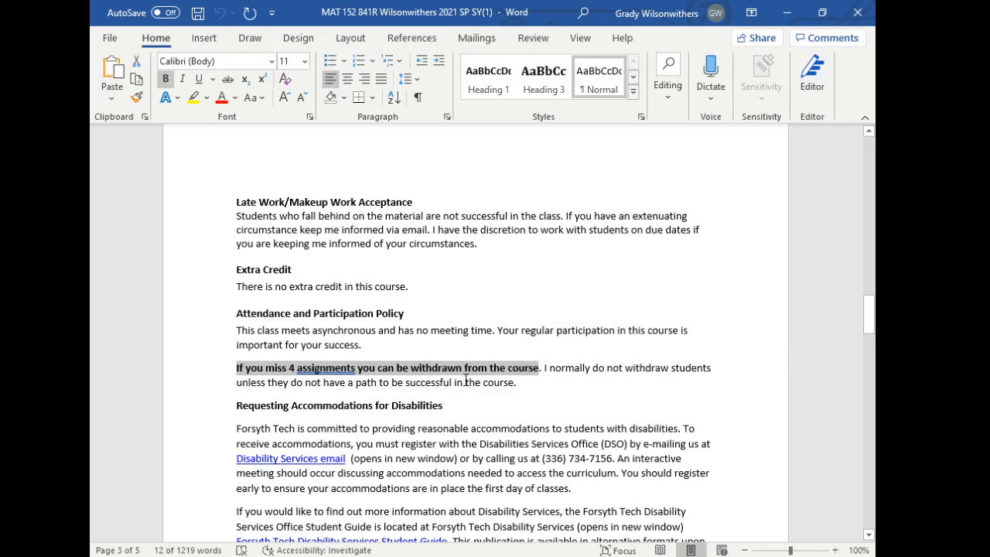
pyautogui.moveTo(465, 382)
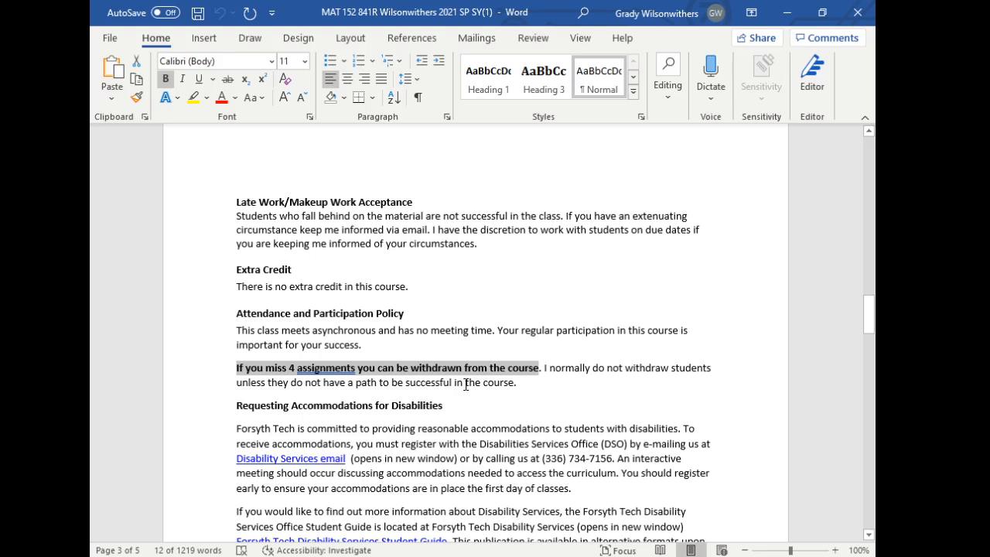
pyautogui.moveTo(464, 387)
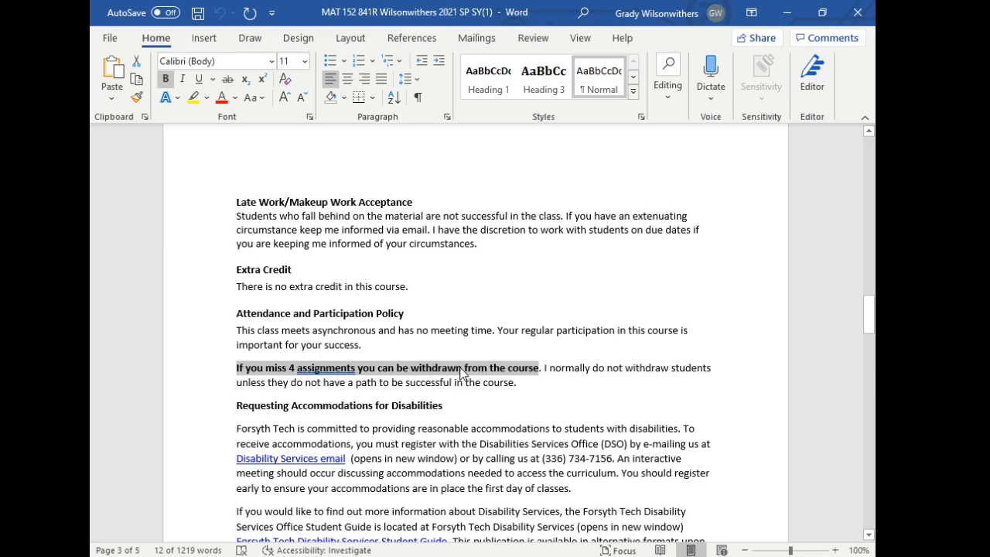
pyautogui.moveTo(467, 387)
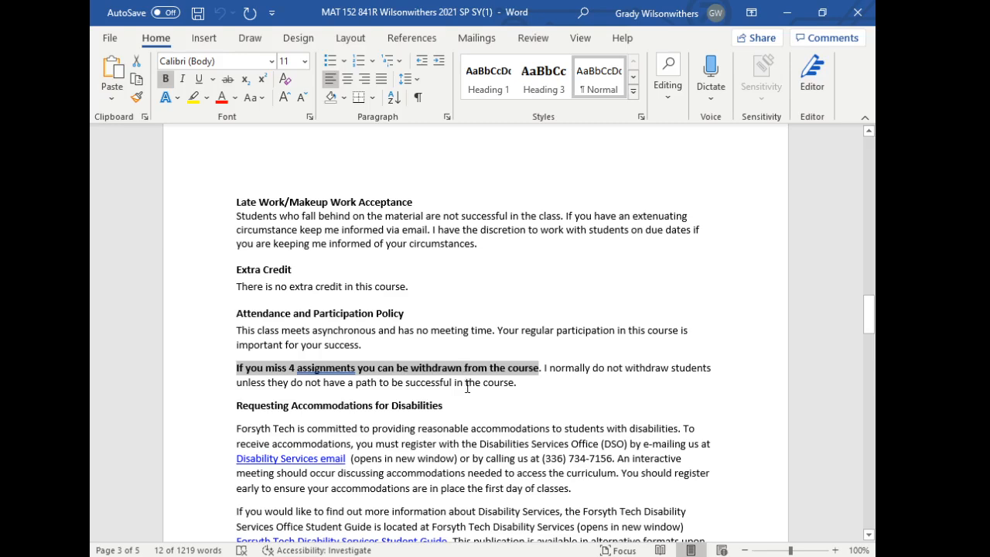
# - Scroll on through accommodations to the Asynchronous Online Courses section on page 4
pyautogui.scroll(-3)
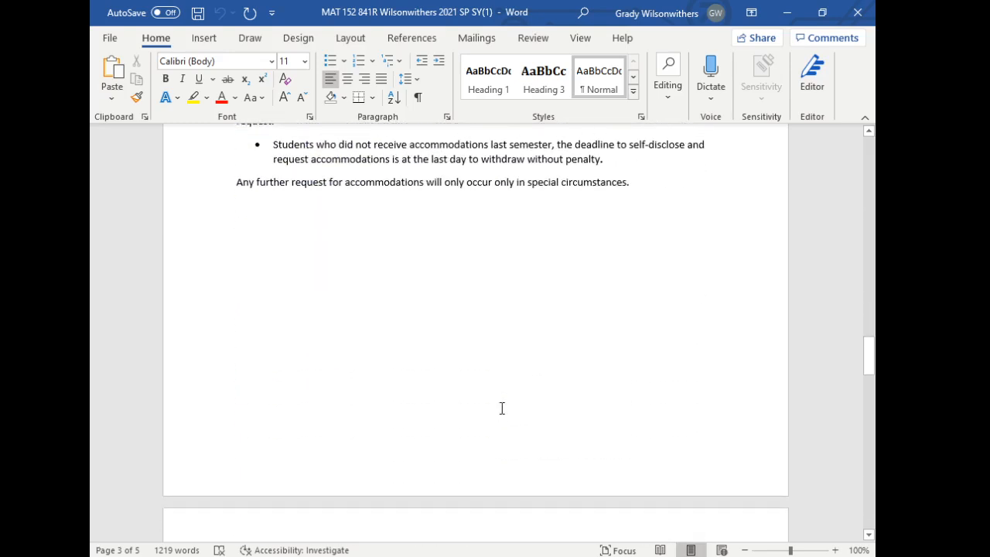
pyautogui.scroll(-3)
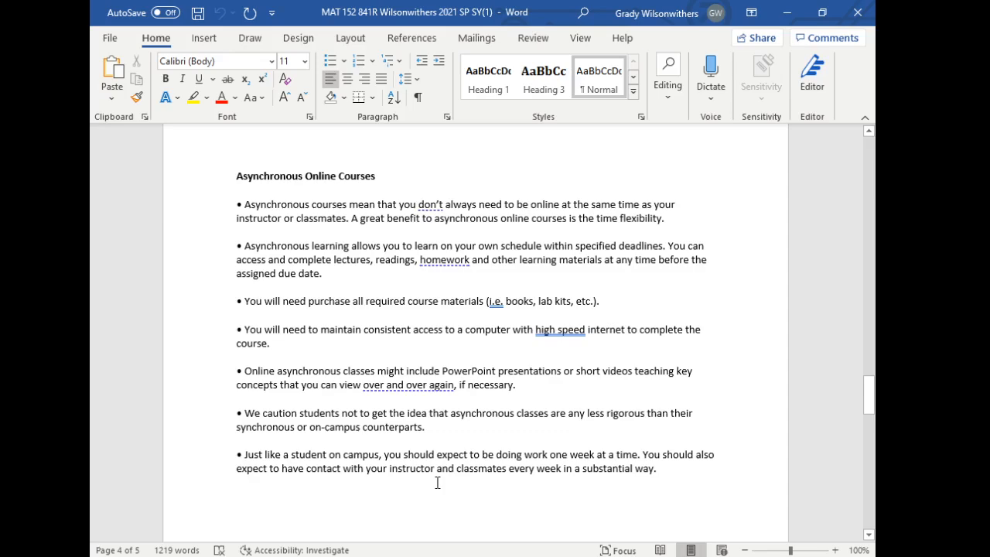
pyautogui.scroll(-3)
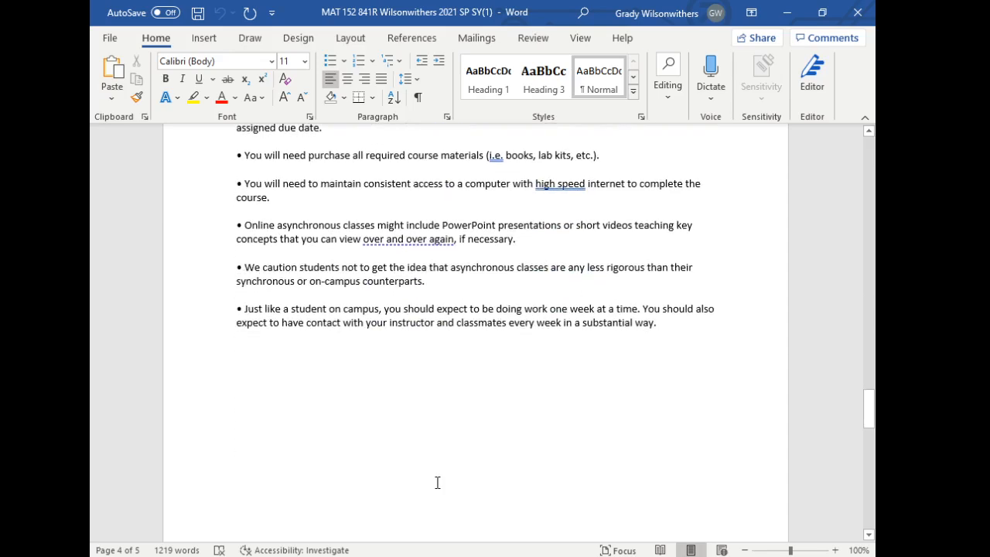
pyautogui.scroll(-3)
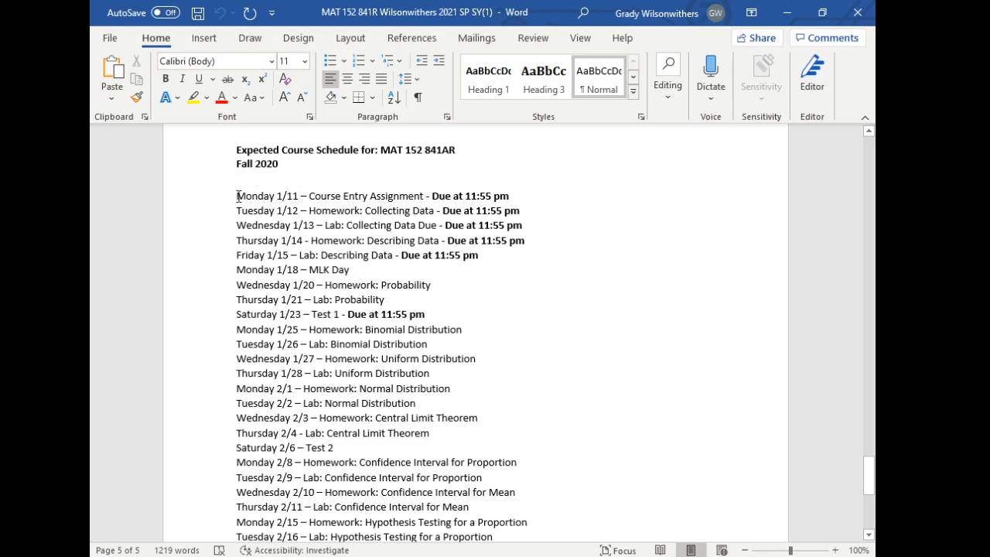
pyautogui.moveTo(238, 195); pyautogui.dragTo(427, 195)
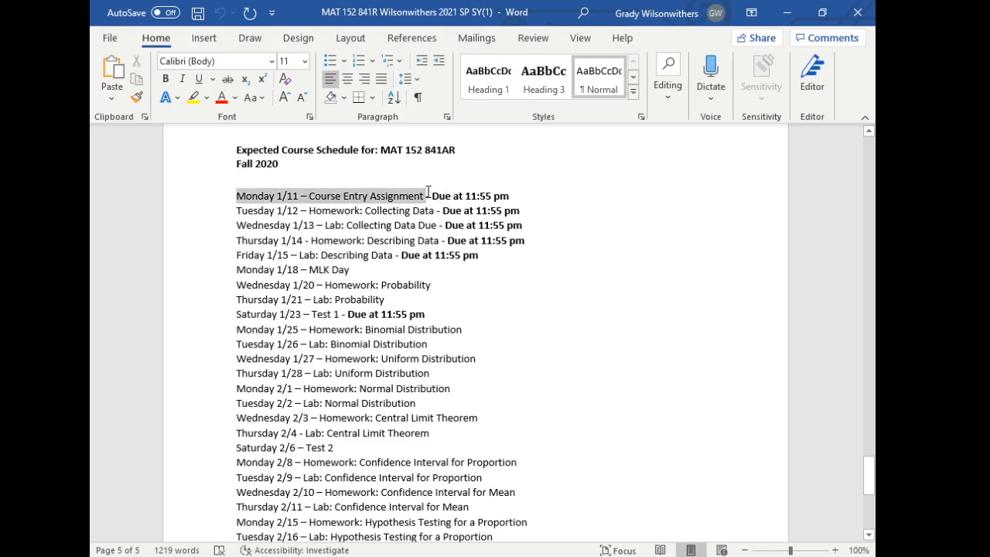
pyautogui.moveTo(235, 195); pyautogui.dragTo(415, 195)
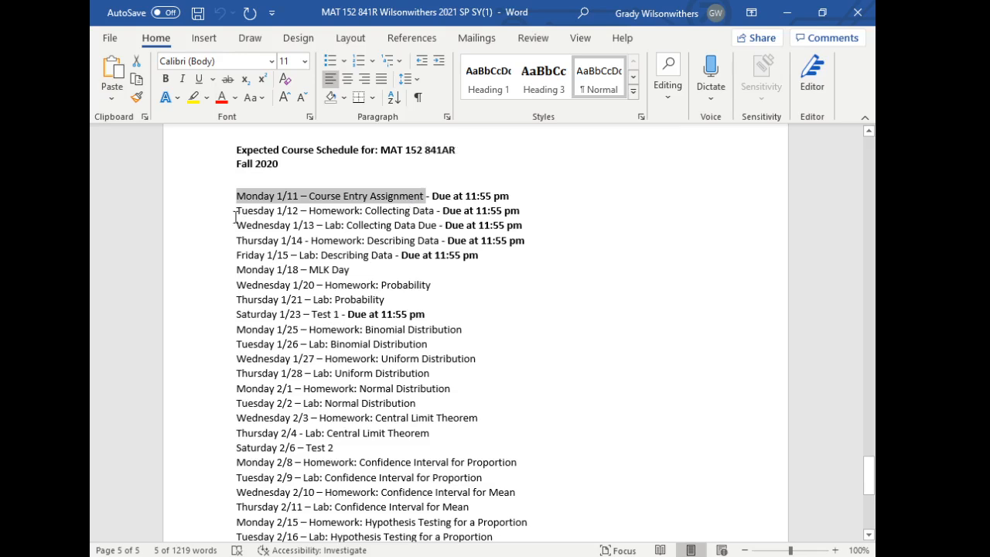
pyautogui.moveTo(236, 211); pyautogui.dragTo(363, 241)
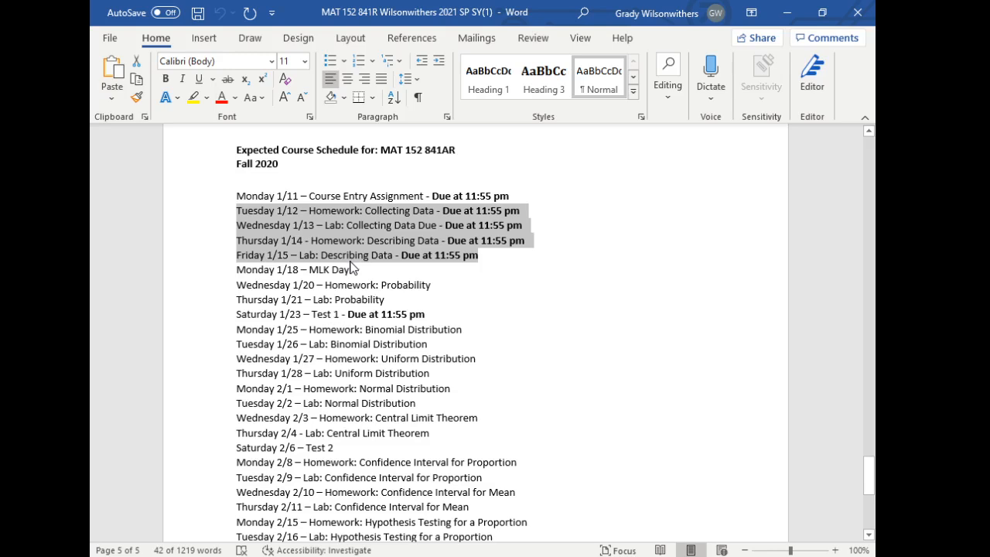
pyautogui.moveTo(276, 260)
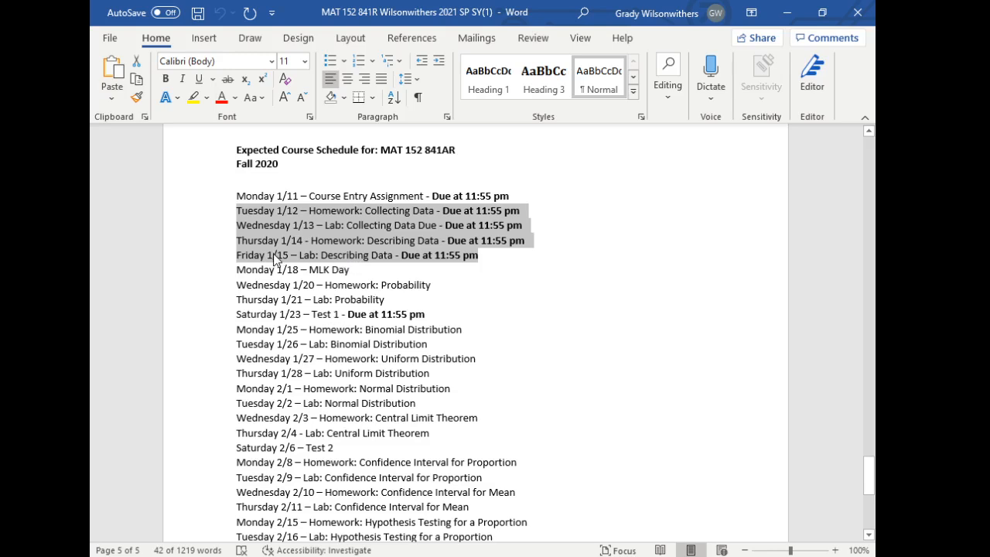
pyautogui.moveTo(352, 260)
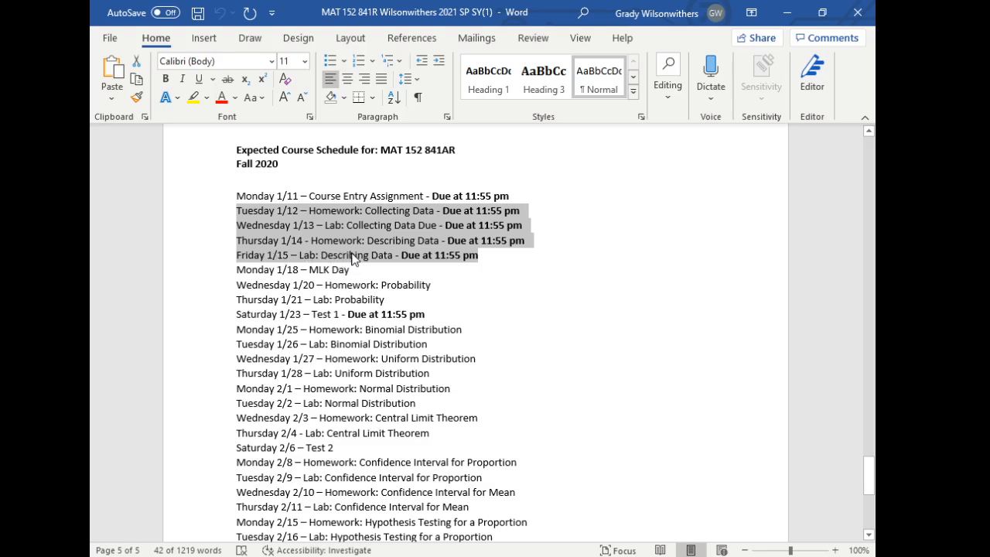
pyautogui.click(244, 362)
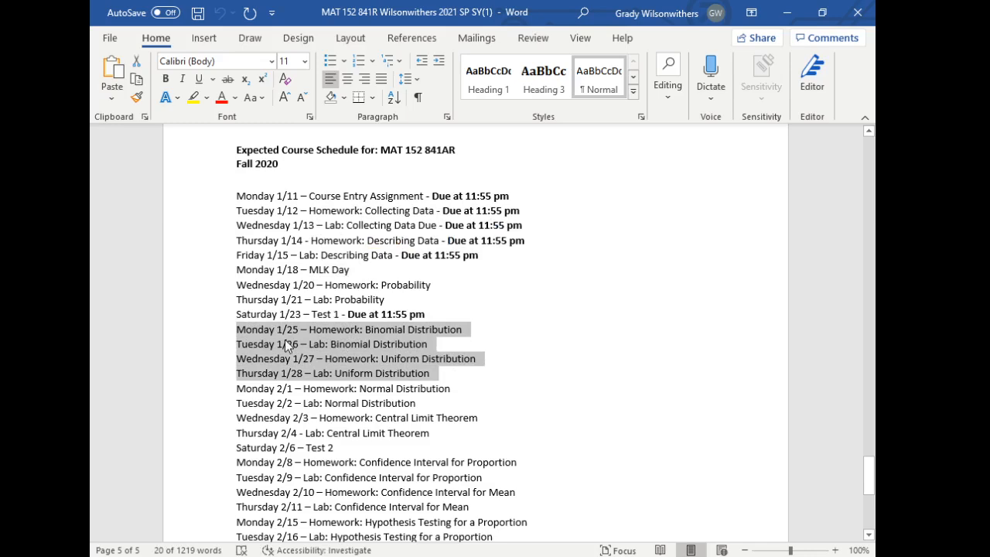
pyautogui.moveTo(297, 379)
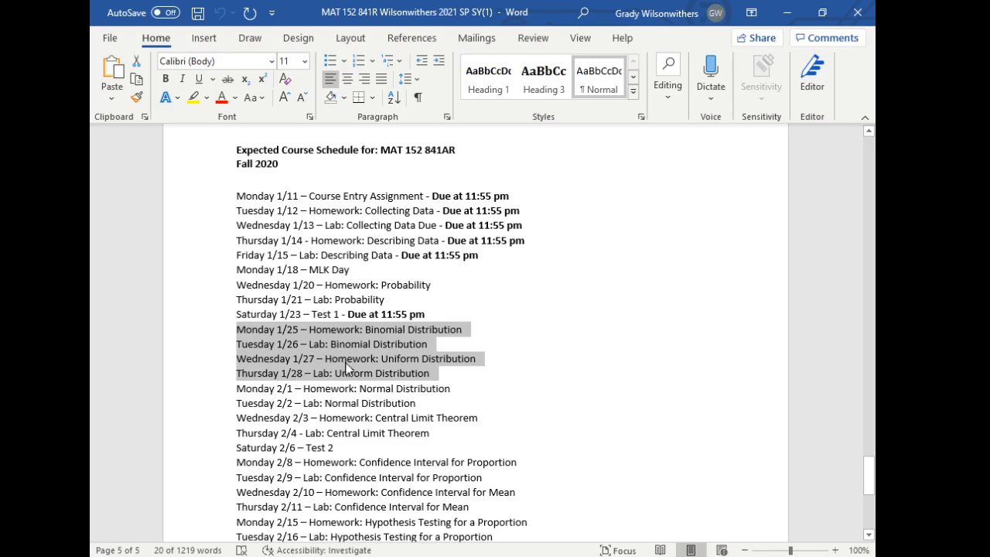
pyautogui.moveTo(374, 350)
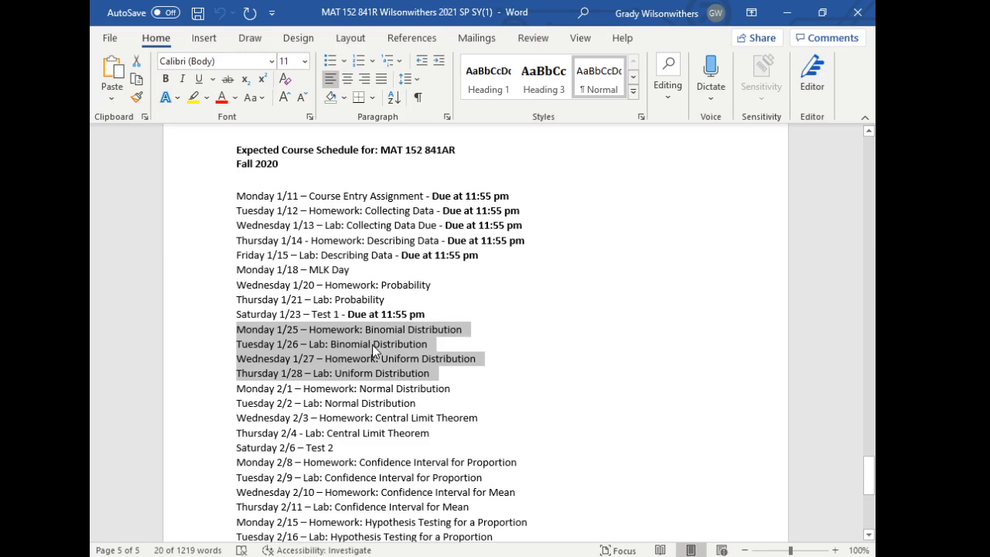
pyautogui.moveTo(375, 373)
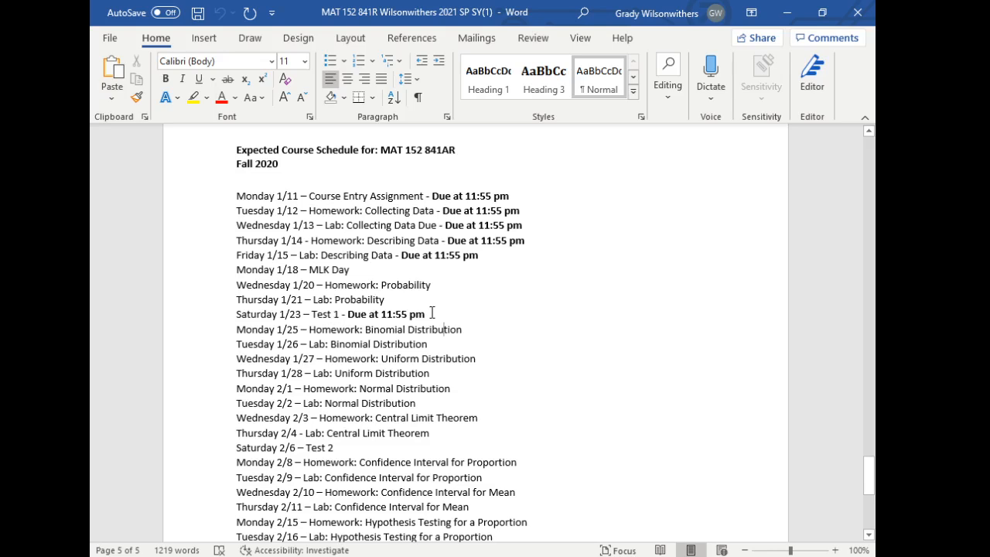
pyautogui.moveTo(379, 430)
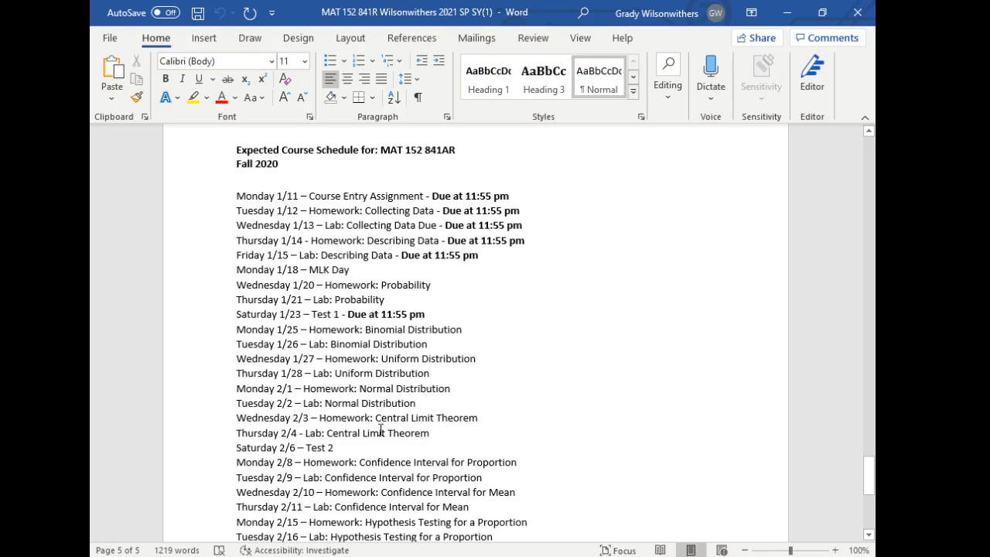
pyautogui.moveTo(235, 328); pyautogui.dragTo(430, 433)
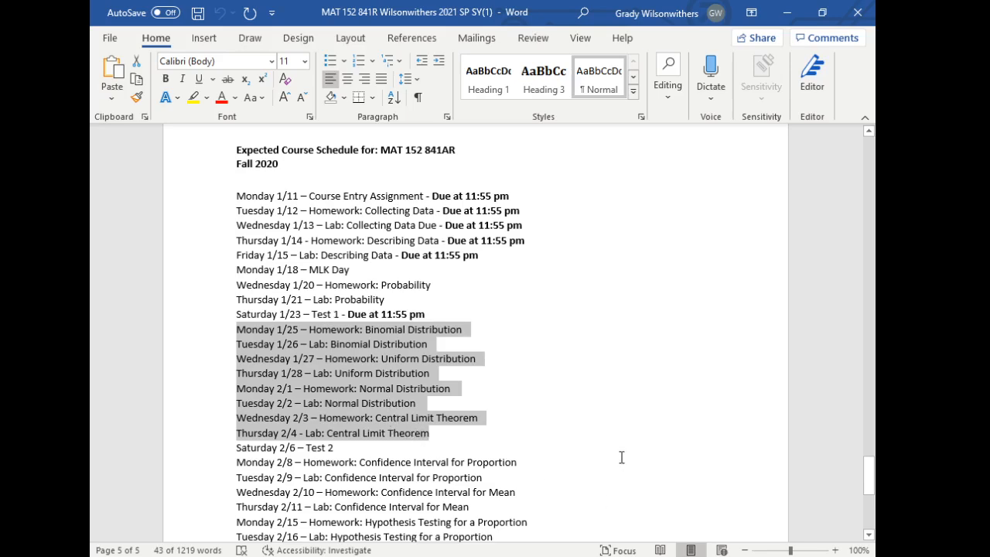
# - Scroll to the end of the schedule, reaching Wednesday 3/3 Test 4 and the all-assignments-due note
pyautogui.scroll(-3)
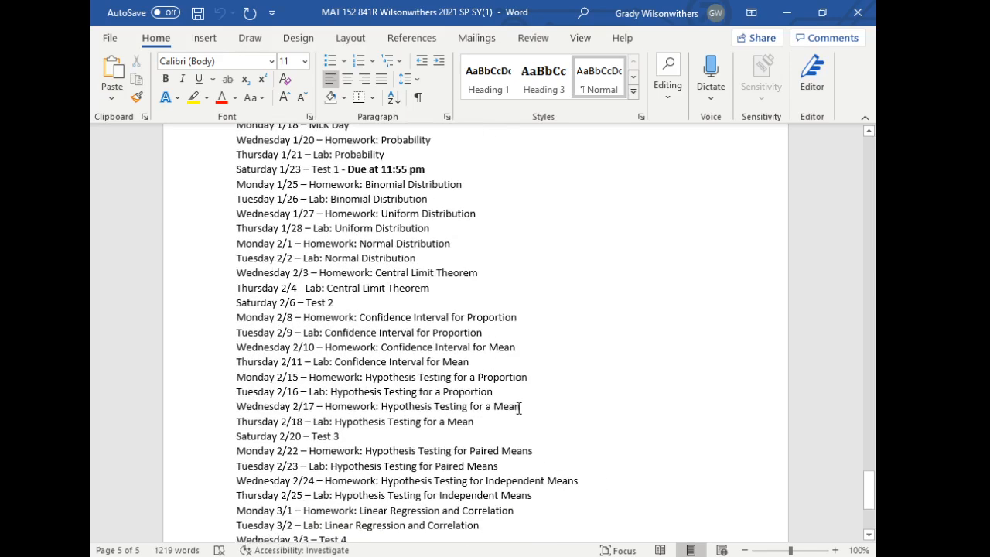
pyautogui.scroll(-3)
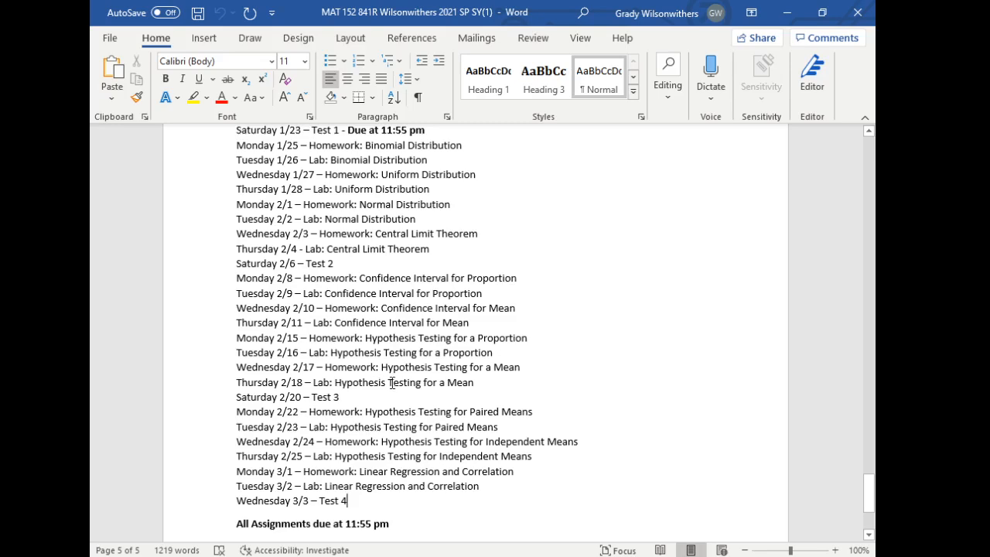
pyautogui.moveTo(386, 251)
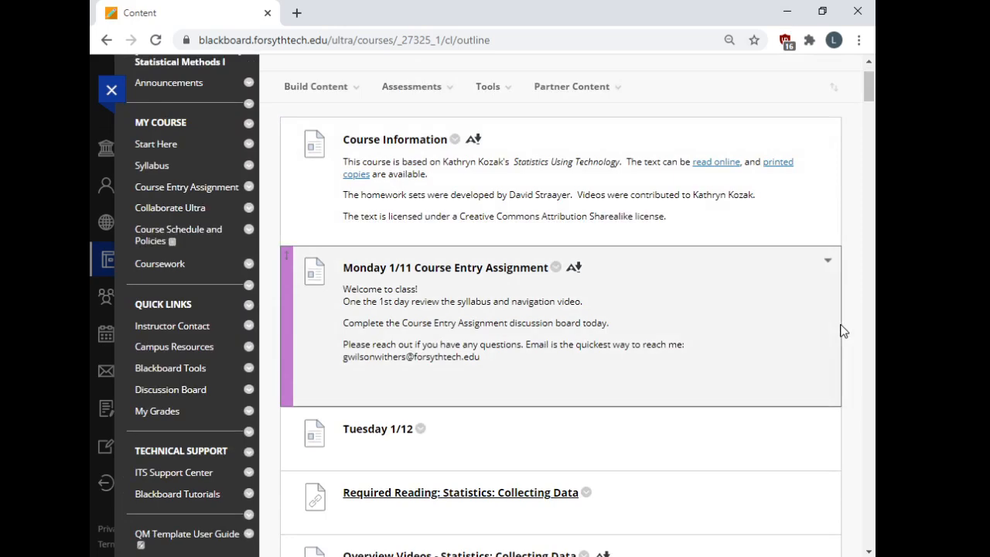
# - Scroll the Content outline past Course Information to the Tuesday 1/12 Collecting Data homework and lab
pyautogui.scroll(-3)
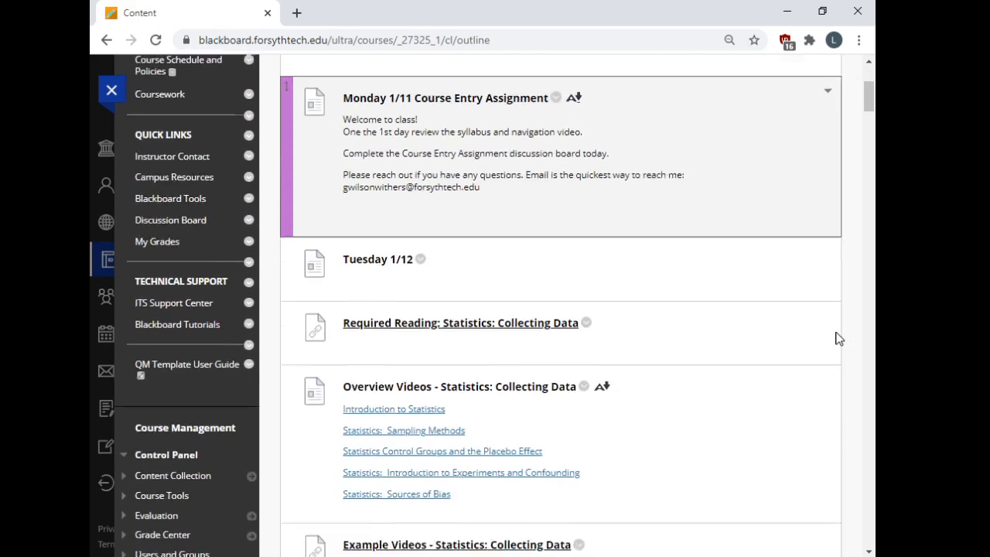
pyautogui.scroll(-3)
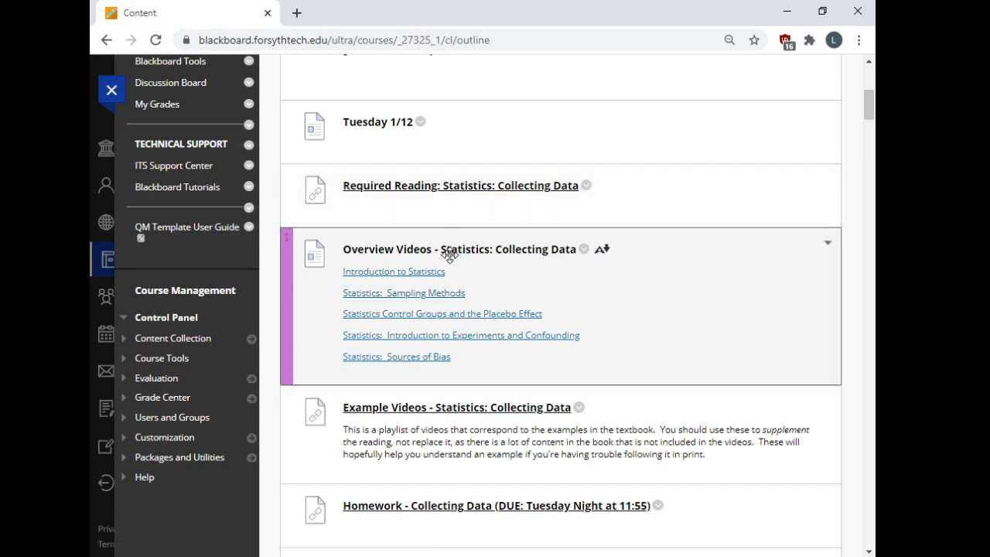
pyautogui.moveTo(350, 384)
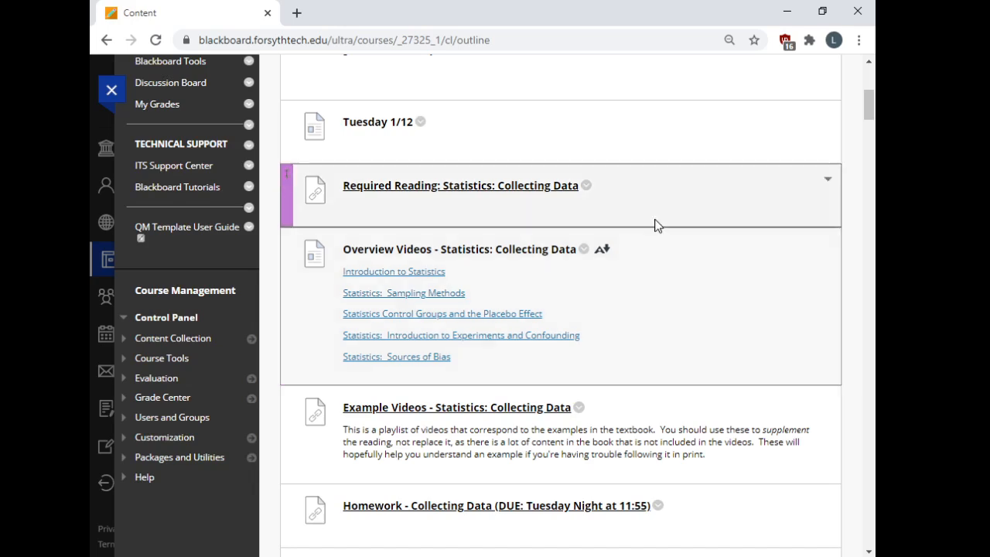
pyautogui.scroll(-3)
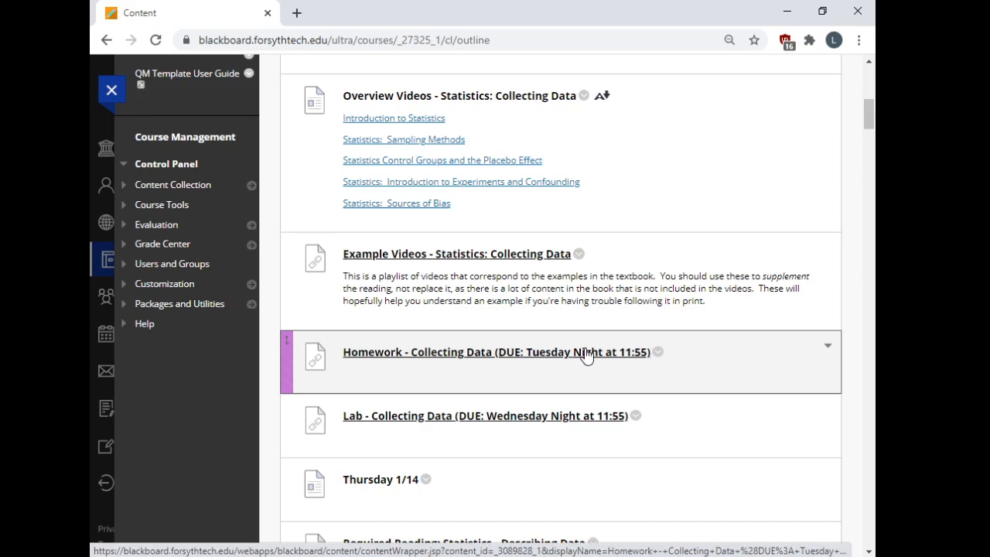
pyautogui.moveTo(604, 254)
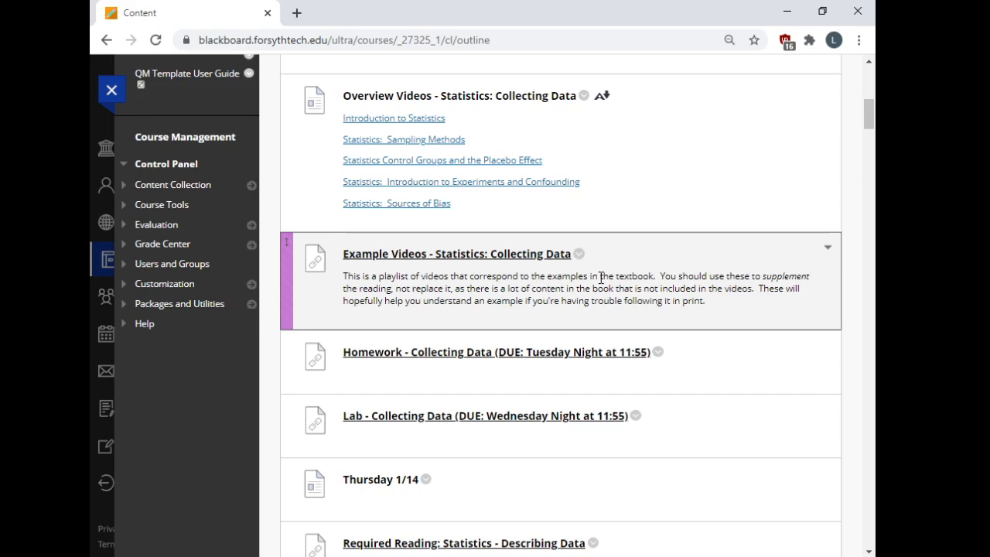
pyautogui.moveTo(602, 282)
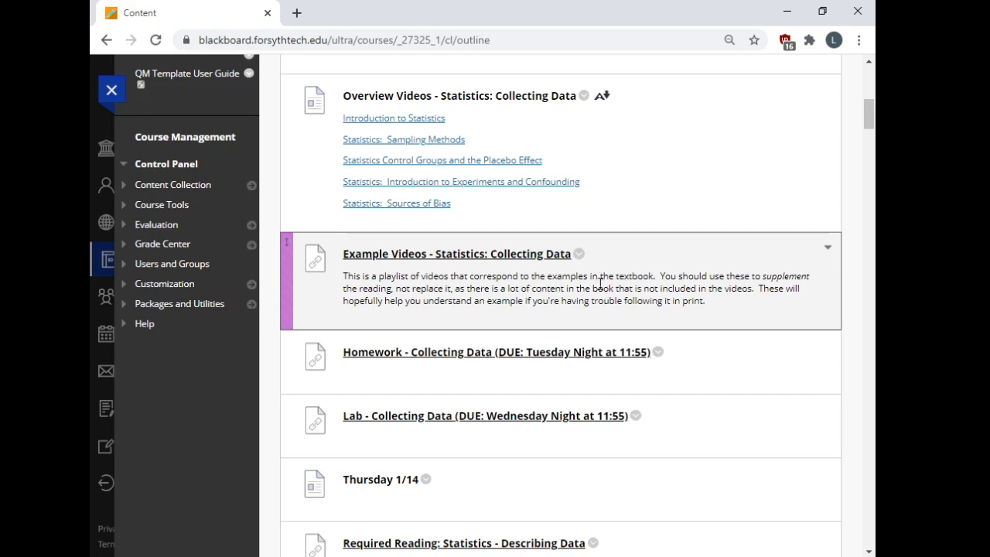
pyautogui.moveTo(601, 285)
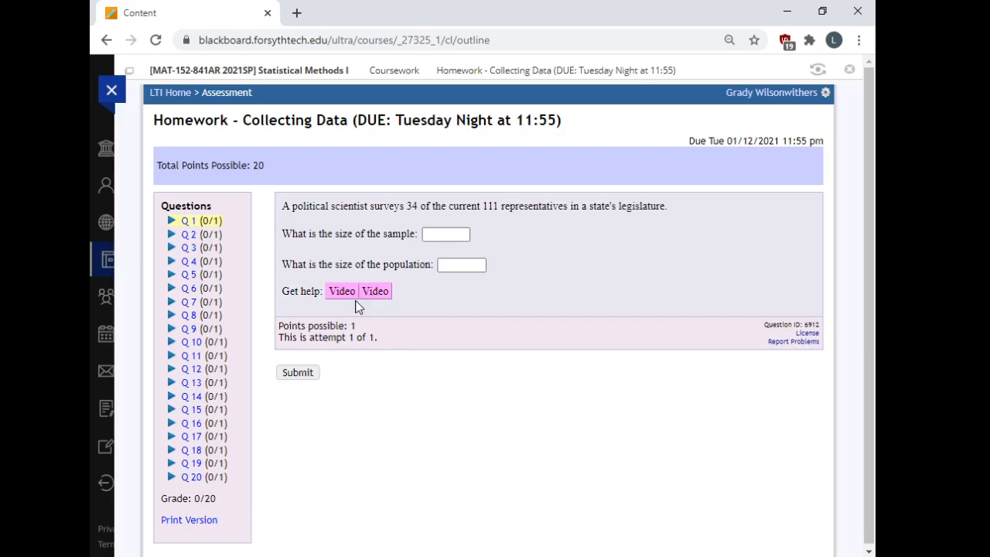
# - Submit question 1 blank, see 0 of 1 with correct answers 27 and 139, then load a similar version
pyautogui.click(297, 372)
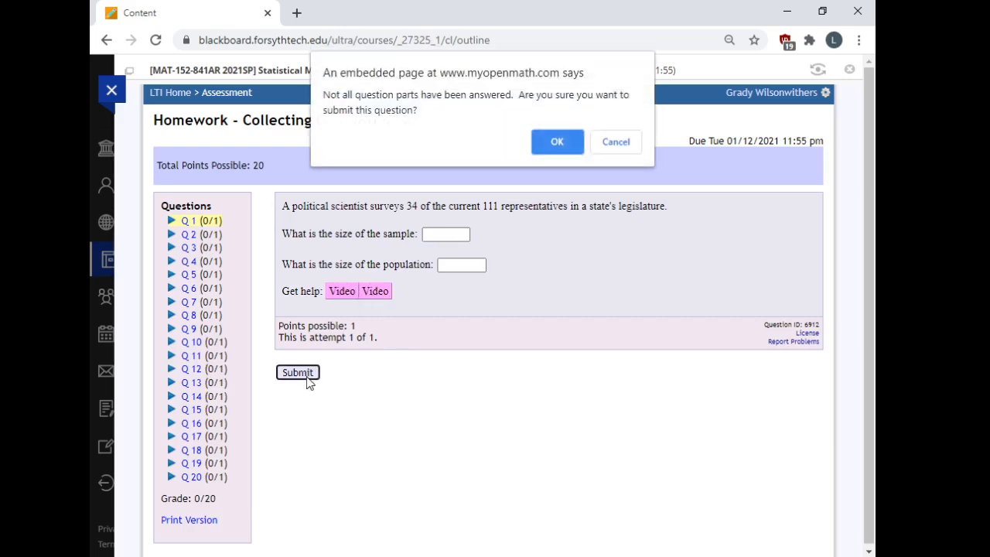
pyautogui.click(557, 142)
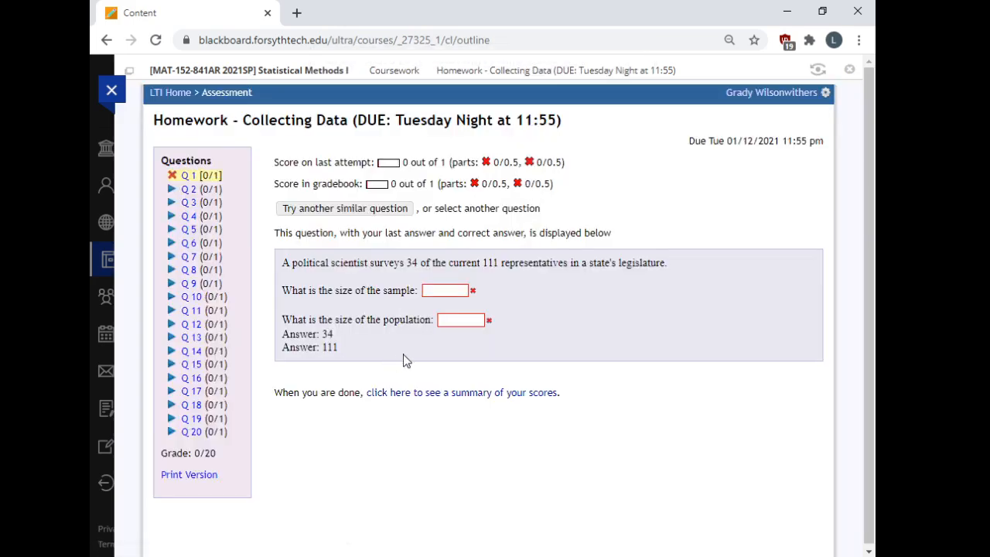
pyautogui.moveTo(377, 362)
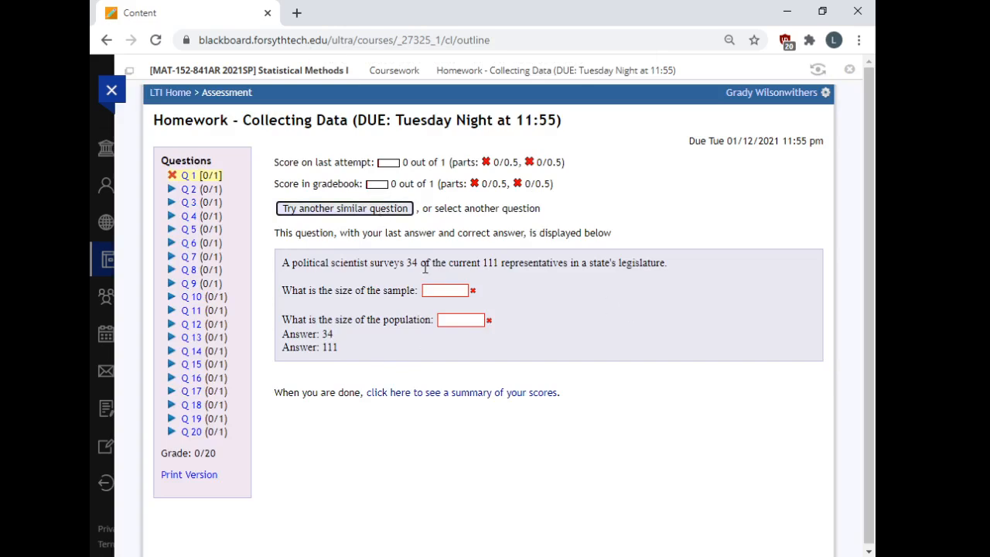
pyautogui.click(344, 208)
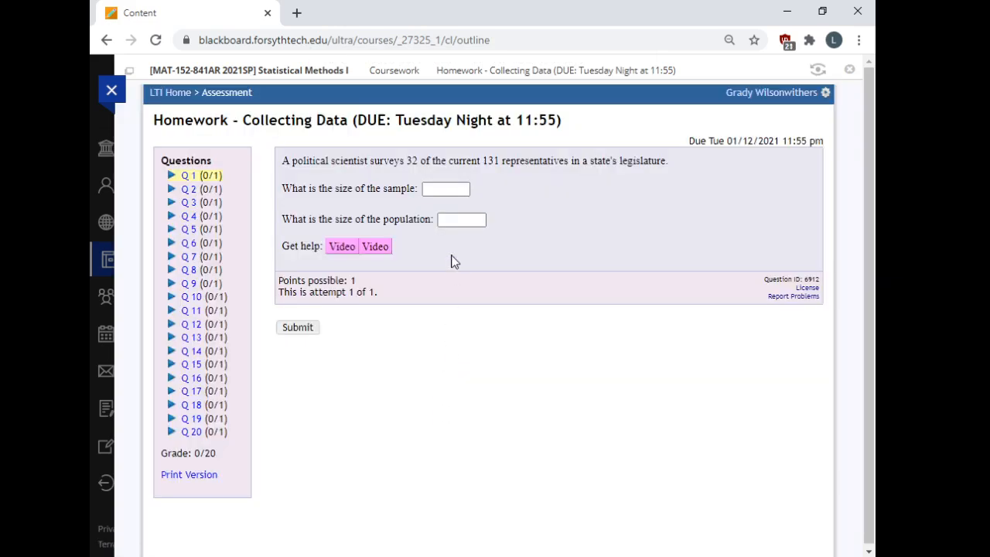
# - Submit the new version blank twice more, confirming despite unanswered parts, and request another version
pyautogui.click(297, 327)
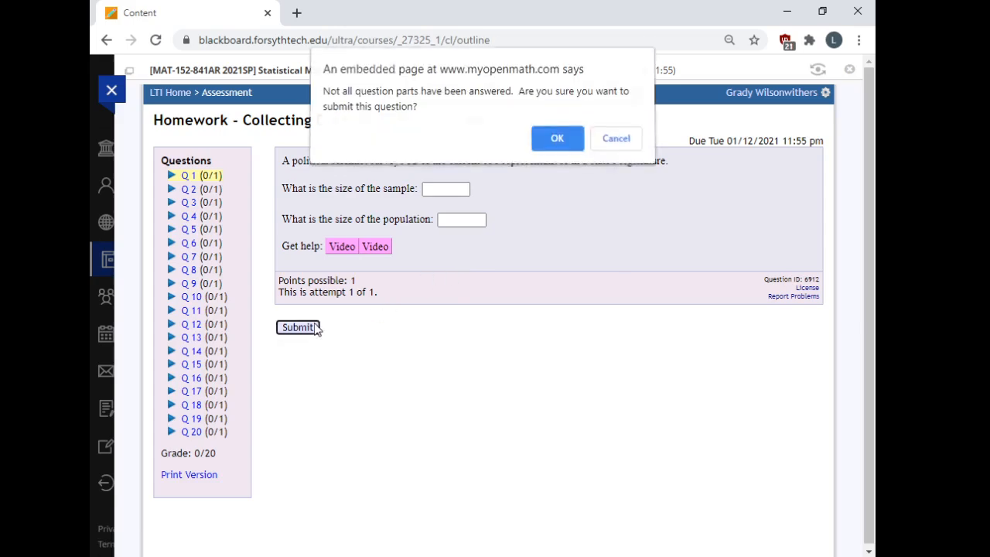
pyautogui.click(557, 137)
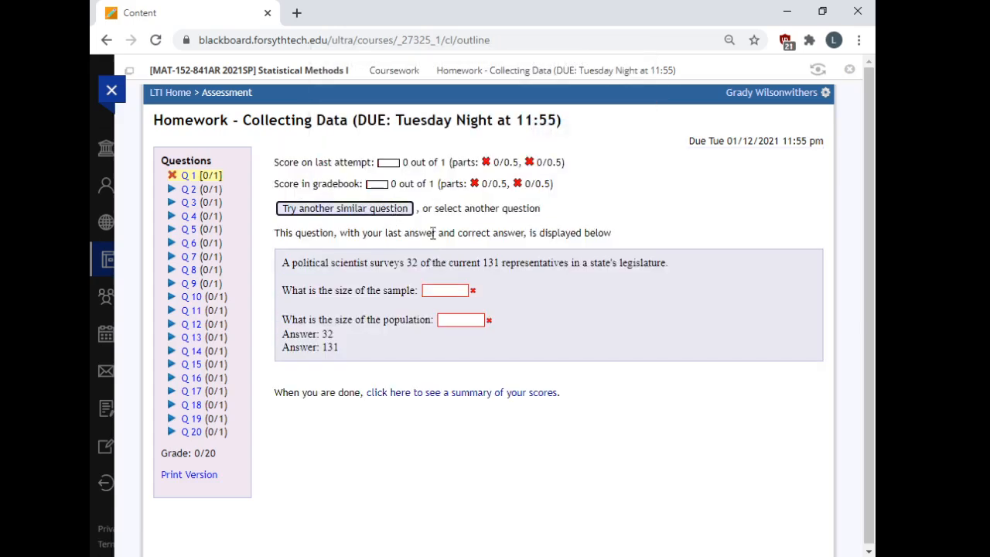
pyautogui.click(297, 327)
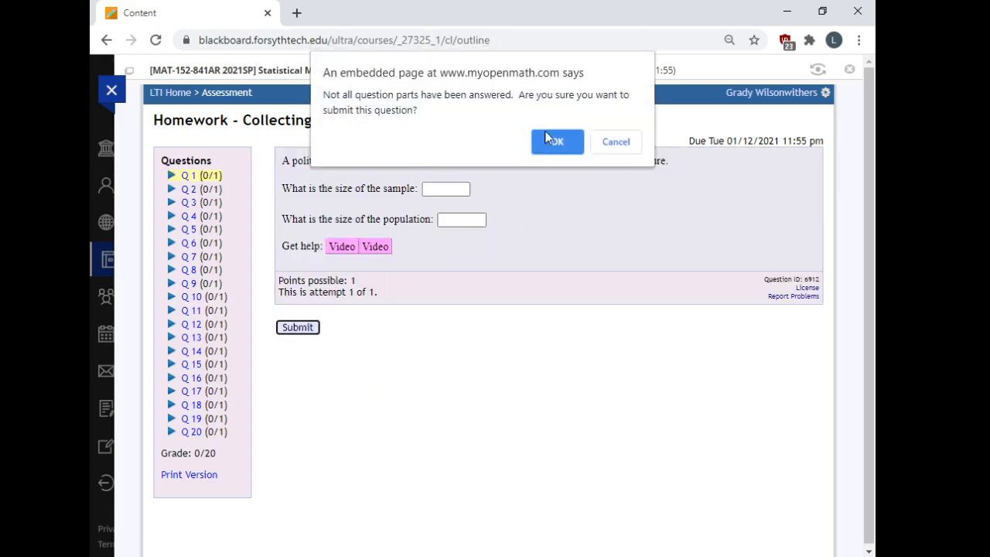
pyautogui.click(554, 143)
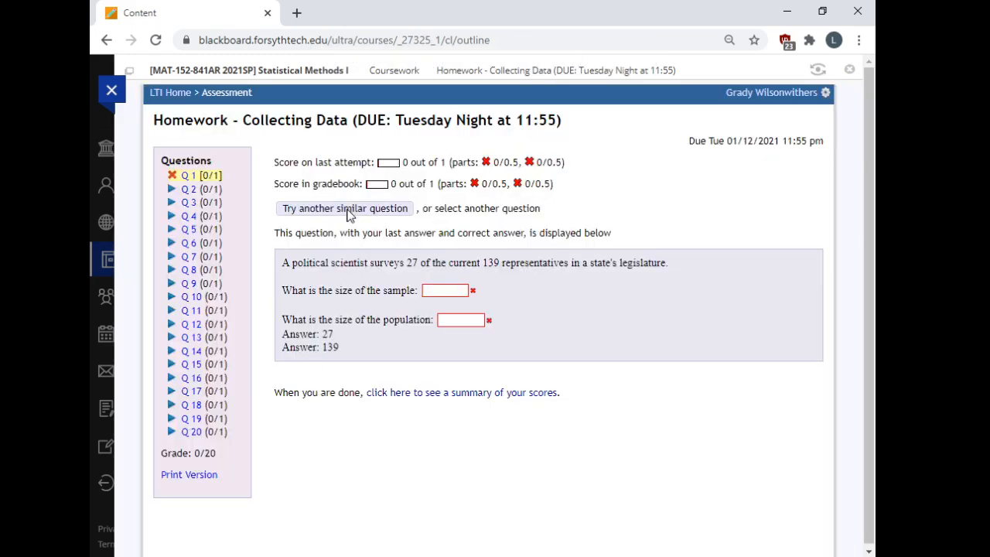
# - Answer sample size 20 and population 94 for 1 out of 1, then return to the course content outline
pyautogui.click(343, 208)
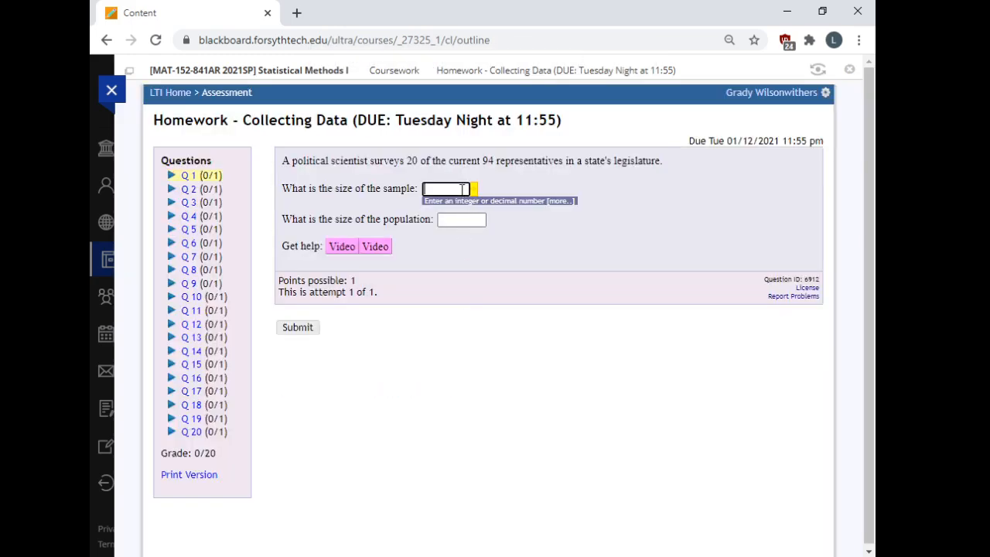
pyautogui.write('20')
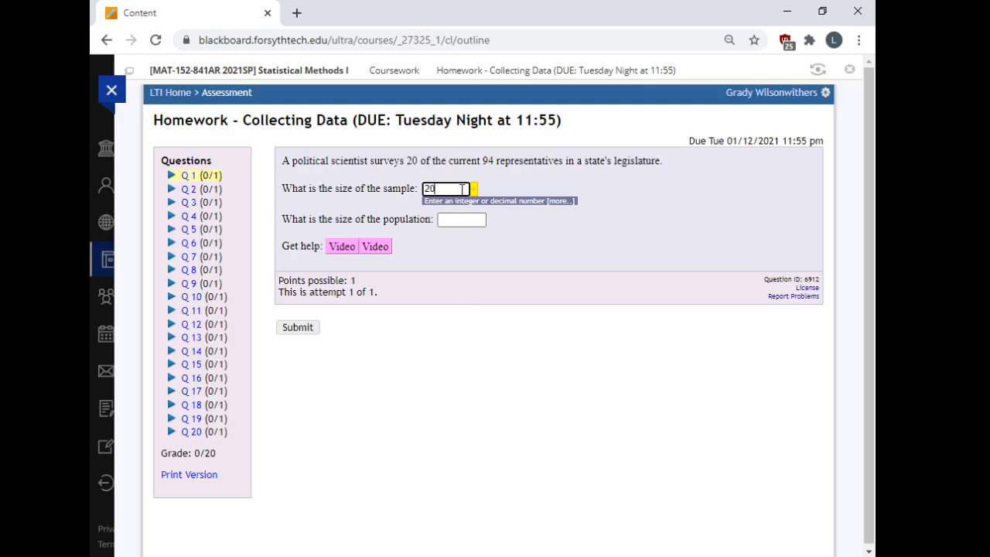
pyautogui.write('9')
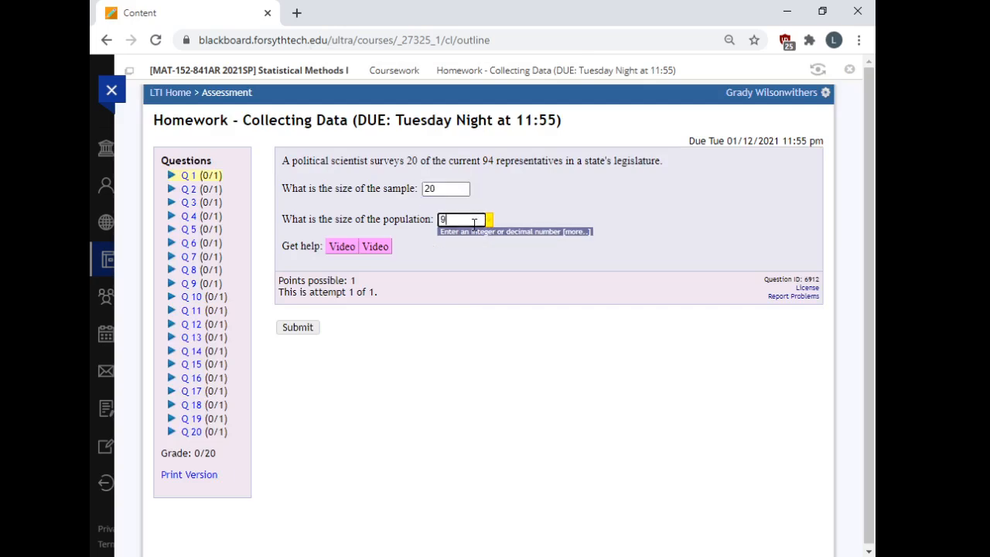
pyautogui.click(297, 326)
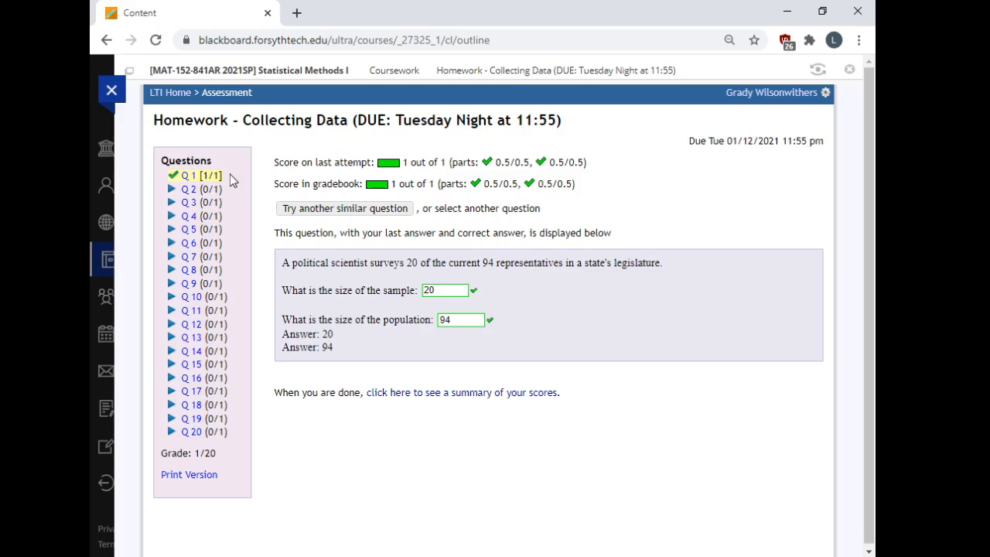
pyautogui.moveTo(690, 353)
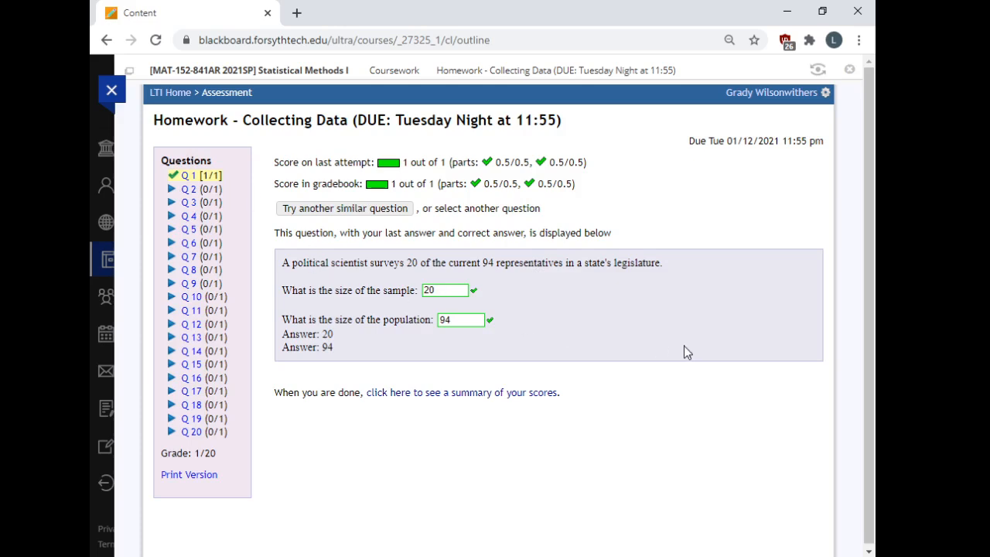
pyautogui.moveTo(679, 353)
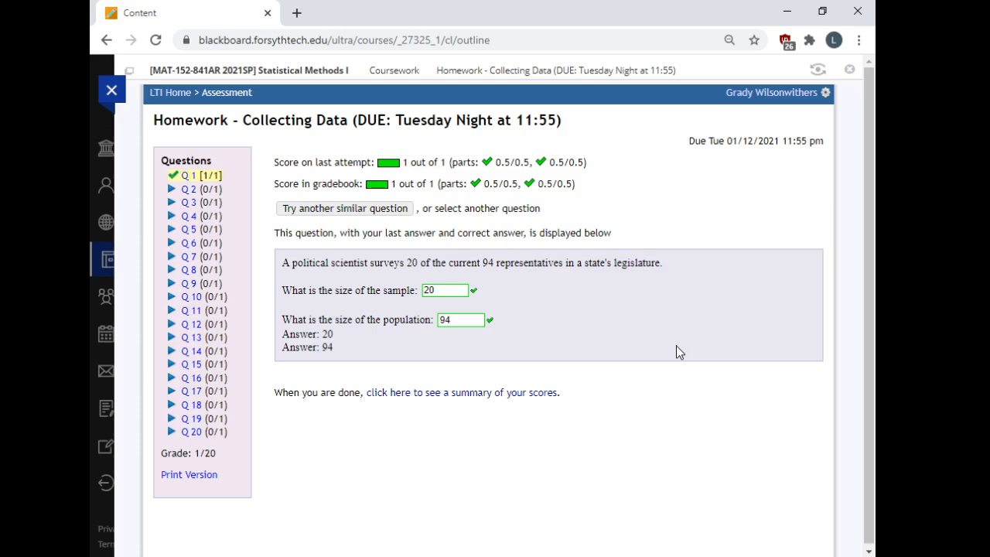
pyautogui.moveTo(679, 322)
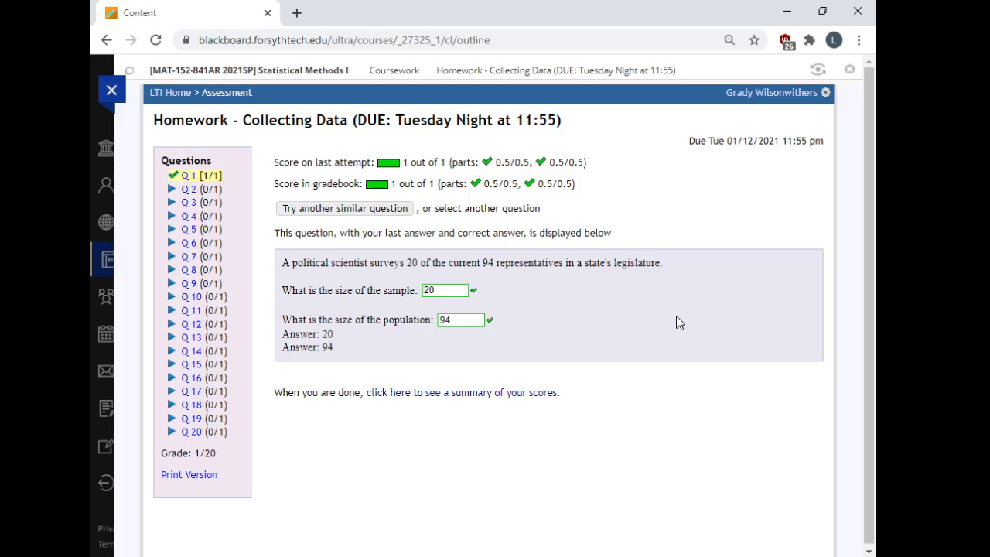
pyautogui.moveTo(675, 324)
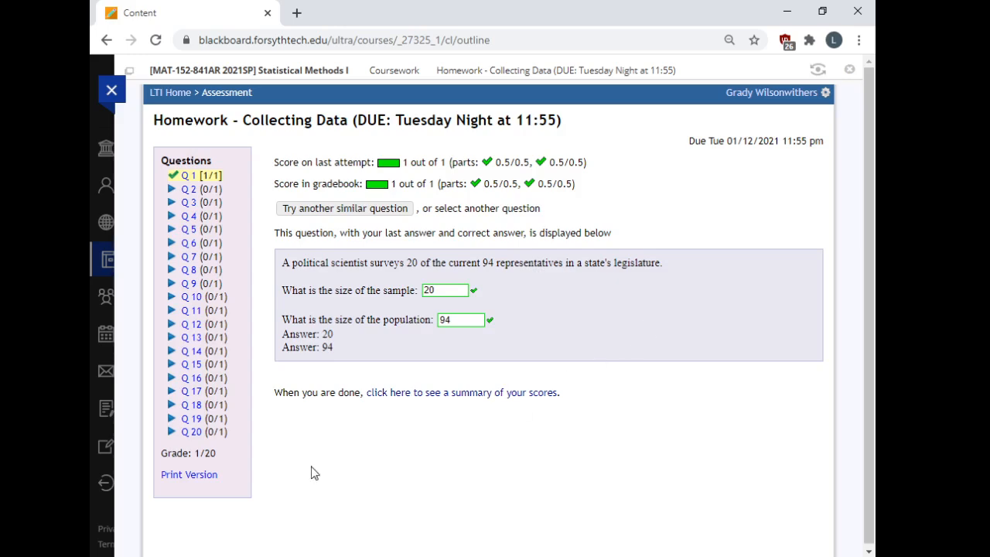
pyautogui.moveTo(278, 430)
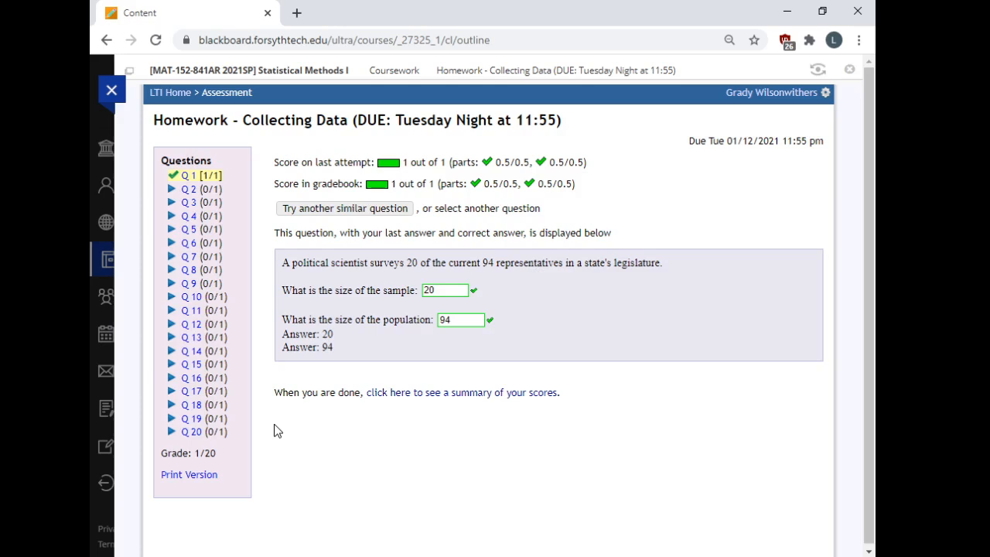
pyautogui.moveTo(380, 292)
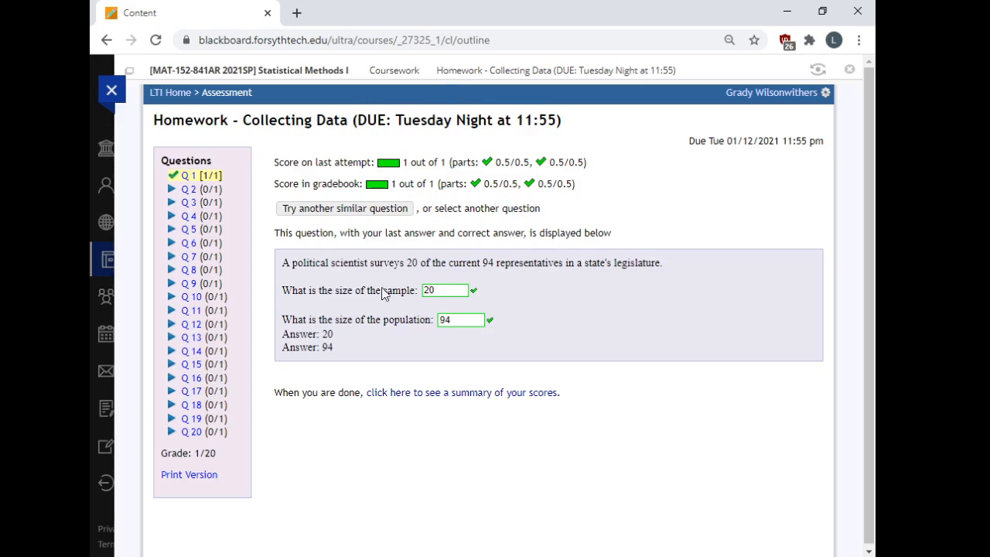
pyautogui.moveTo(405, 87)
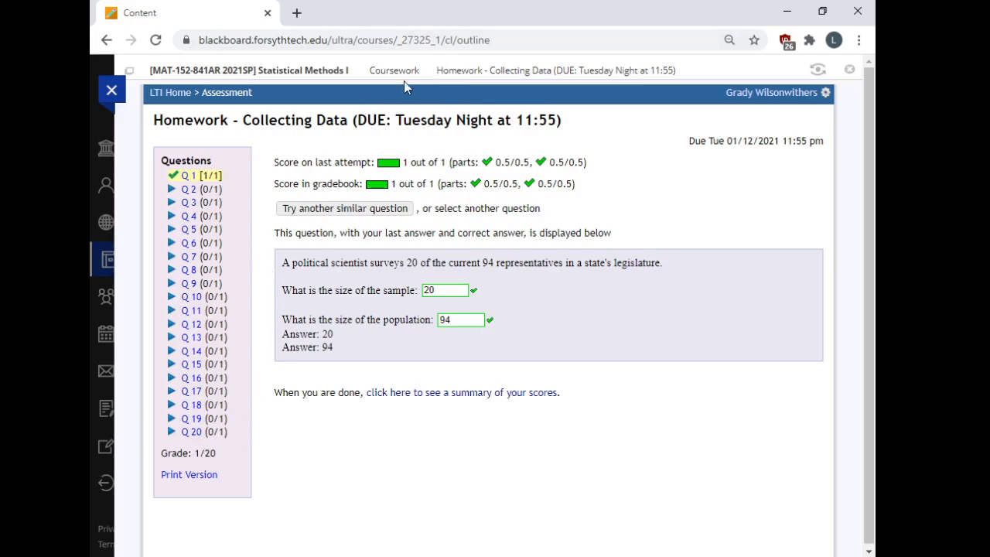
pyautogui.click(393, 70)
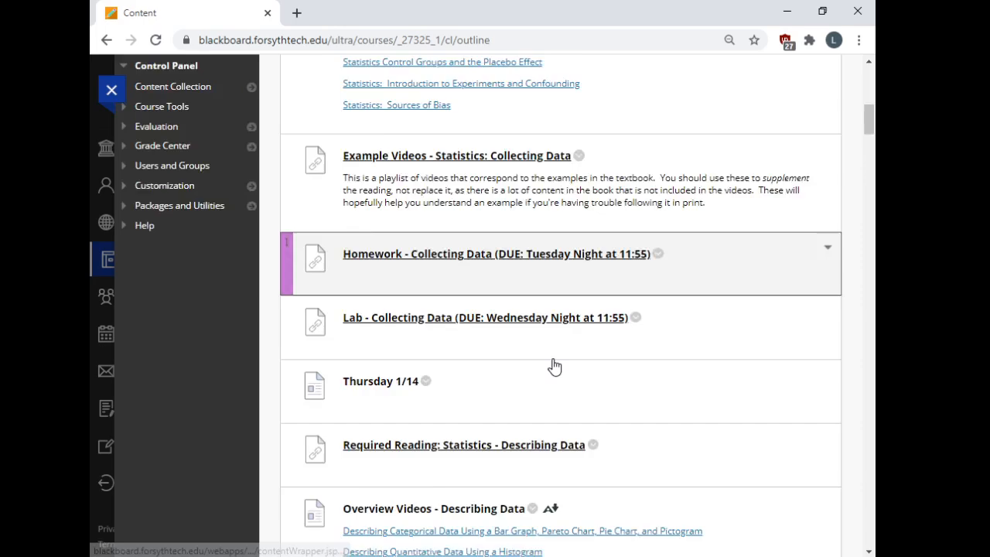
# - Scroll down the content outline to the Lab - Probability item due Thursday night at 11:55
pyautogui.scroll(-3)
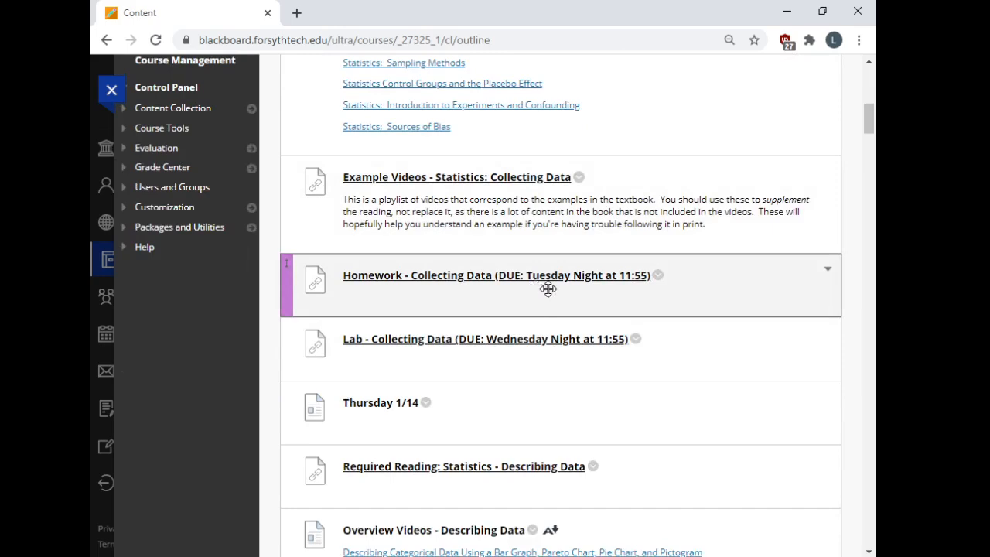
pyautogui.scroll(-3)
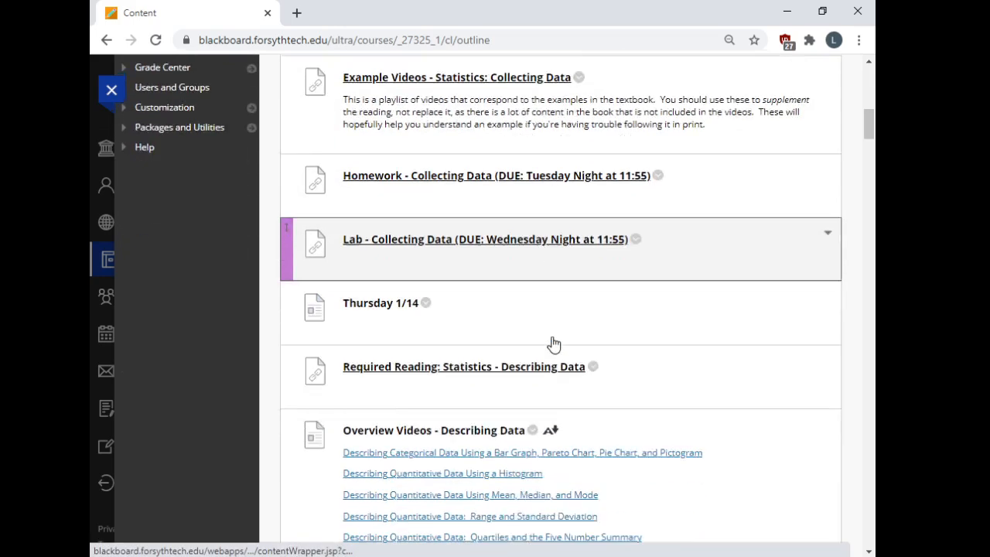
pyautogui.scroll(-3)
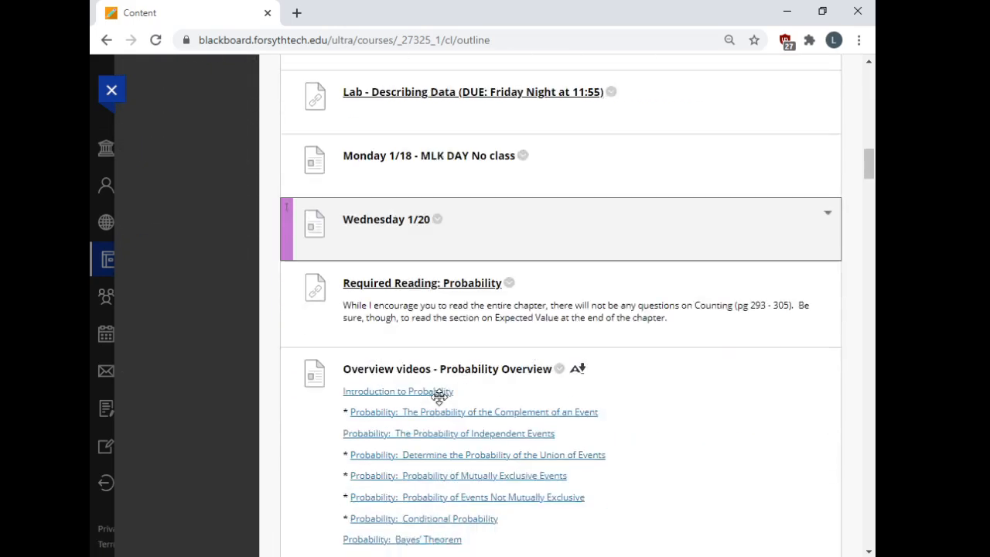
pyautogui.scroll(-3)
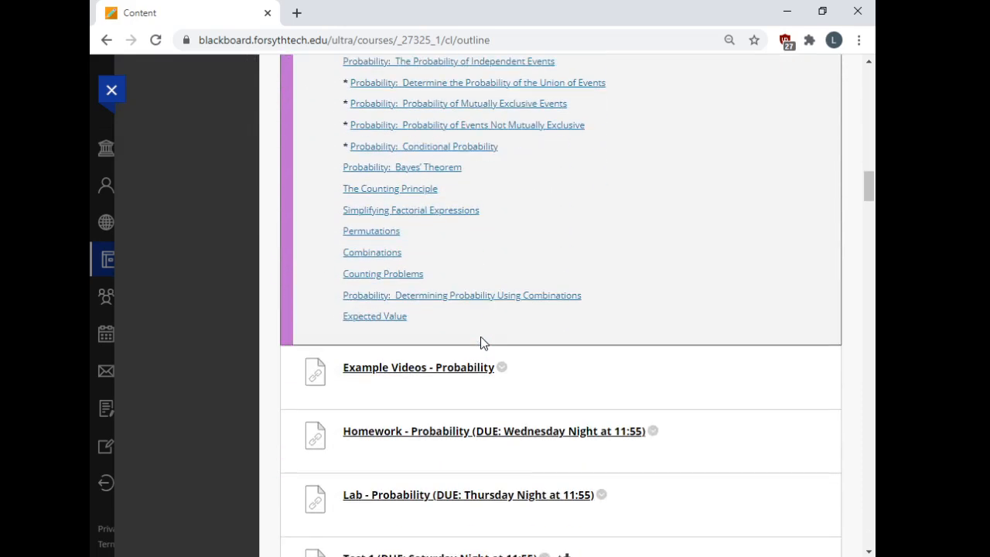
pyautogui.scroll(-3)
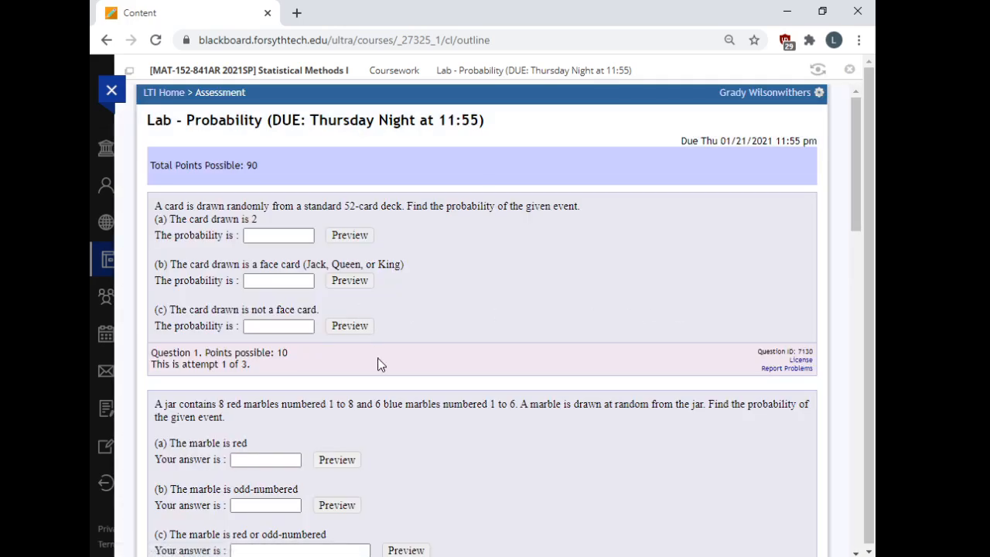
pyautogui.scroll(-3)
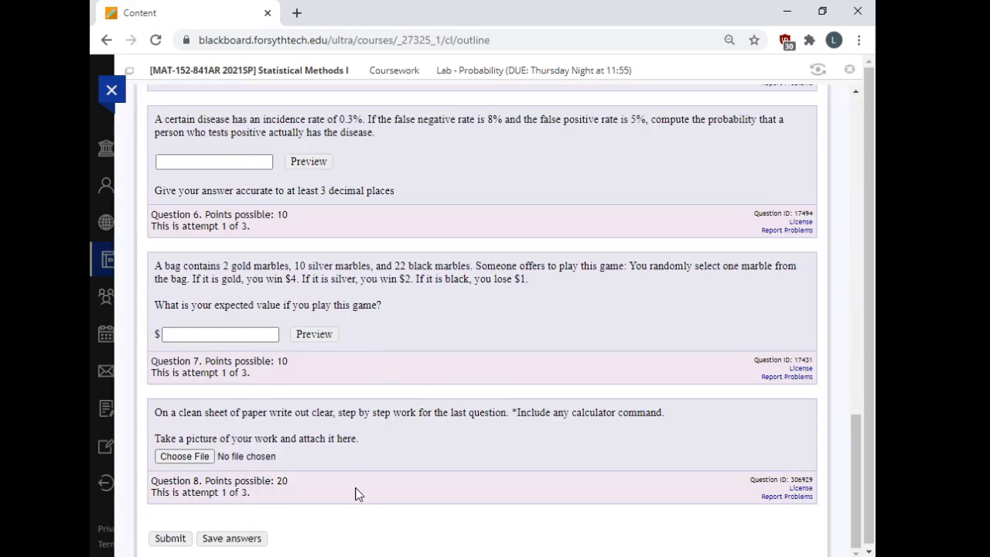
pyautogui.moveTo(415, 452)
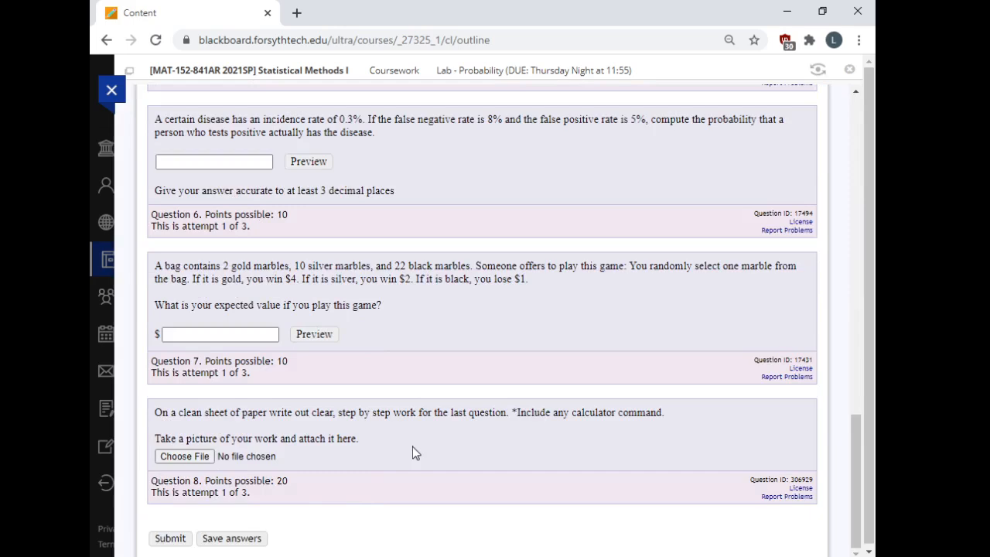
pyautogui.moveTo(375, 448)
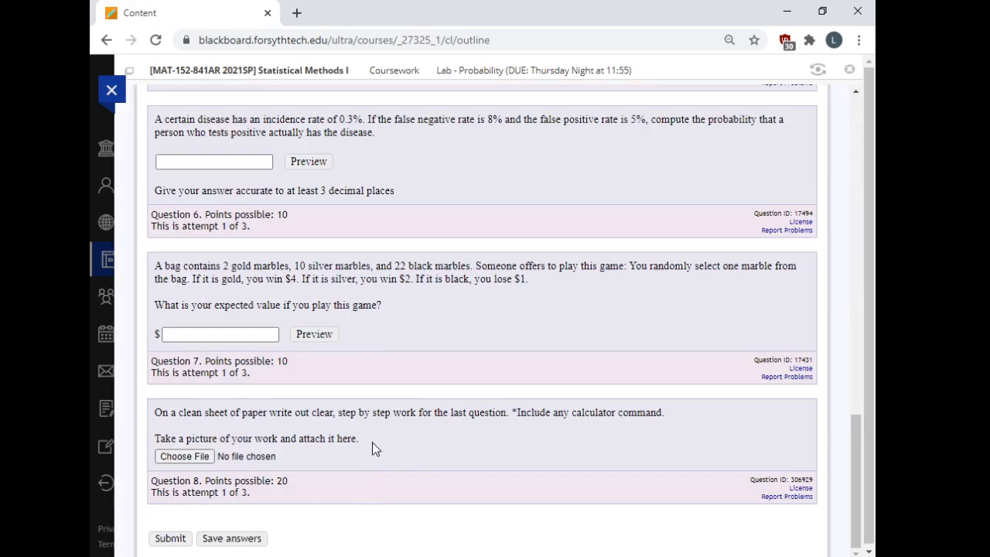
pyautogui.moveTo(266, 384)
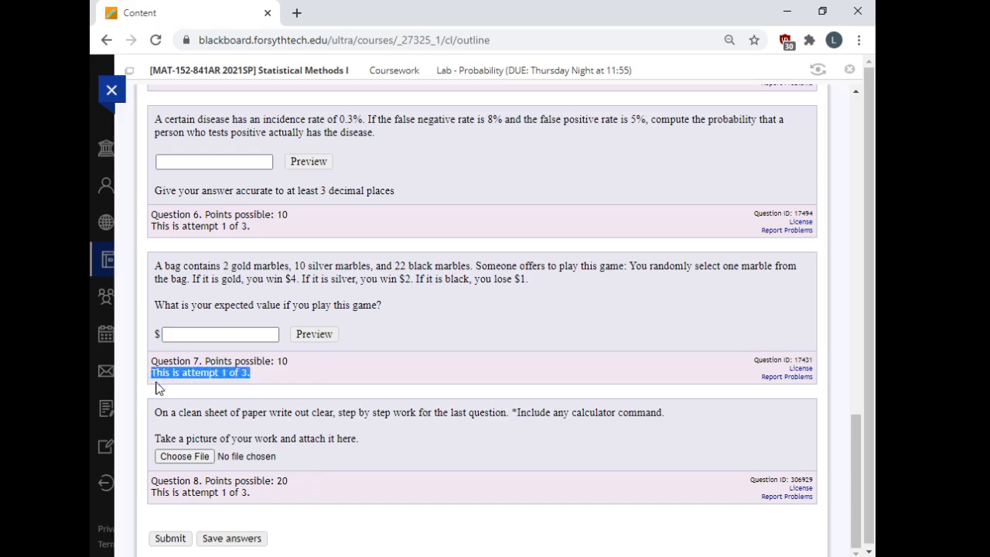
pyautogui.moveTo(261, 379)
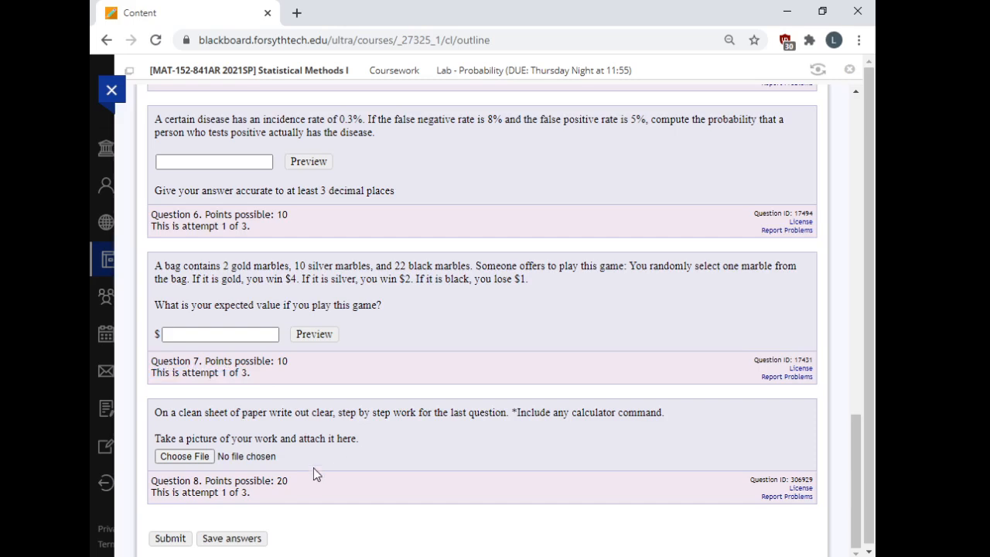
# - Highlight Question 8's handwritten-work instructions beside its Choose File upload field
pyautogui.moveTo(184, 439); pyautogui.dragTo(359, 440)
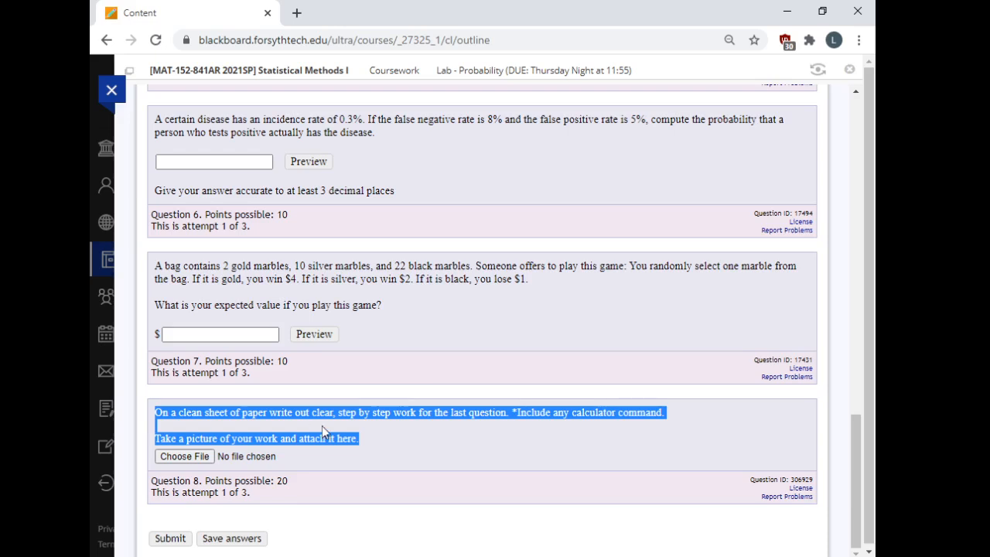
pyautogui.click(673, 414)
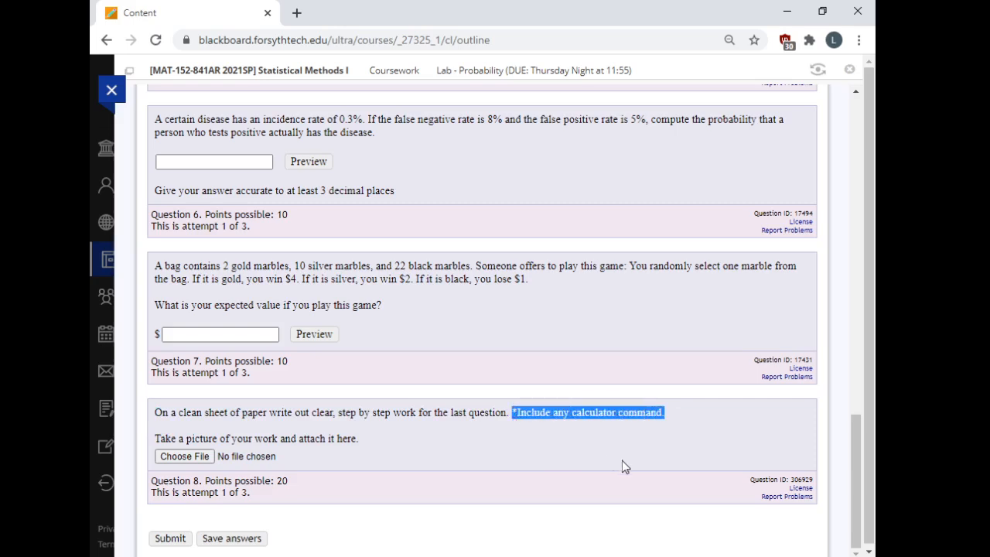
pyautogui.moveTo(643, 436)
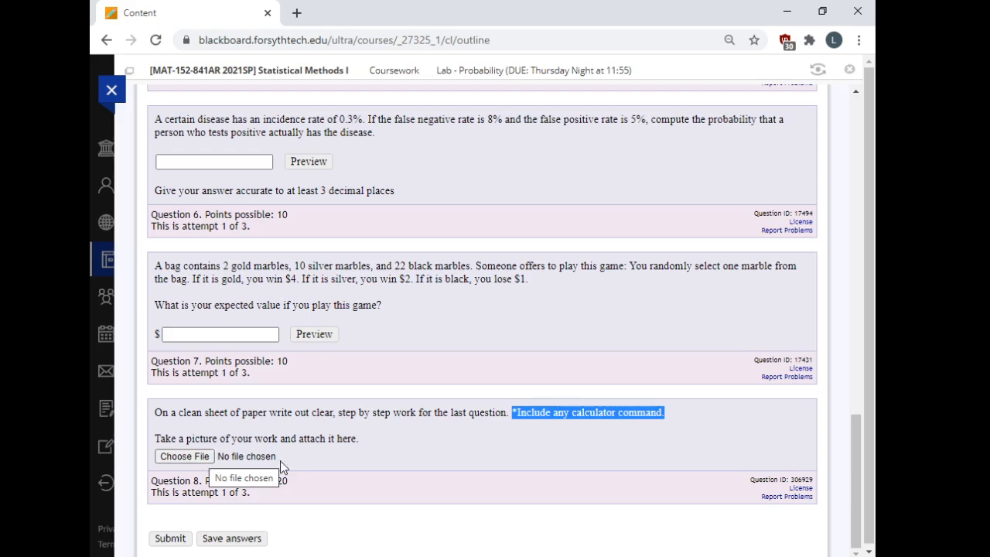
pyautogui.moveTo(362, 454)
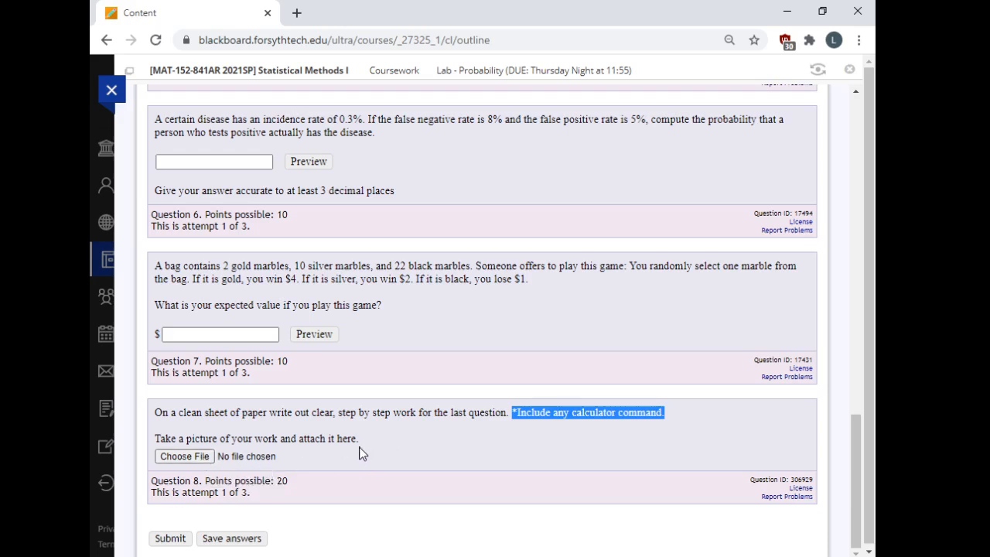
pyautogui.moveTo(365, 449)
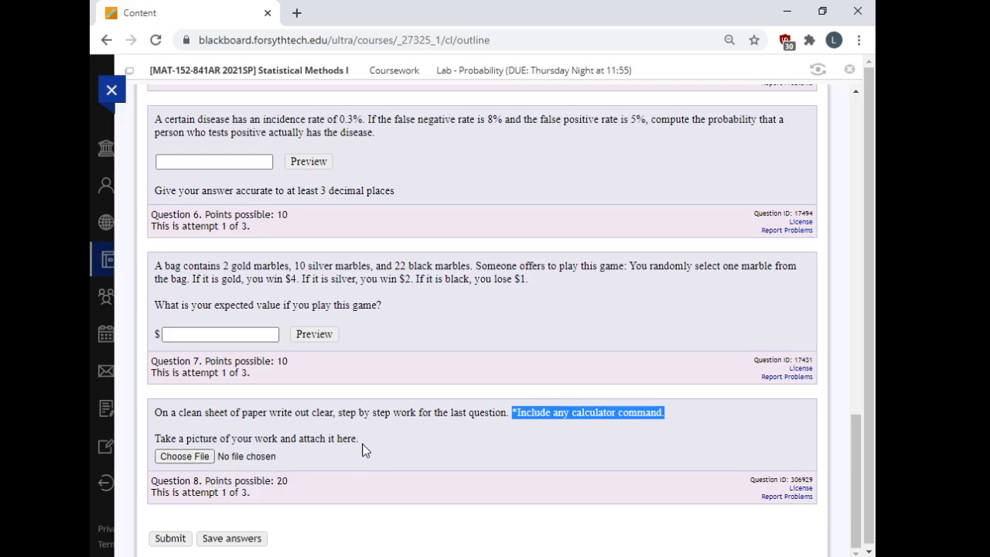
pyautogui.moveTo(355, 454)
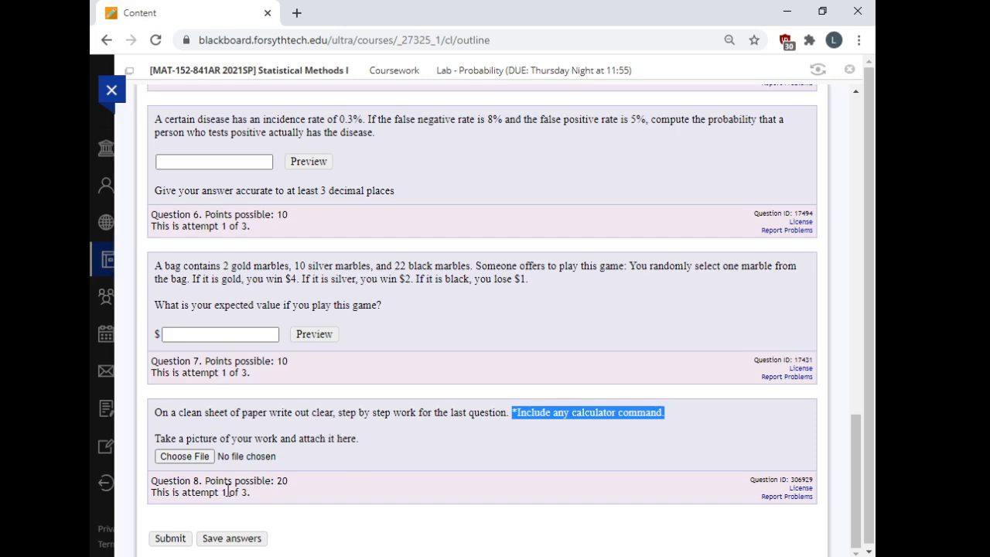
pyautogui.moveTo(294, 470)
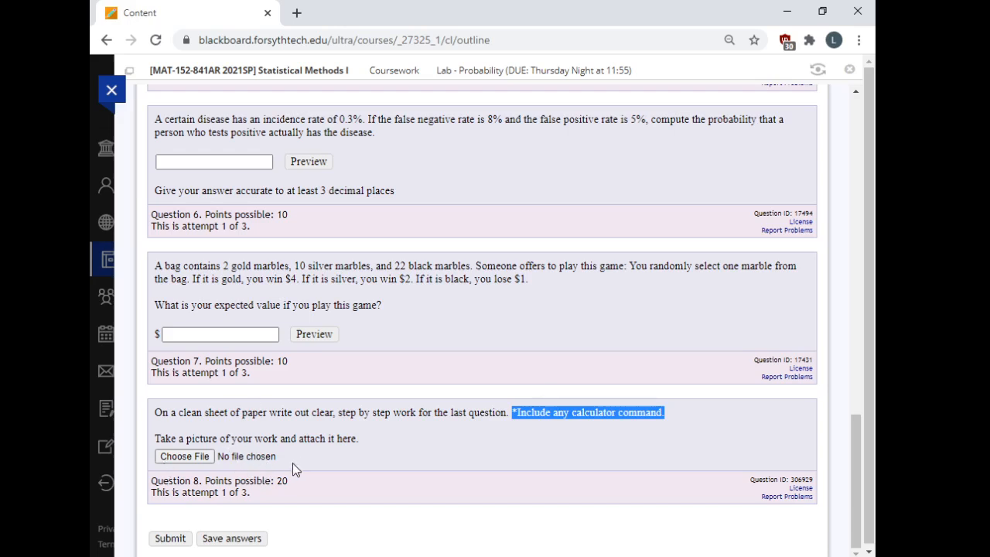
pyautogui.moveTo(290, 472)
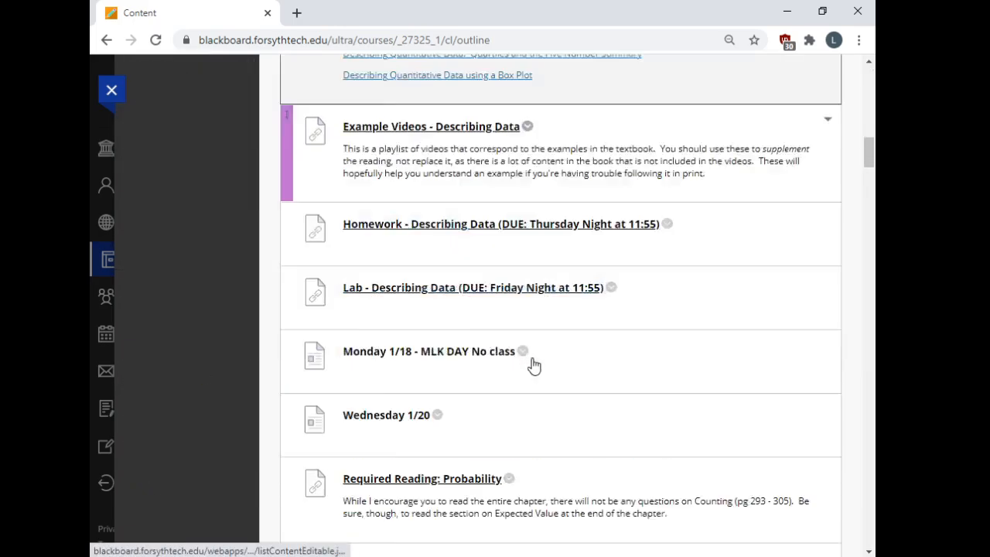
pyautogui.scroll(-3)
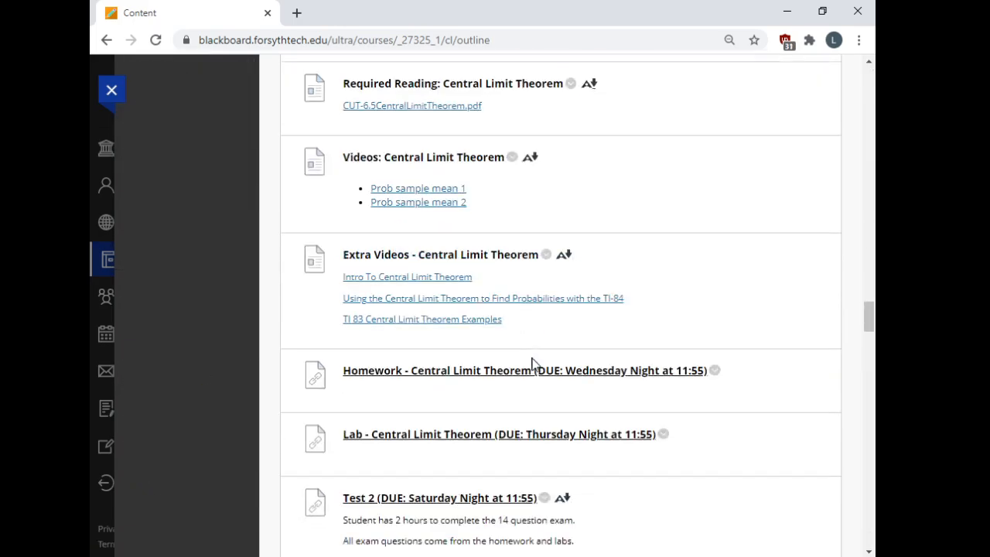
pyautogui.scroll(-3)
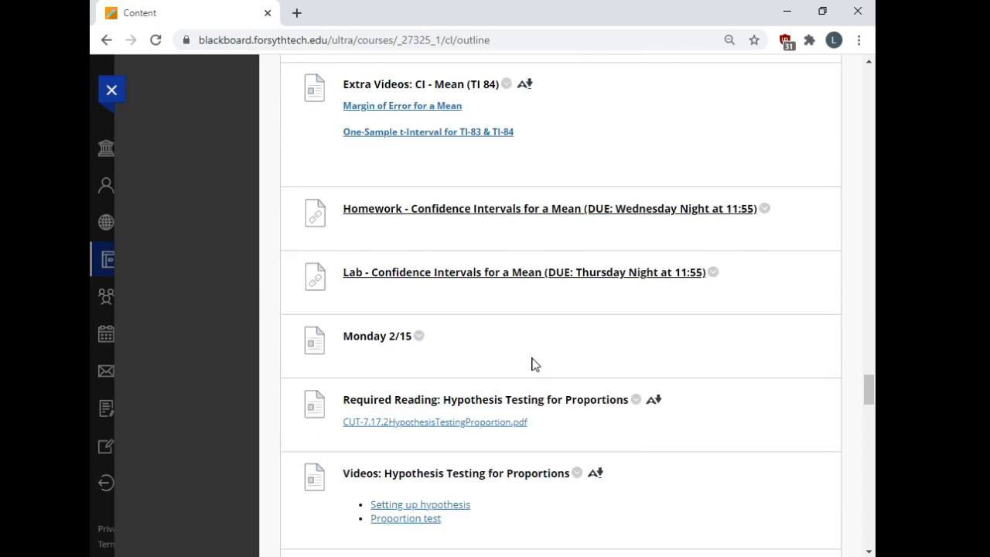
pyautogui.scroll(-3)
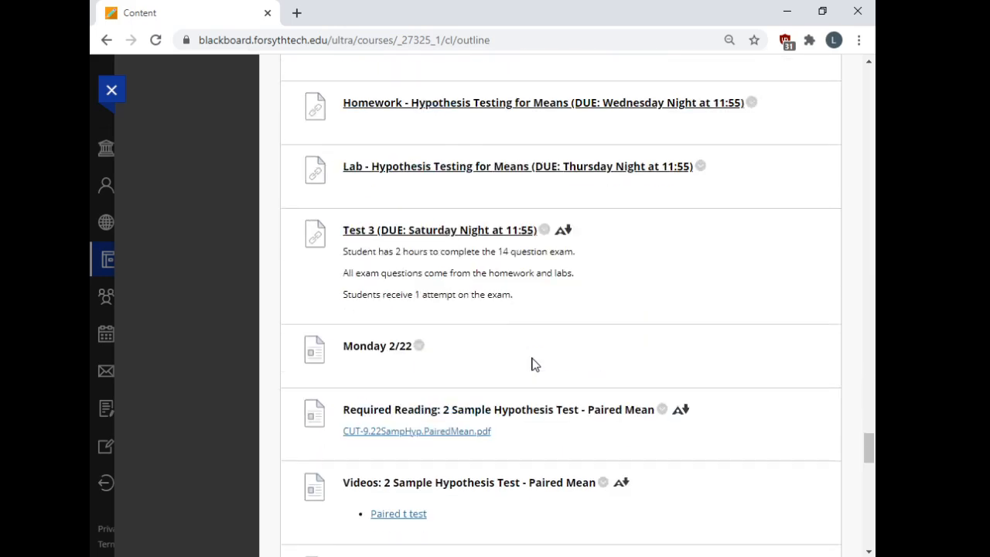
pyautogui.moveTo(495, 235)
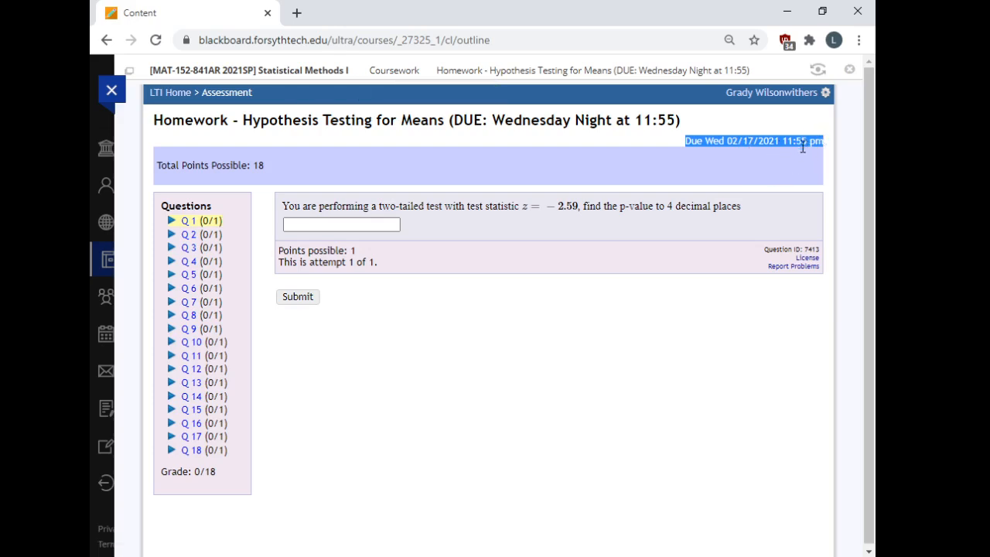
pyautogui.moveTo(779, 161)
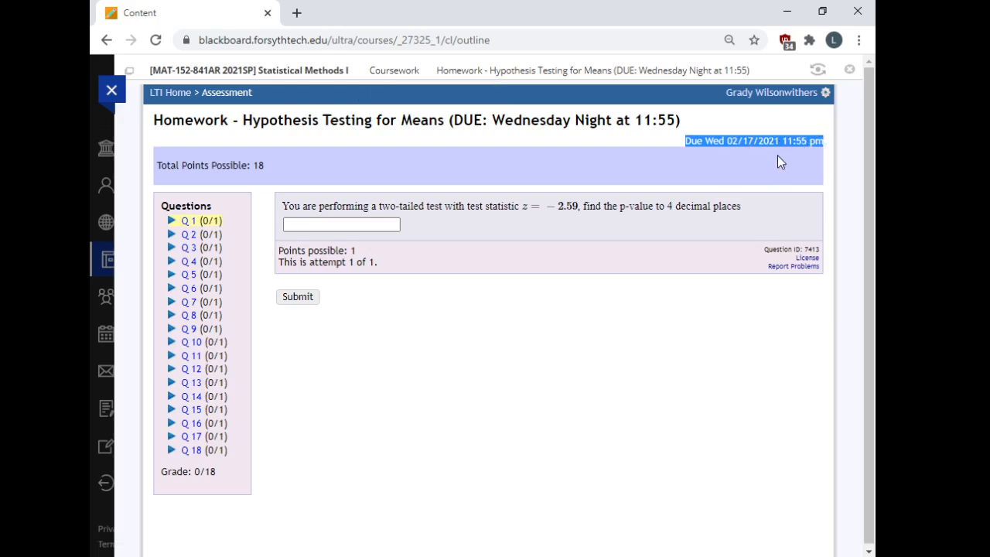
pyautogui.moveTo(829, 148)
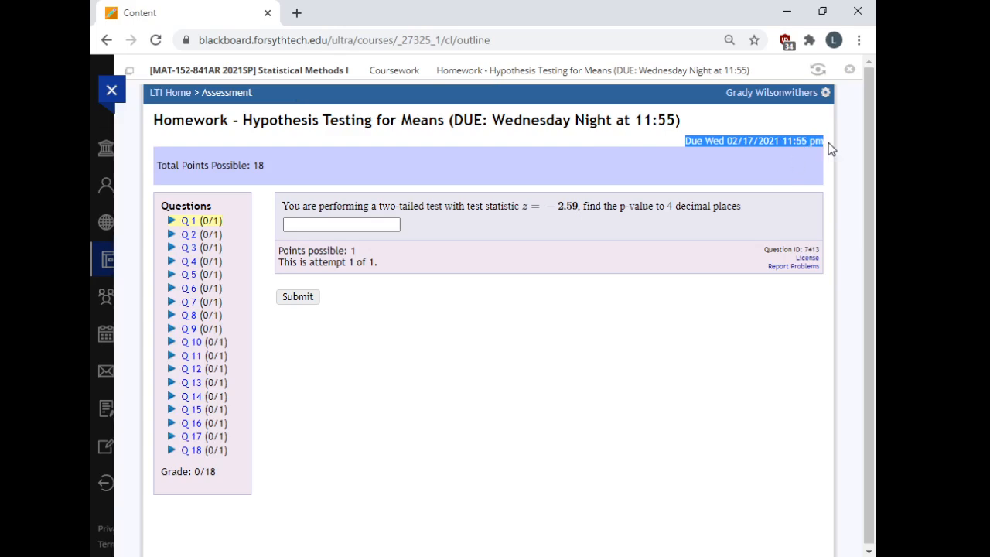
pyautogui.moveTo(786, 130)
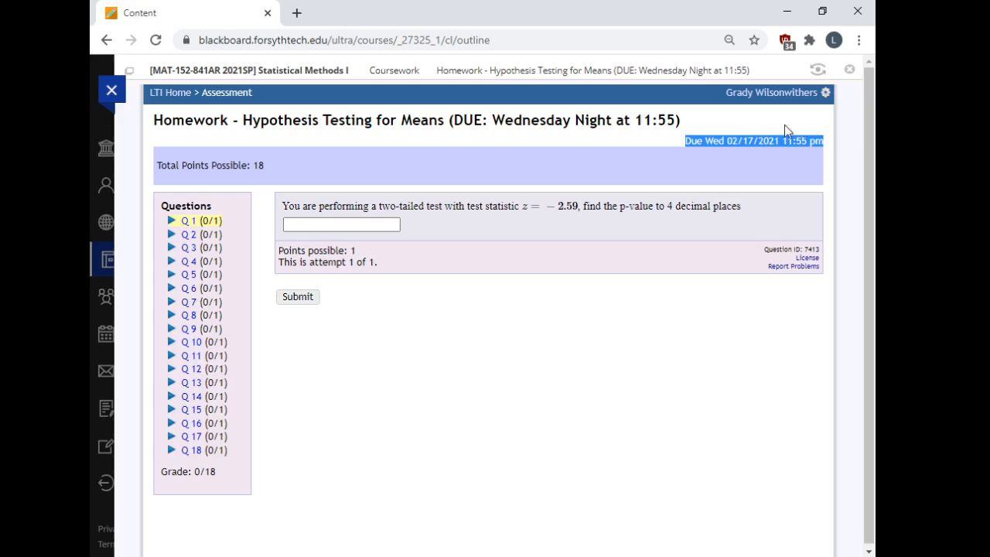
pyautogui.moveTo(489, 207)
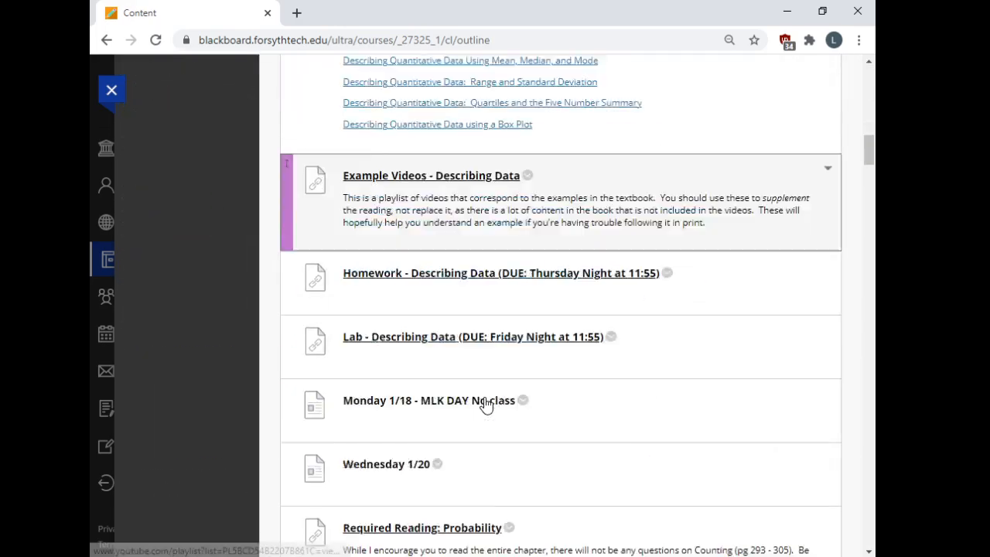
# - Scroll the outline to Test 3 (due Saturday night at 11:55) and open it
pyautogui.scroll(-3)
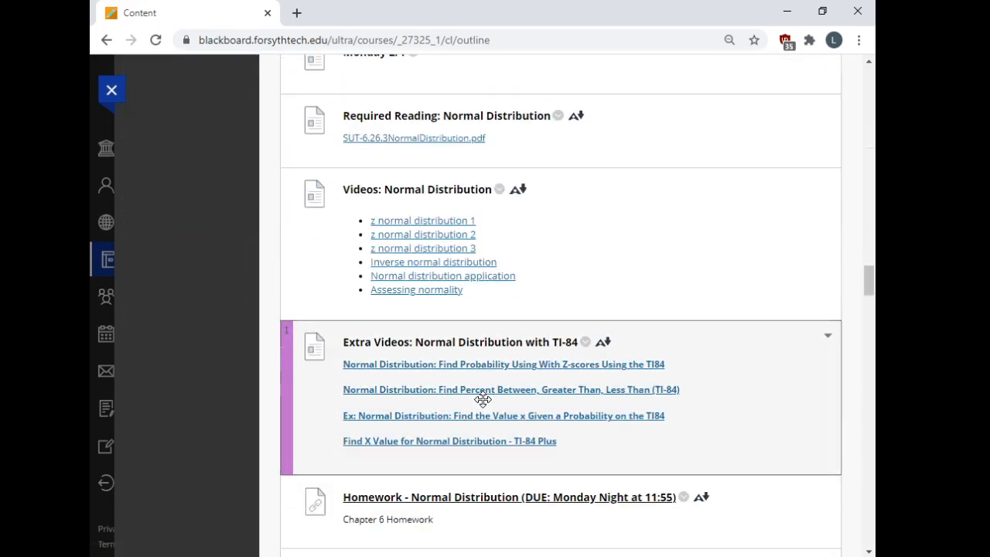
pyautogui.scroll(-3)
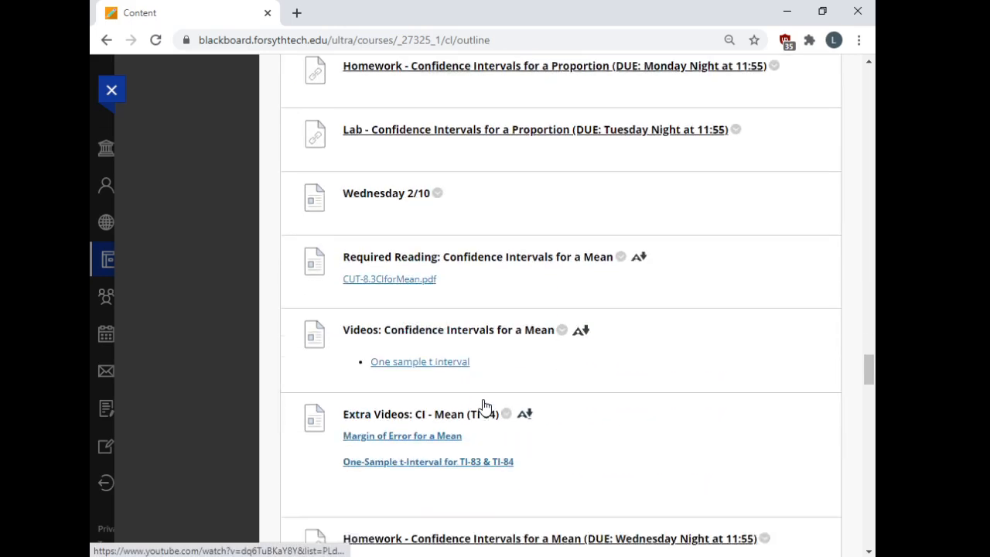
pyautogui.scroll(-3)
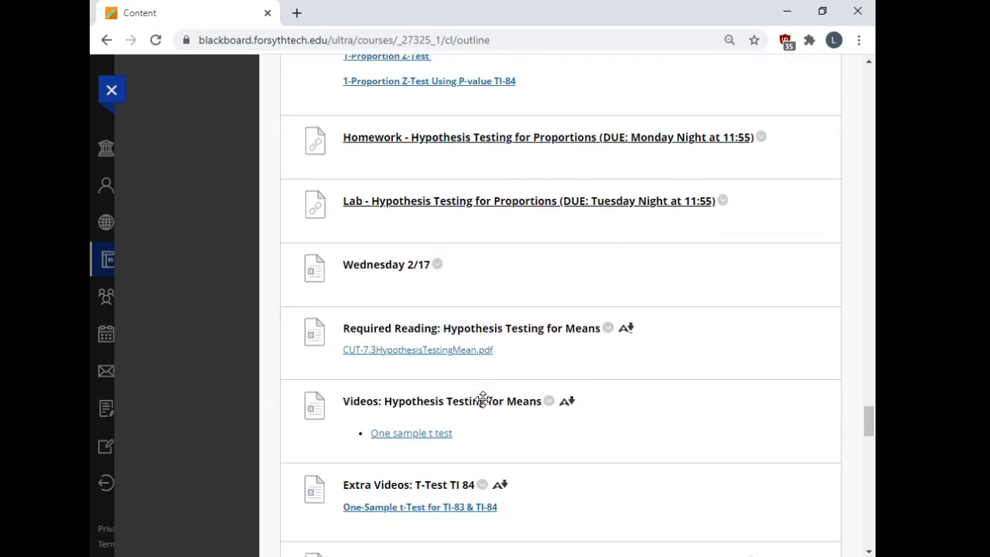
pyautogui.scroll(-3)
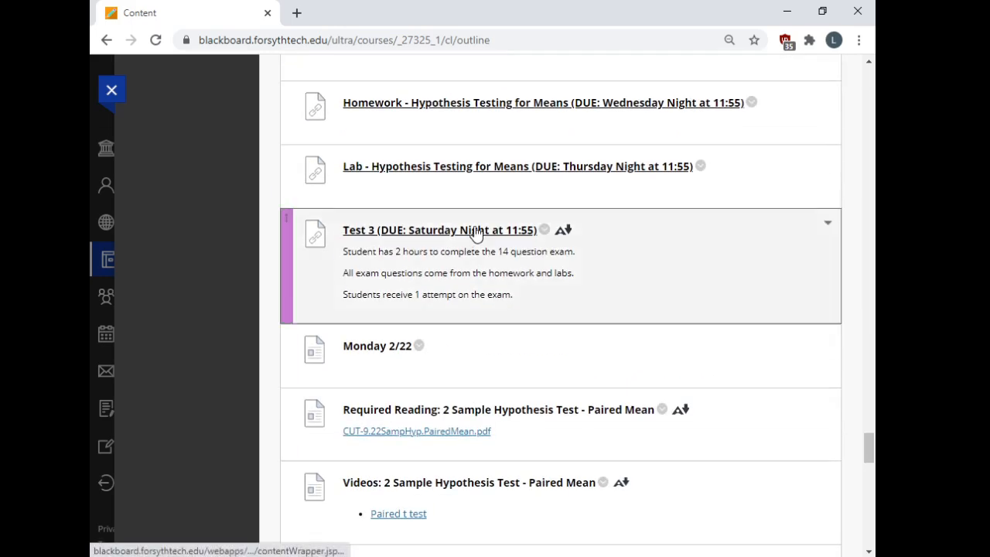
pyautogui.doubleClick(560, 251)
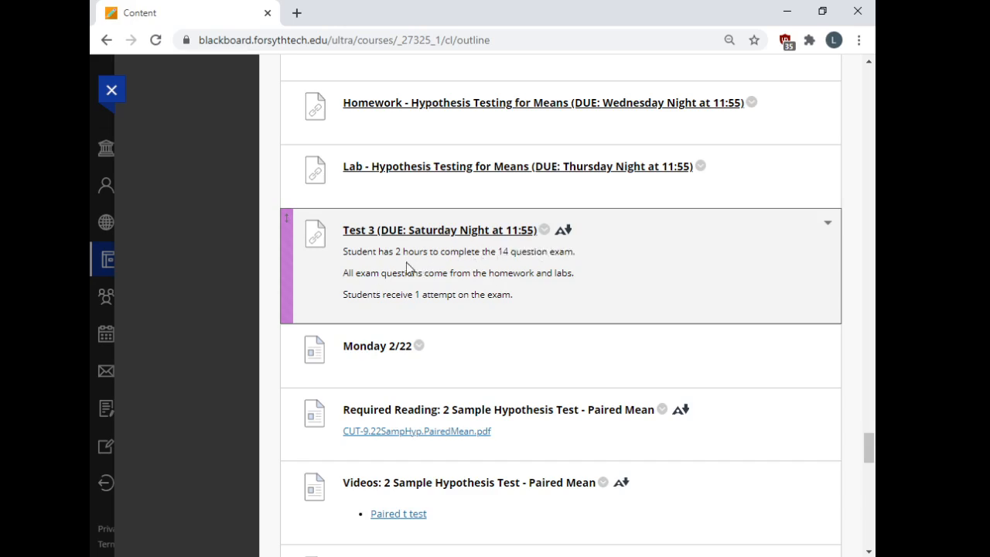
pyautogui.doubleClick(411, 251)
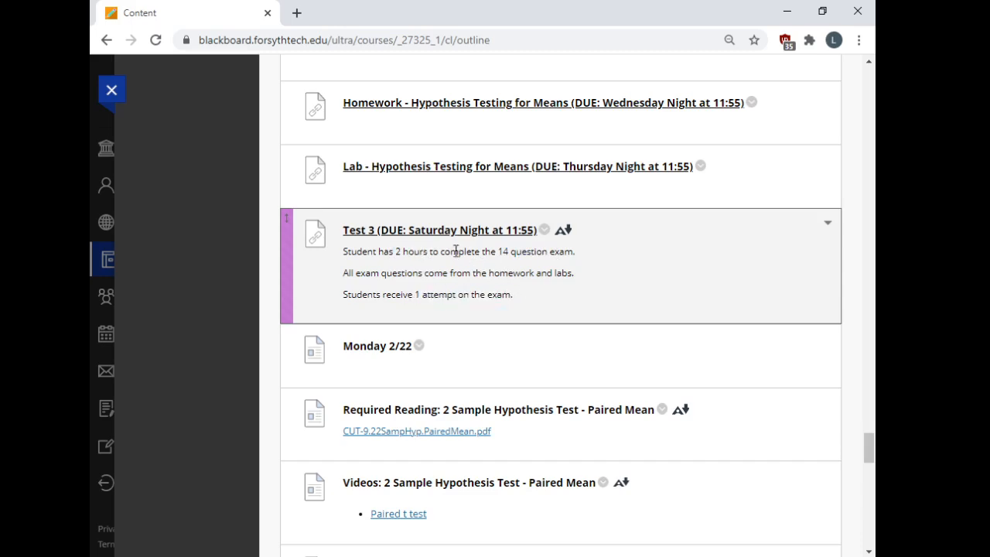
pyautogui.click(439, 228)
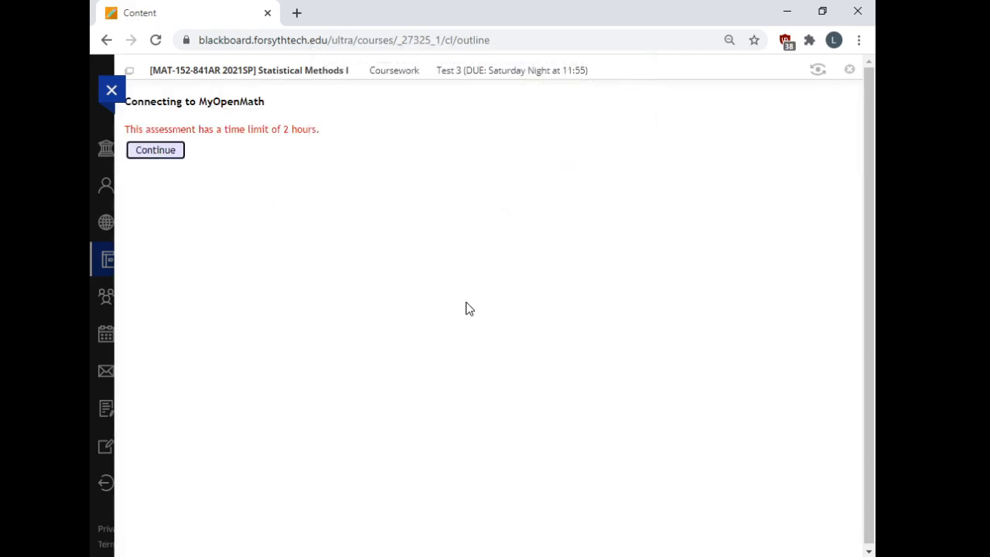
# - Continue into timed Test 3, scroll to Question 14, then return to Coursework
pyautogui.click(155, 149)
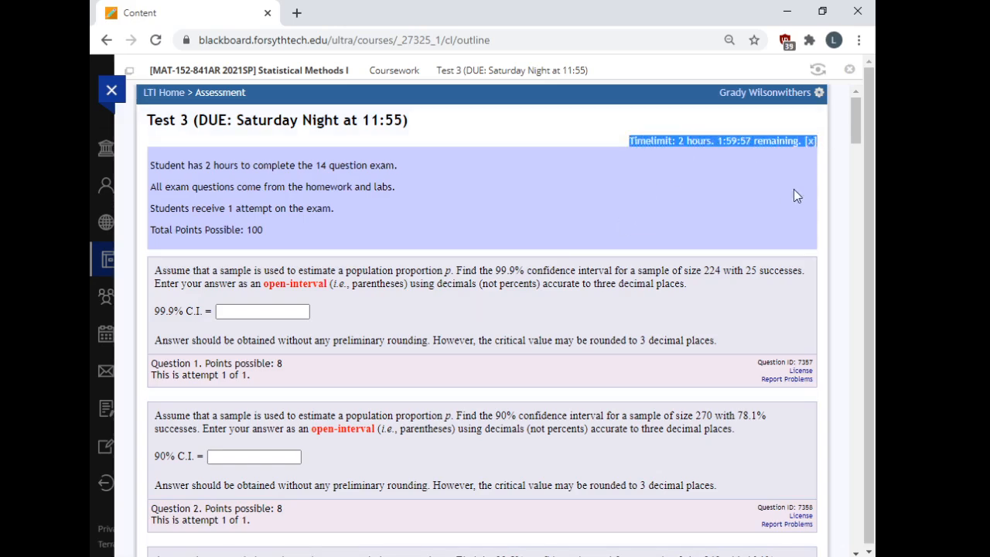
pyautogui.moveTo(702, 201)
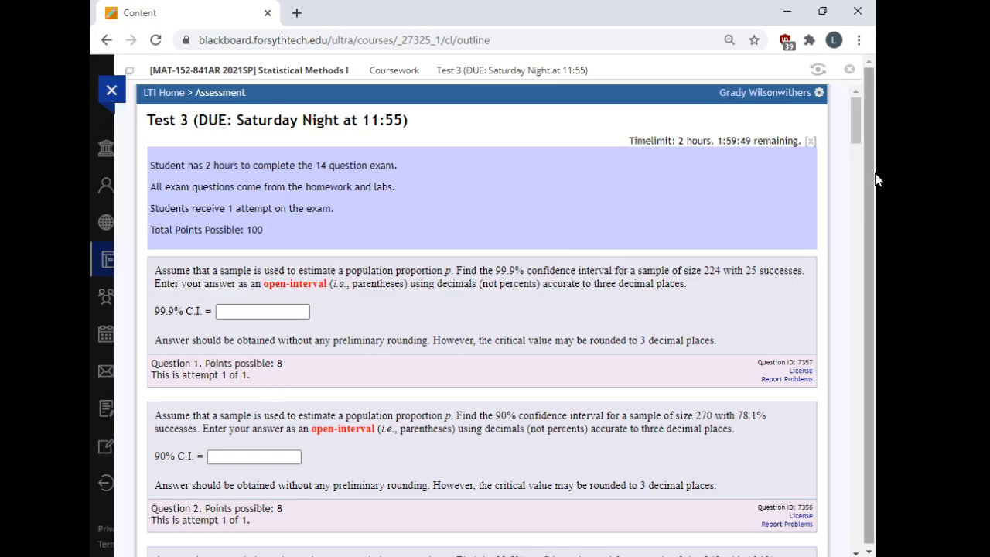
pyautogui.scroll(-3)
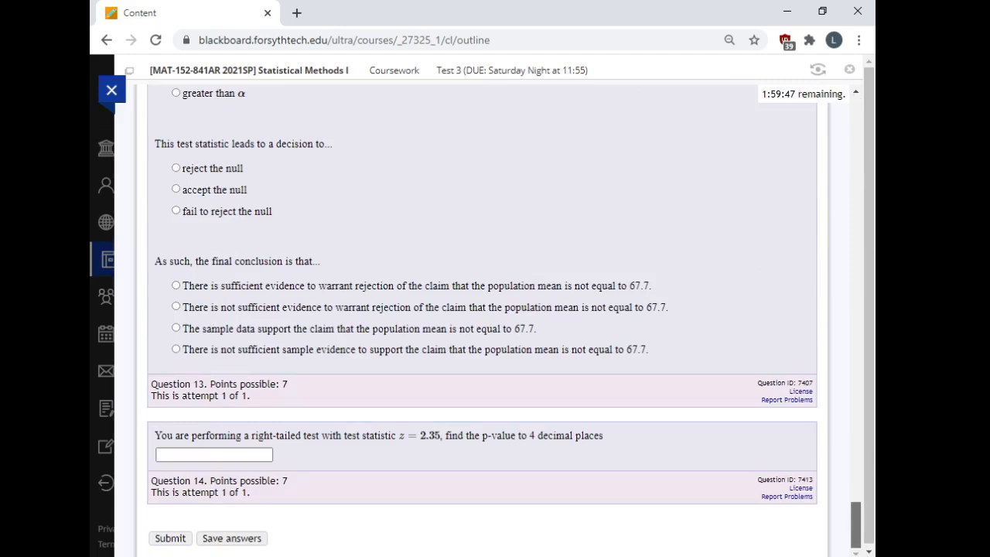
pyautogui.moveTo(392, 70)
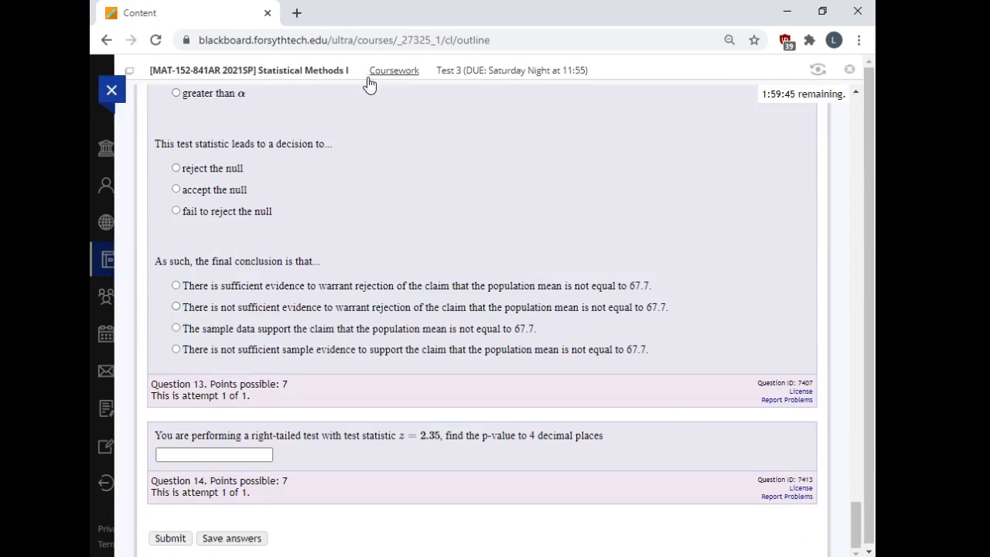
pyautogui.click(393, 70)
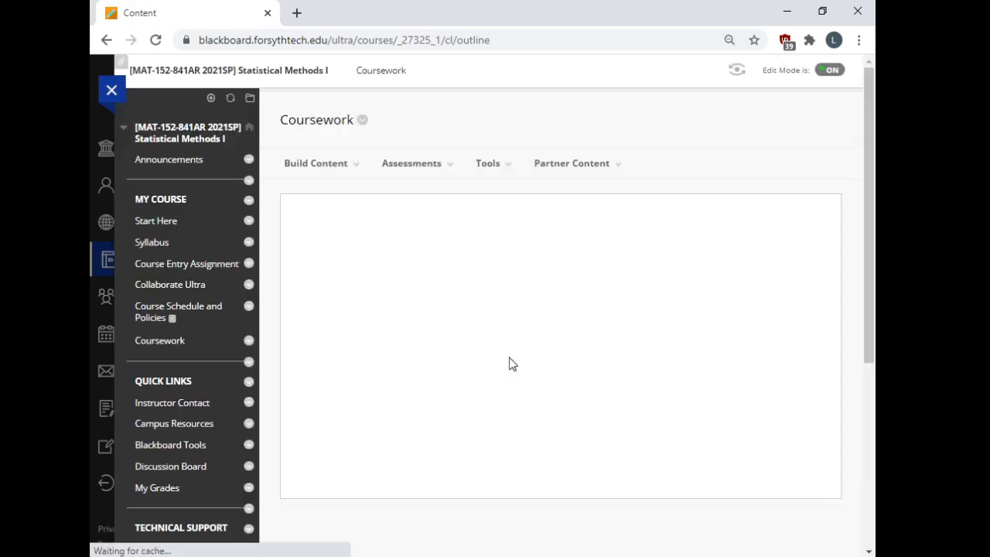